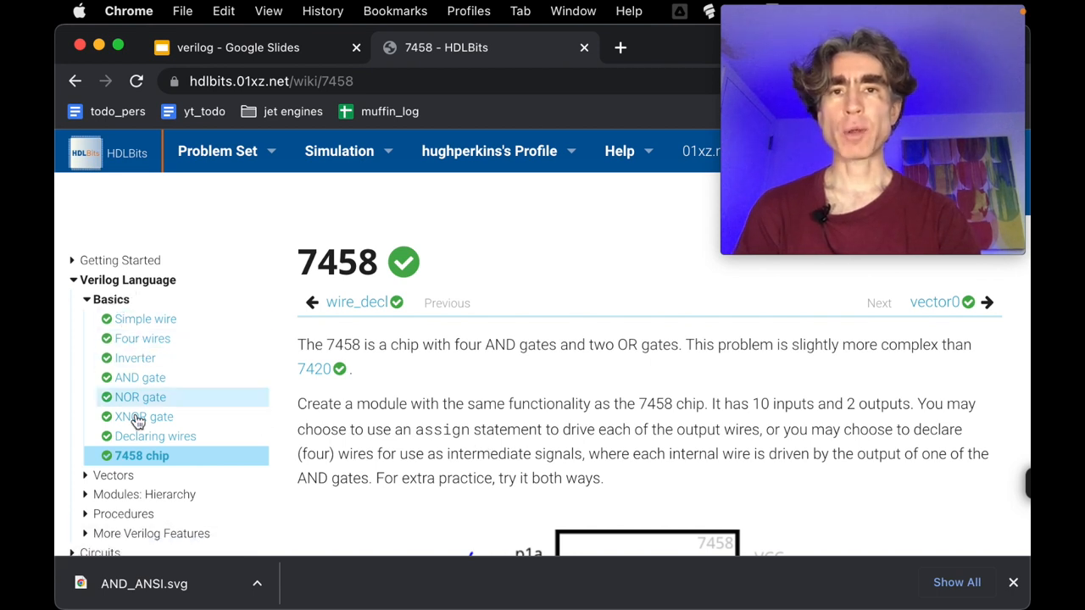
pyautogui.moveTo(270, 468)
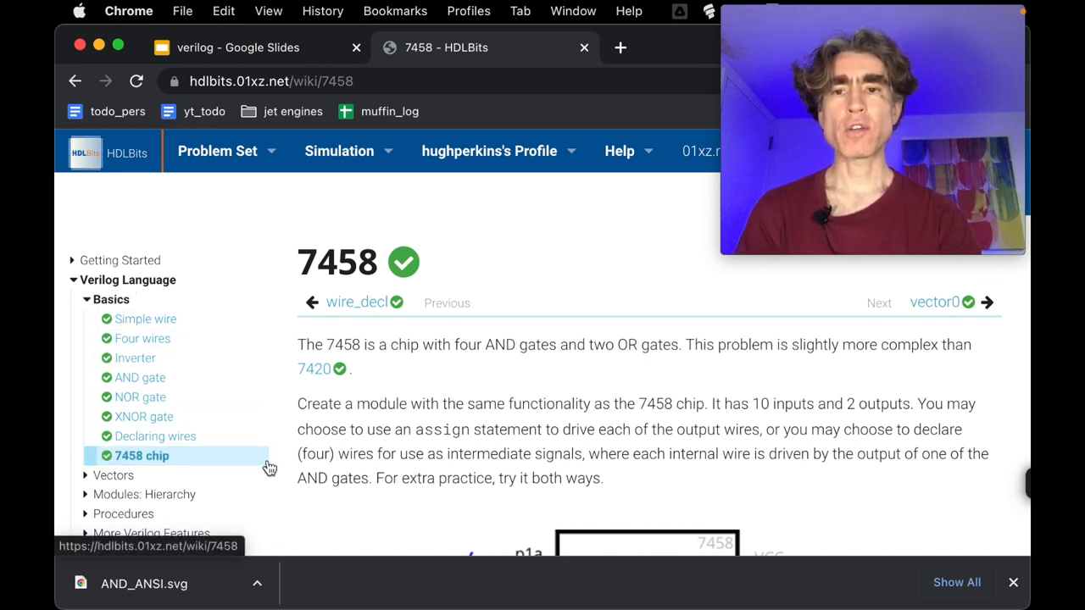
# Step: Scroll through the 7458 description and gate diagram down to the top_module declaration
pyautogui.scroll(-3)
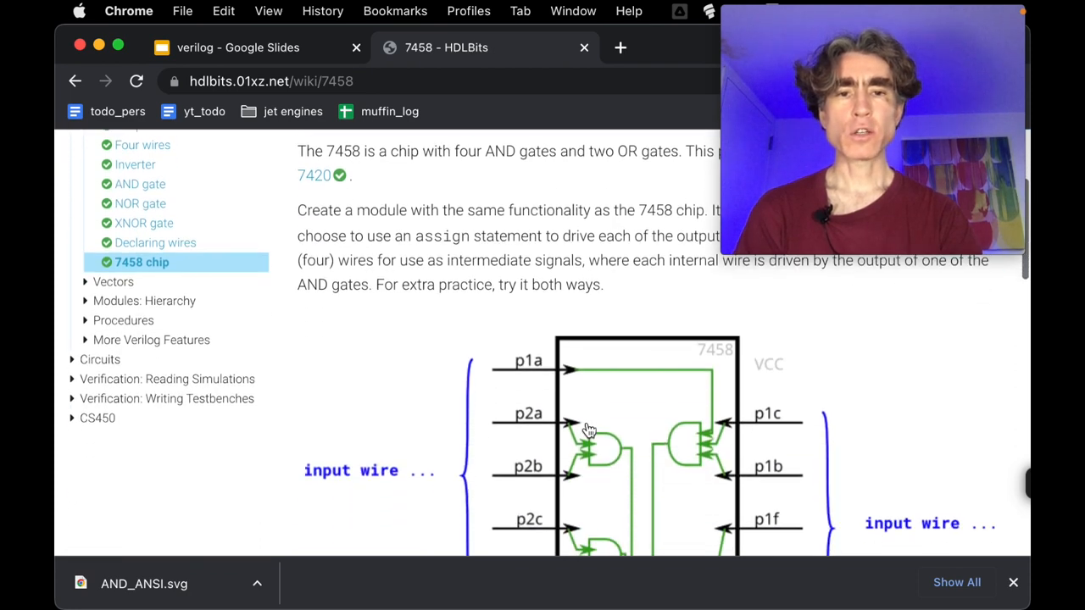
pyautogui.scroll(-3)
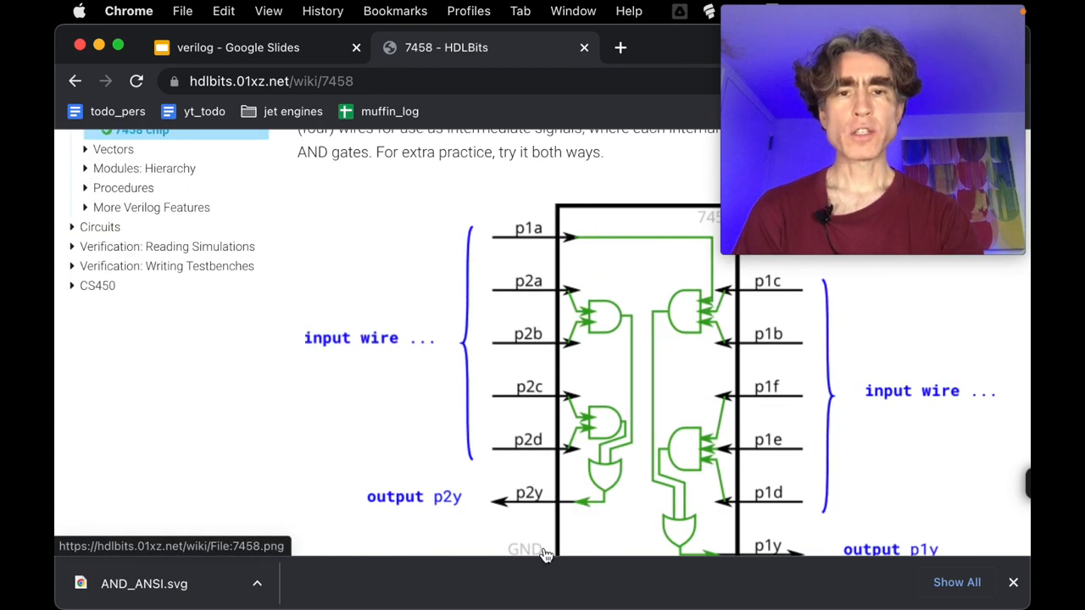
pyautogui.scroll(3)
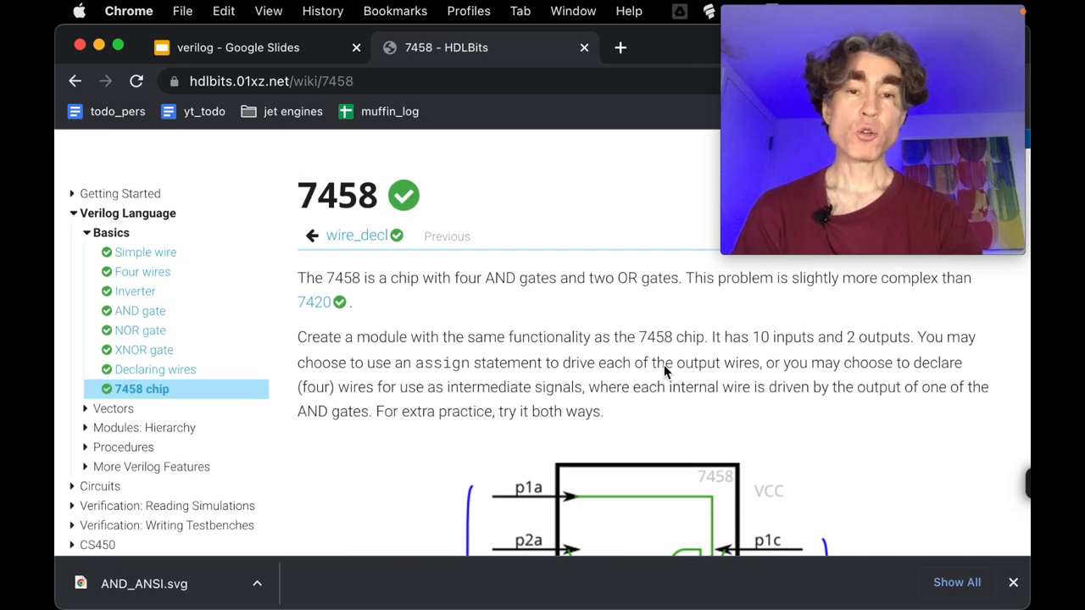
pyautogui.scroll(-3)
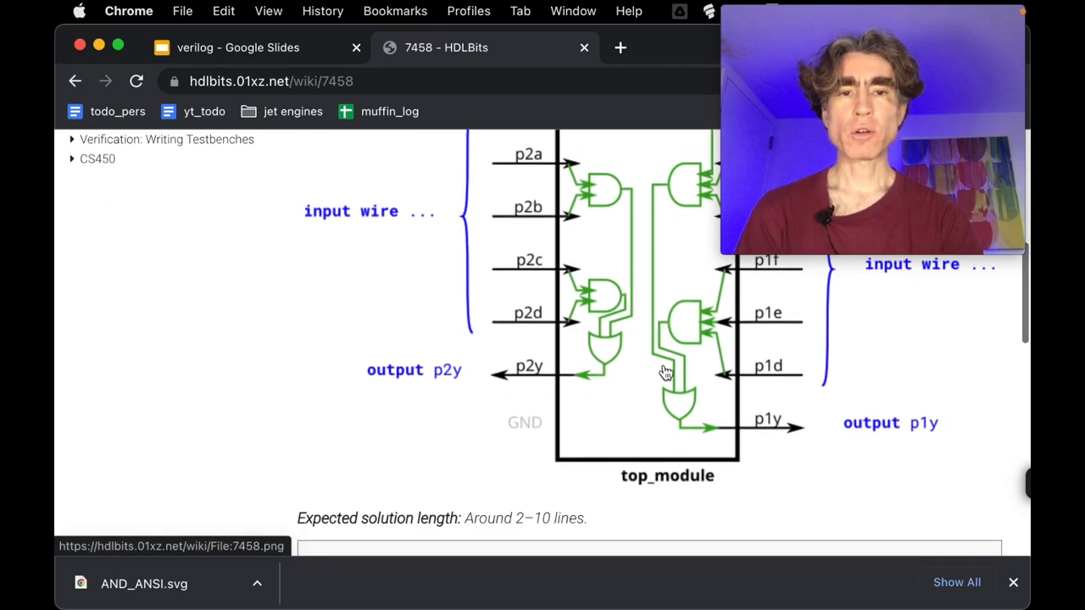
pyautogui.scroll(-3)
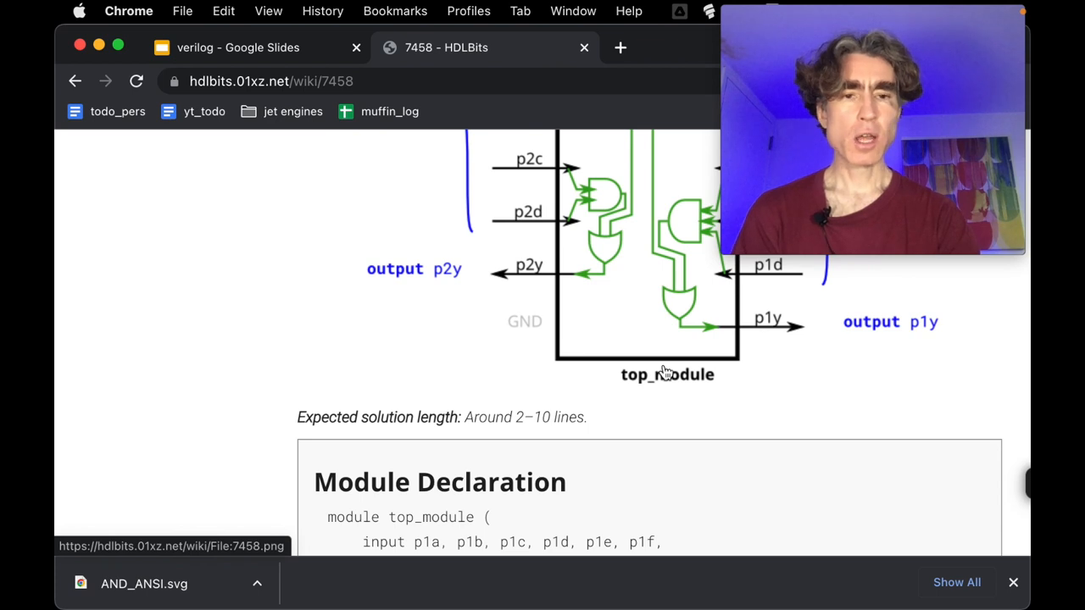
pyautogui.scroll(-3)
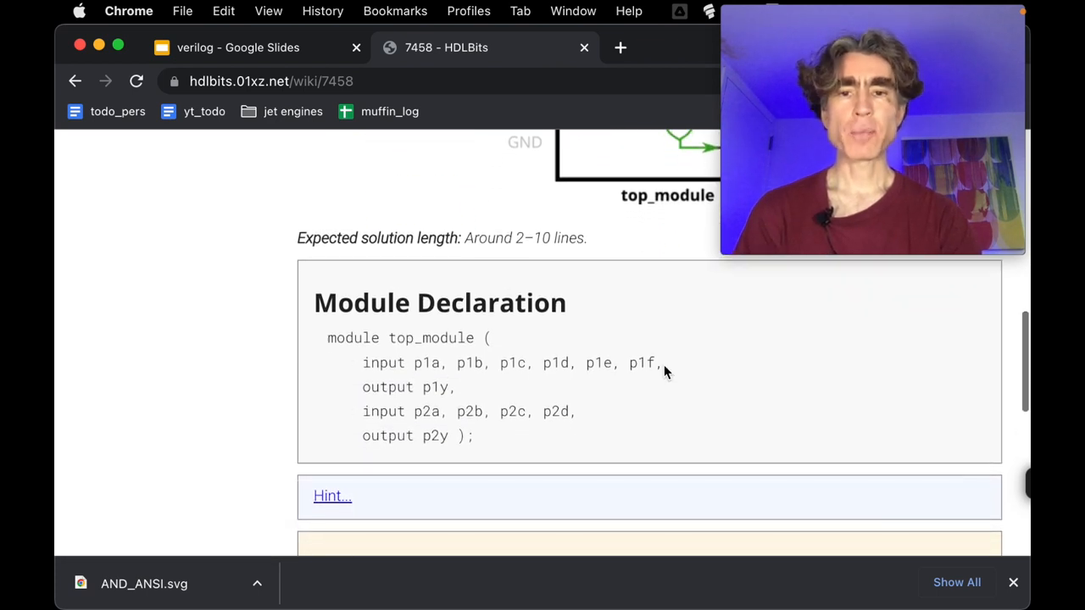
pyautogui.scroll(-3)
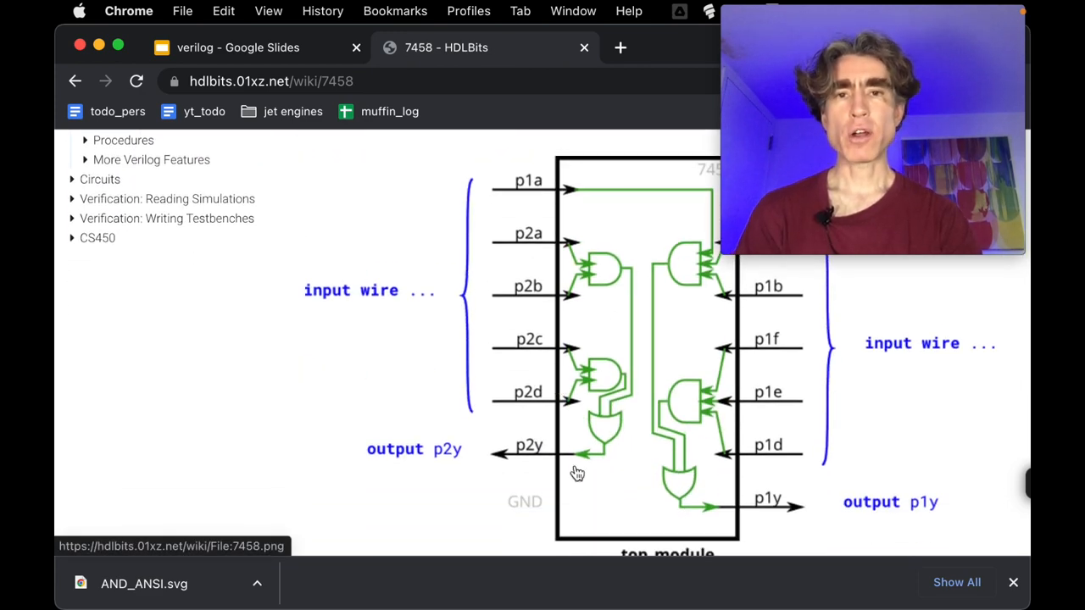
pyautogui.moveTo(573, 405)
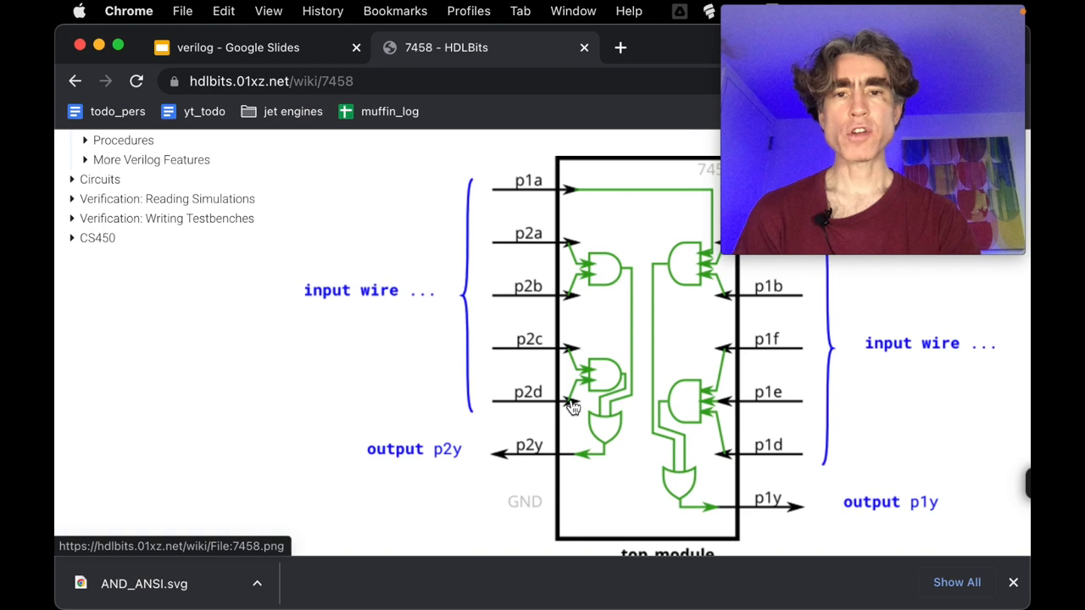
pyautogui.moveTo(665, 461)
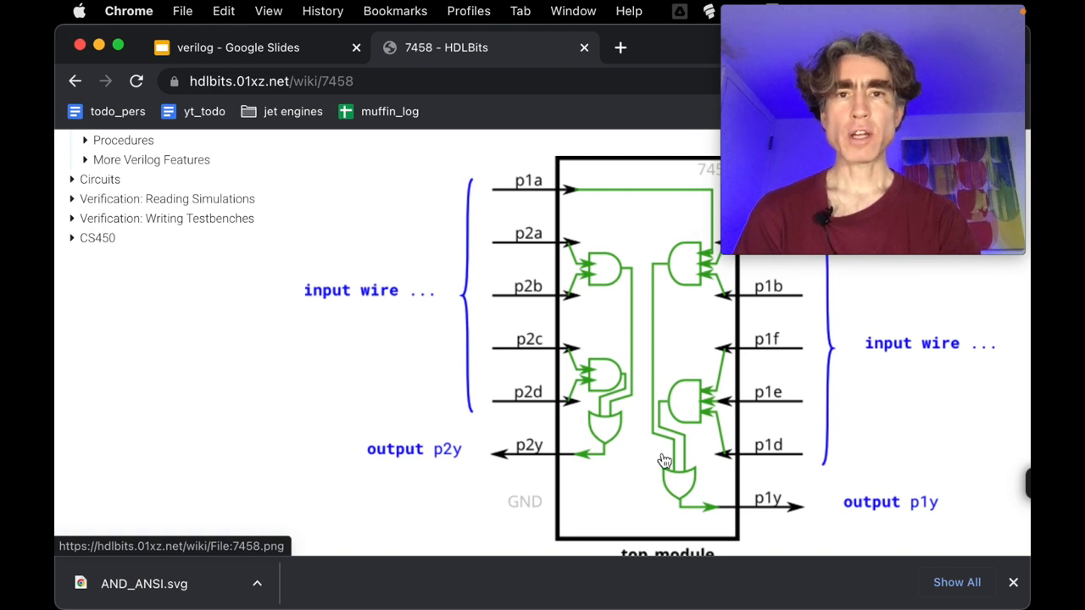
pyautogui.moveTo(661, 454)
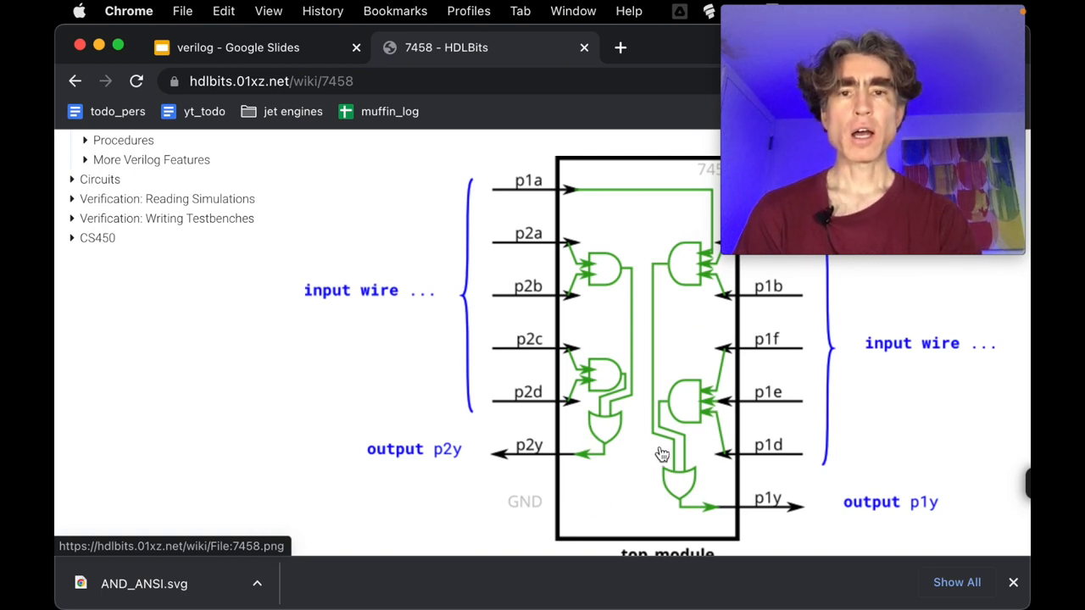
pyautogui.moveTo(534, 261)
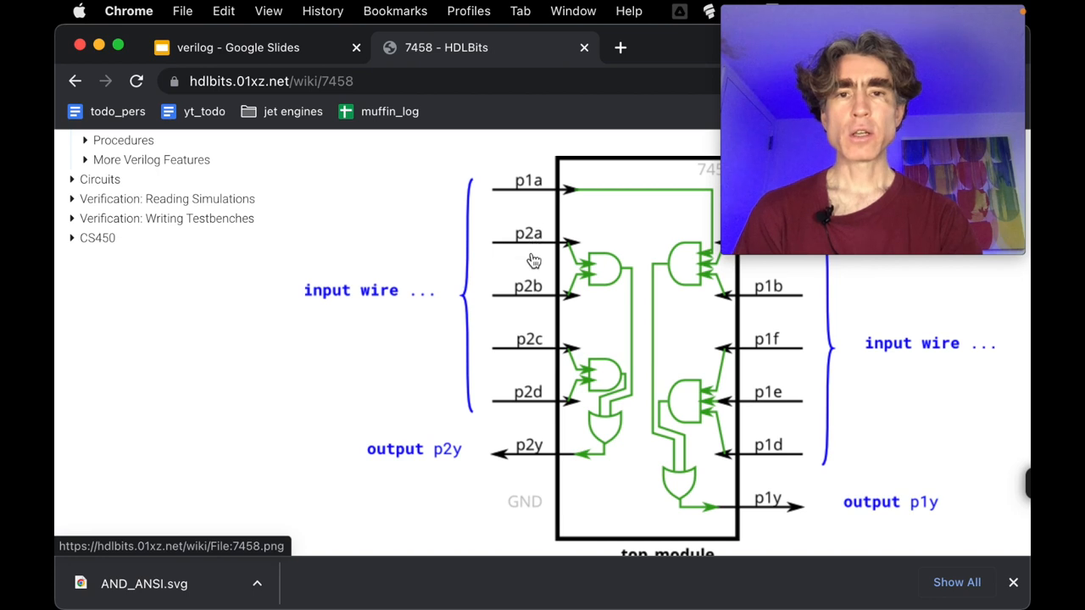
pyautogui.moveTo(541, 295)
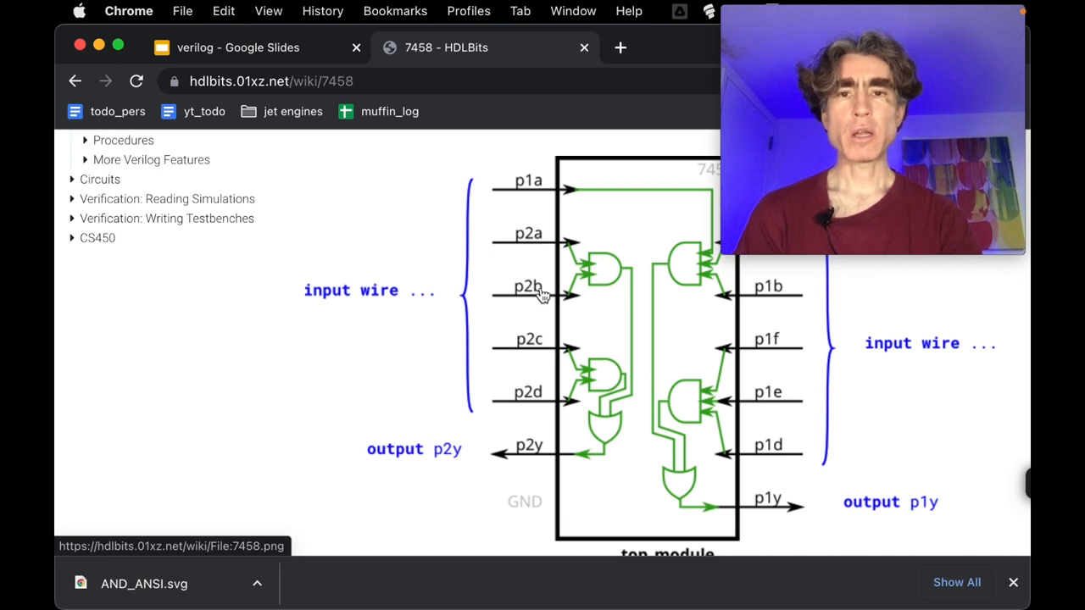
pyautogui.moveTo(536, 359)
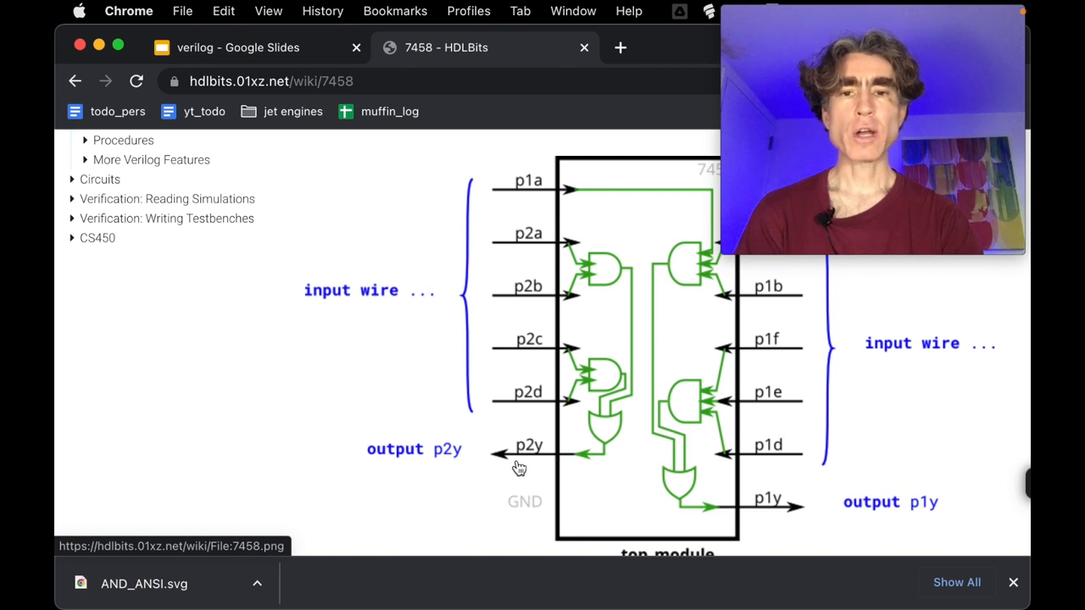
pyautogui.moveTo(699, 221)
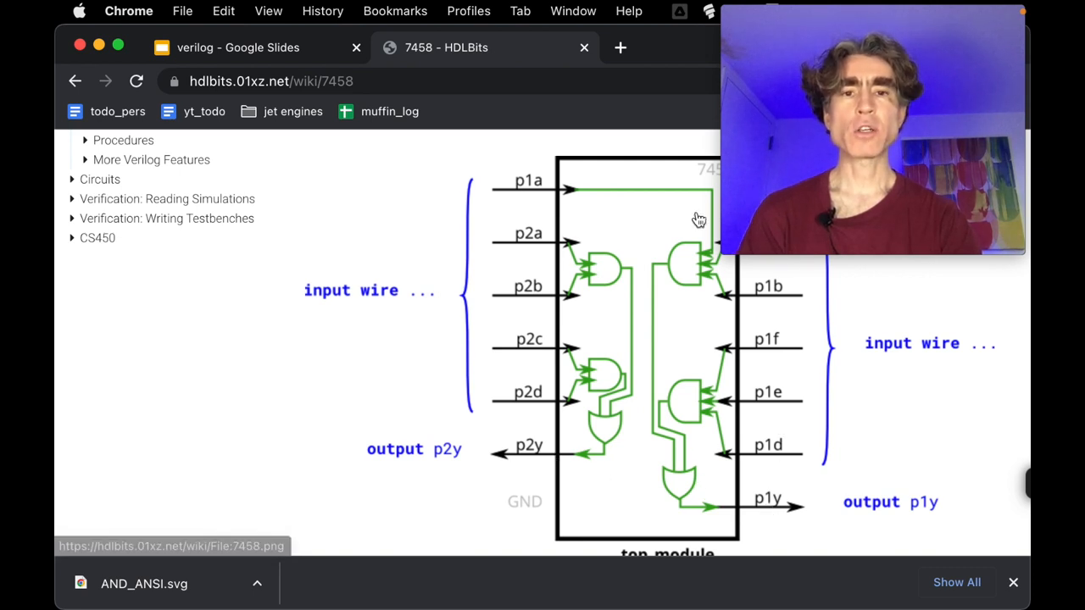
pyautogui.moveTo(691, 441)
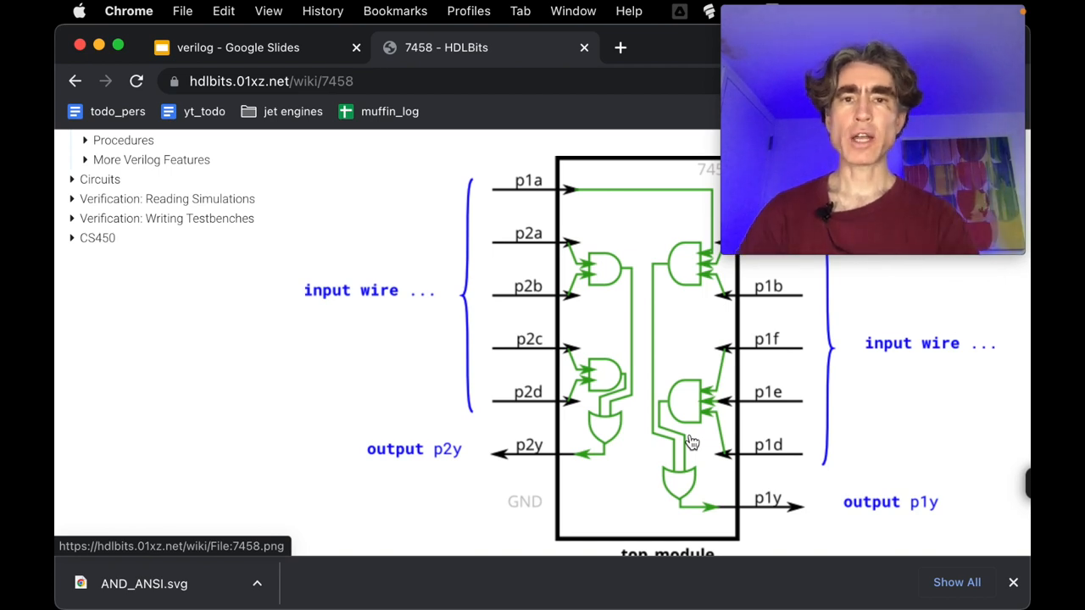
pyautogui.scroll(3)
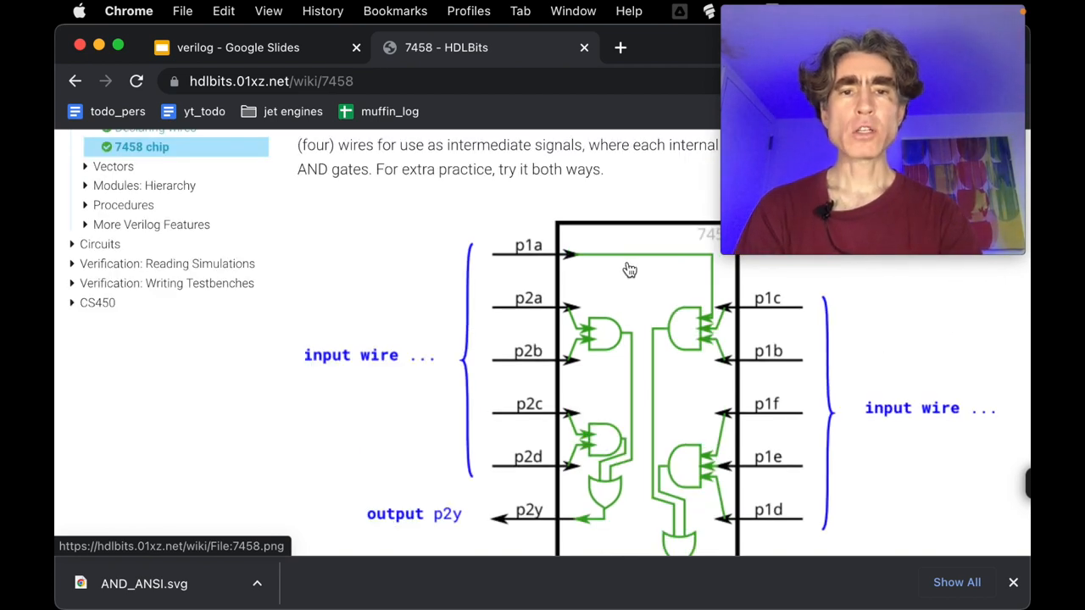
pyautogui.moveTo(624, 467)
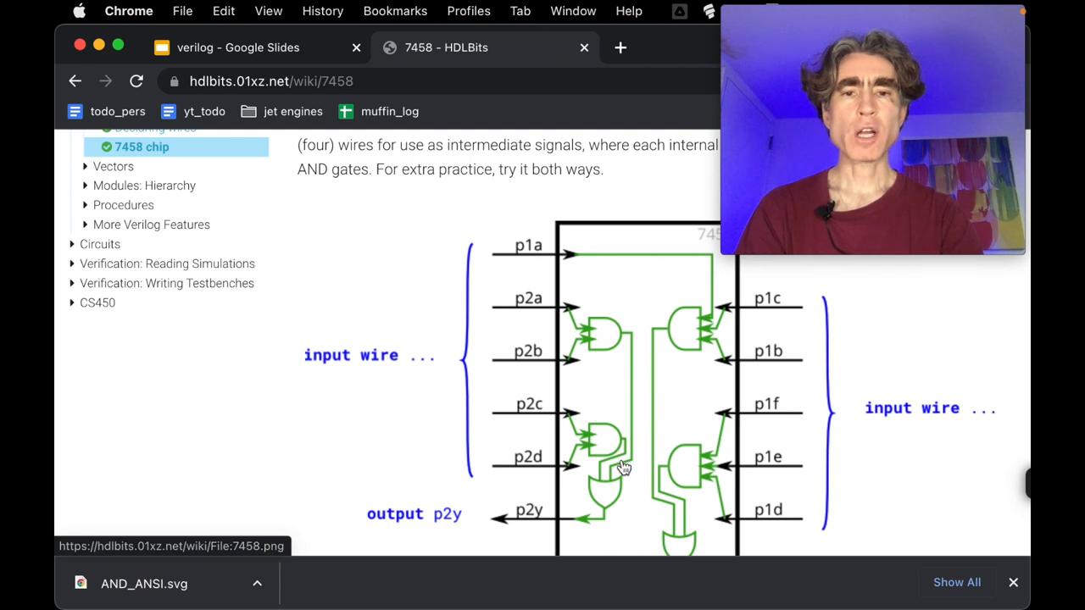
pyautogui.scroll(-3)
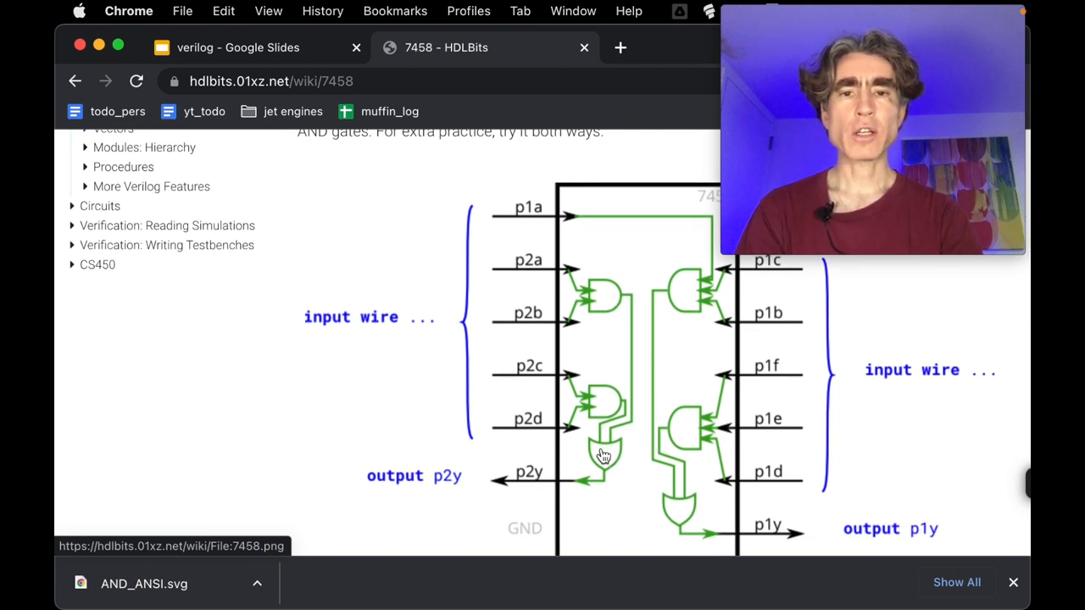
pyautogui.scroll(-3)
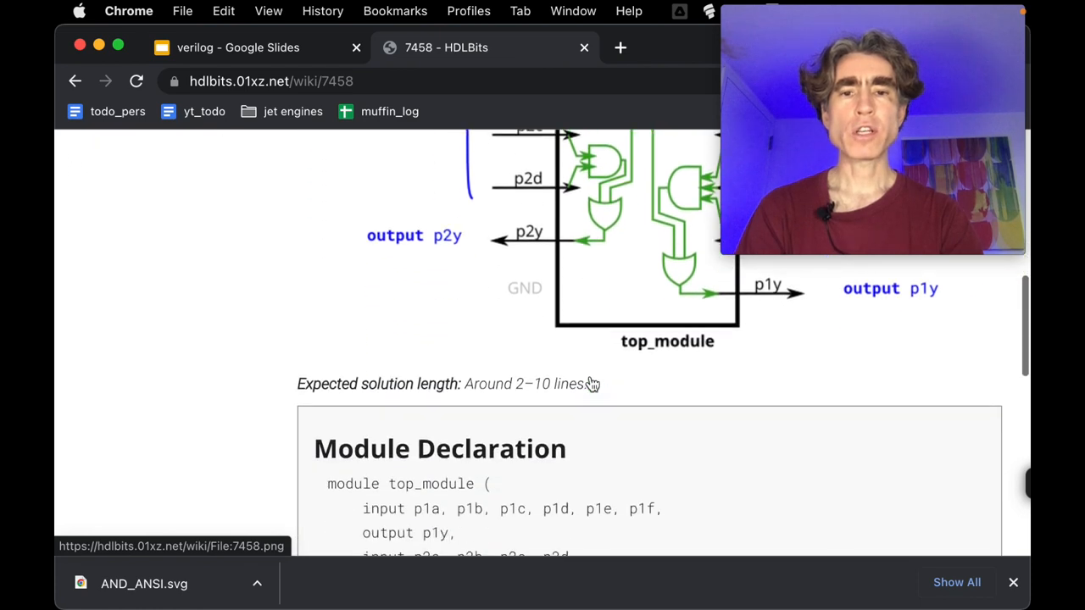
# Step: Reach the 'Write your solution here' editor and select the starter top_module code
pyautogui.scroll(-3)
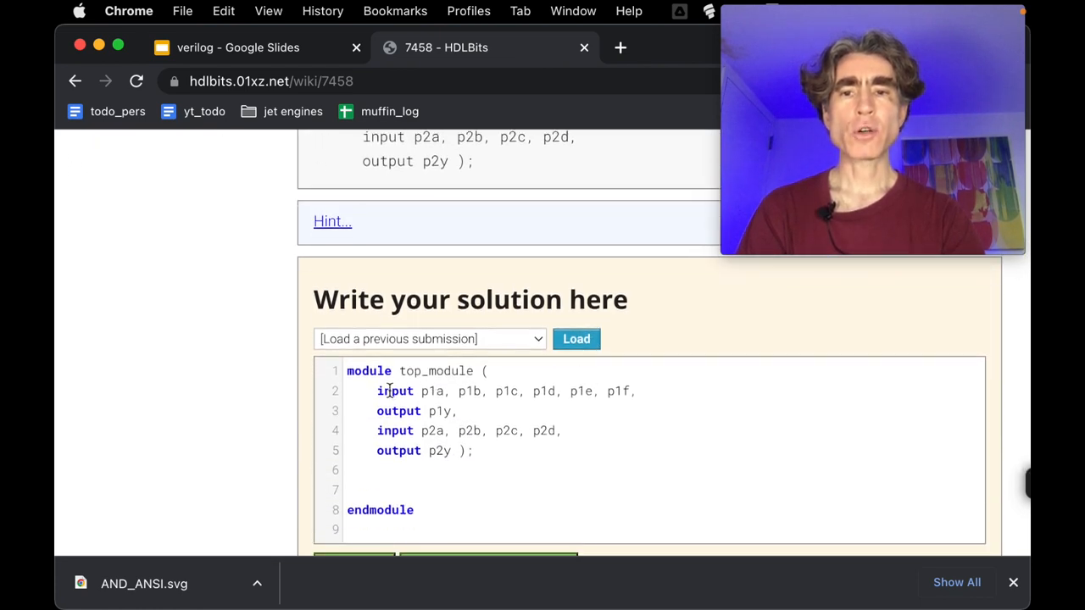
pyautogui.moveTo(376, 390); pyautogui.dragTo(472, 451)
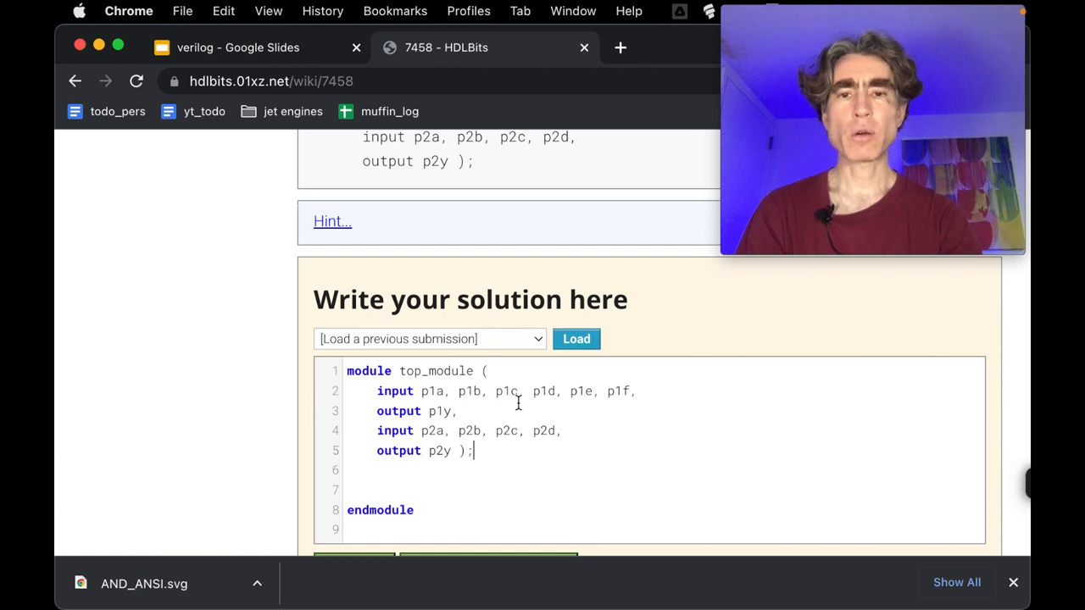
pyautogui.scroll(3)
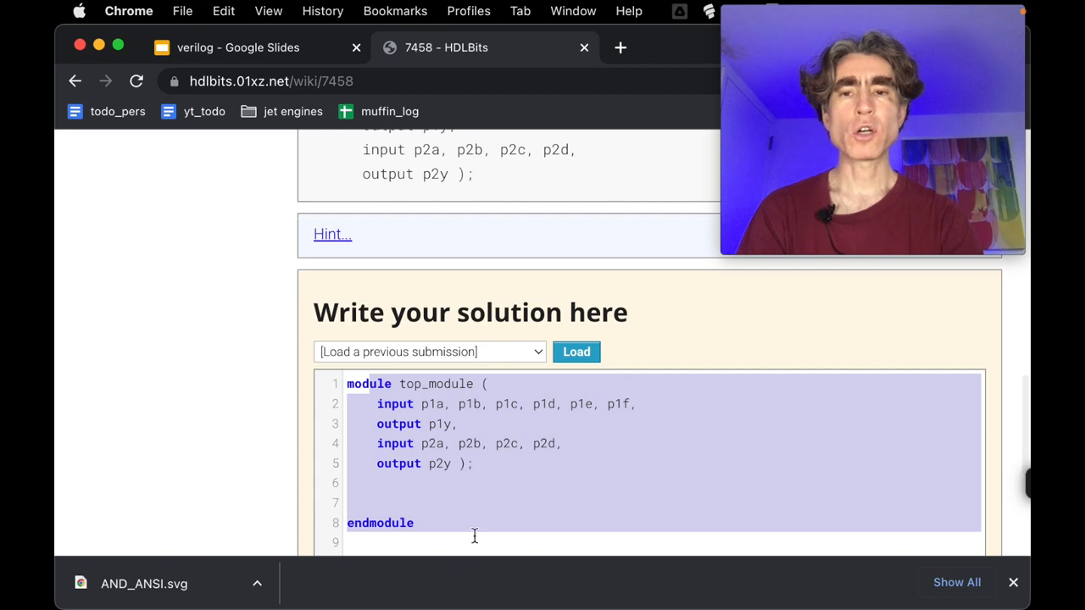
# Step: Scroll back up the 7458 page and switch to the 'verilog - Google Slides' tab
pyautogui.scroll(3)
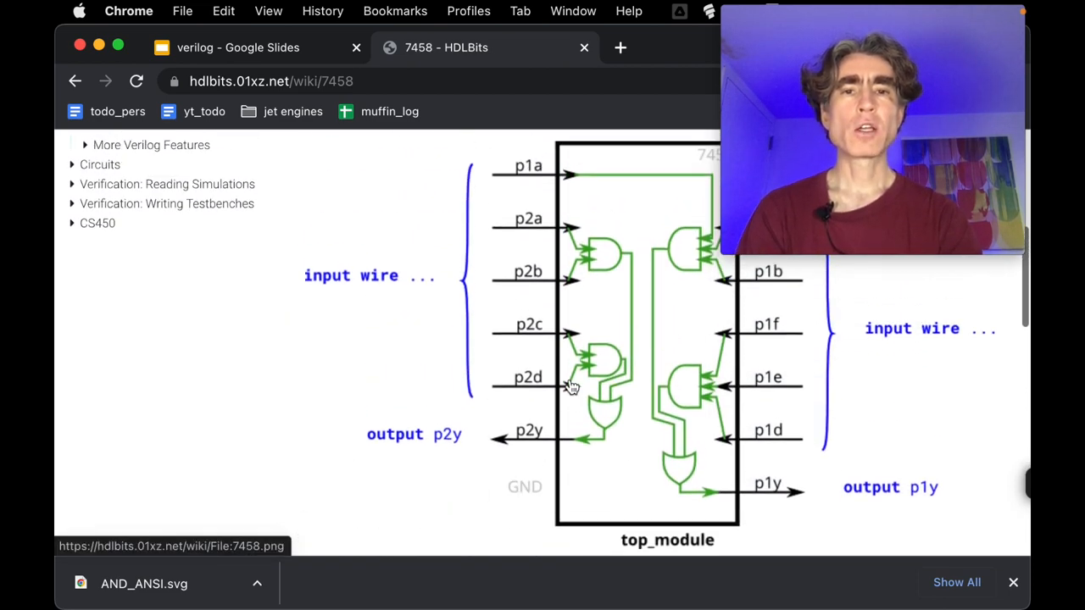
pyautogui.moveTo(636, 451)
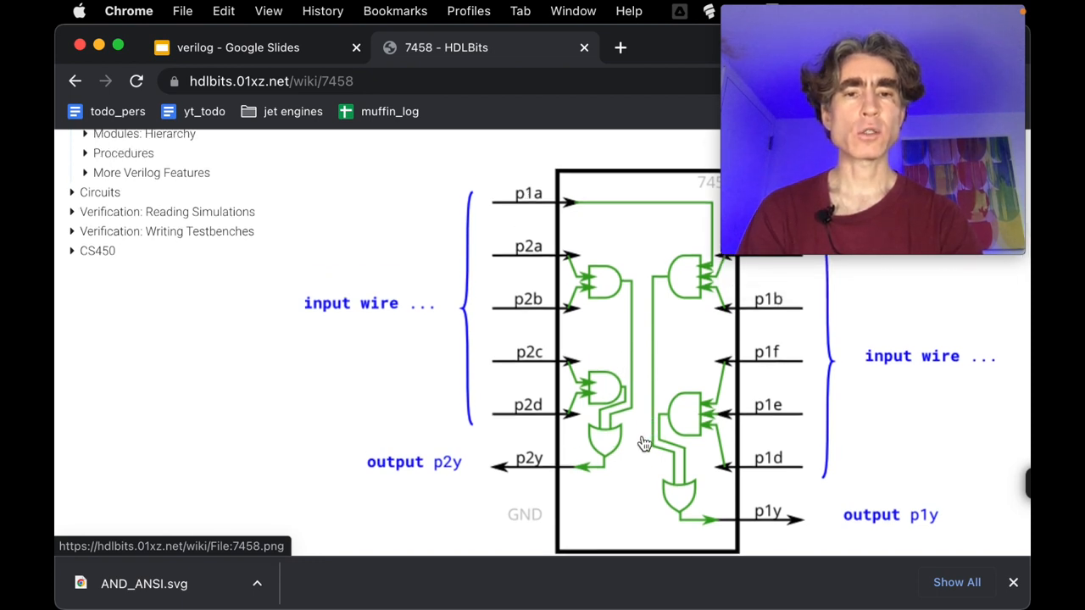
pyautogui.scroll(3)
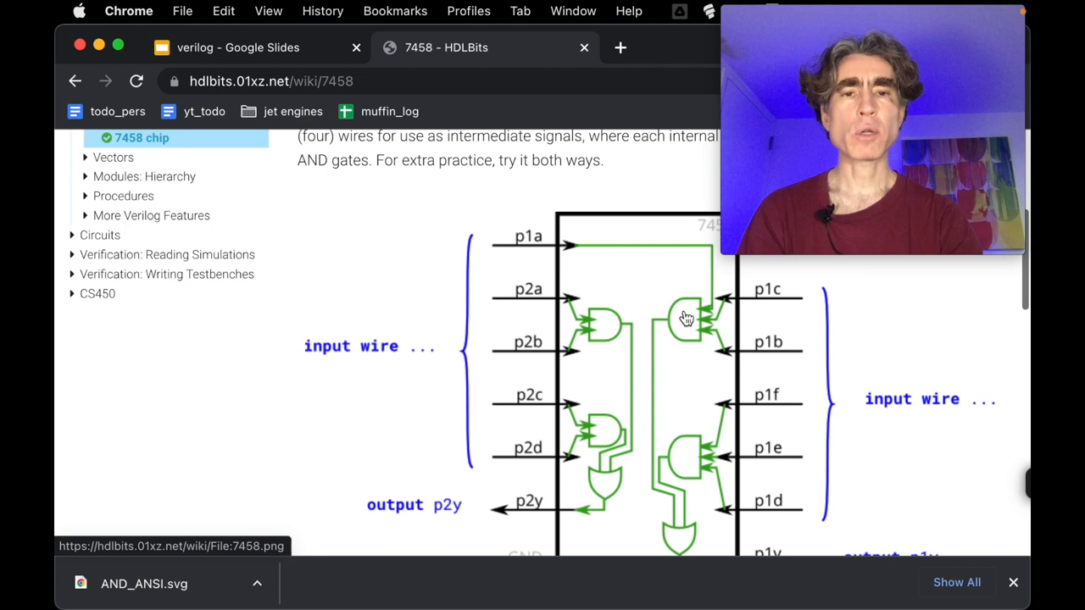
pyautogui.moveTo(692, 391)
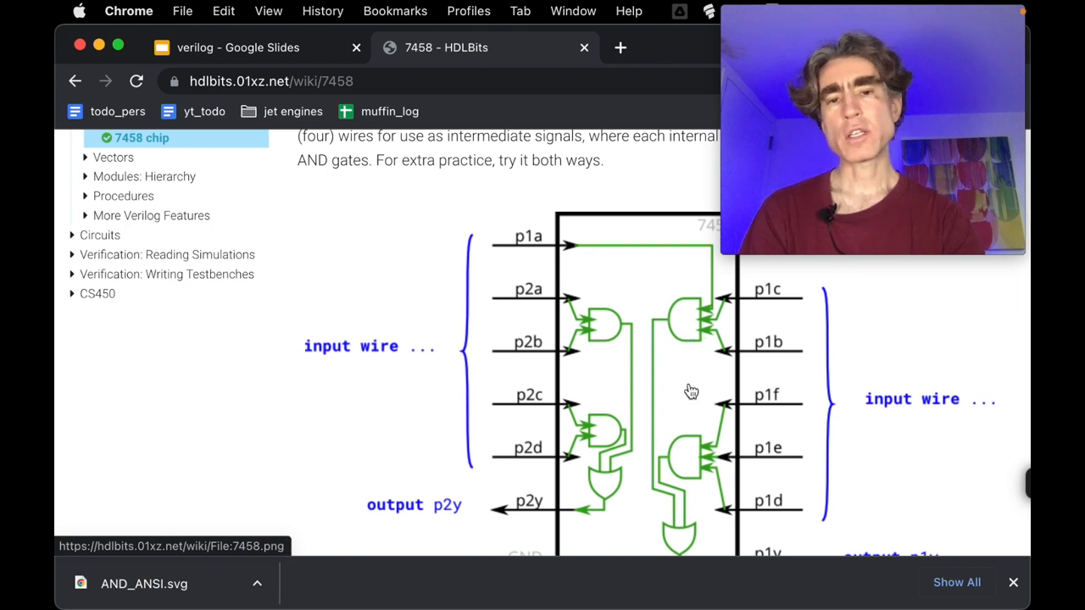
pyautogui.moveTo(652, 375)
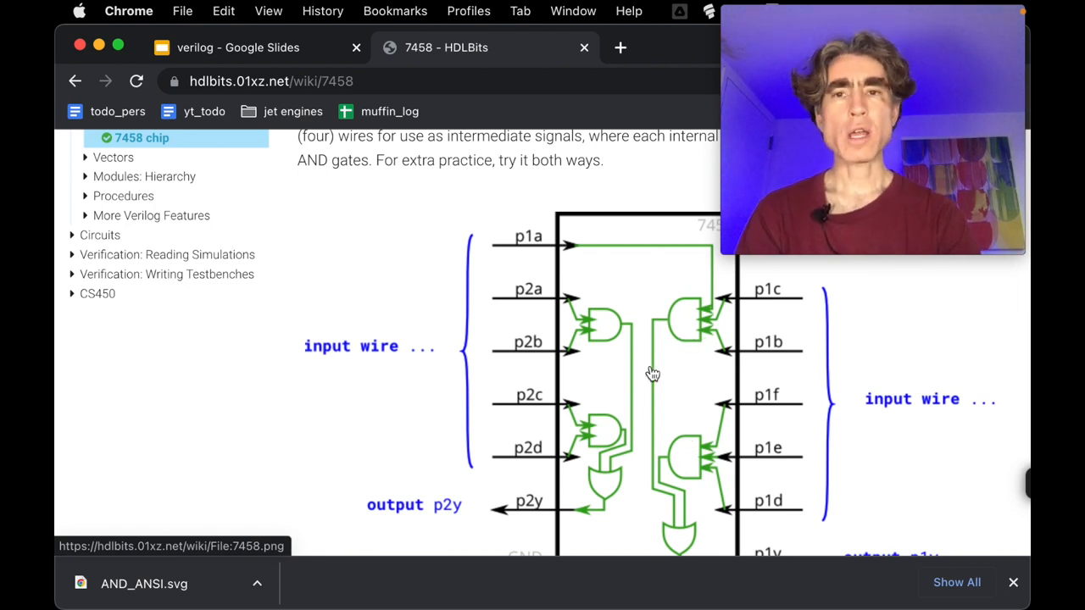
pyautogui.click(237, 47)
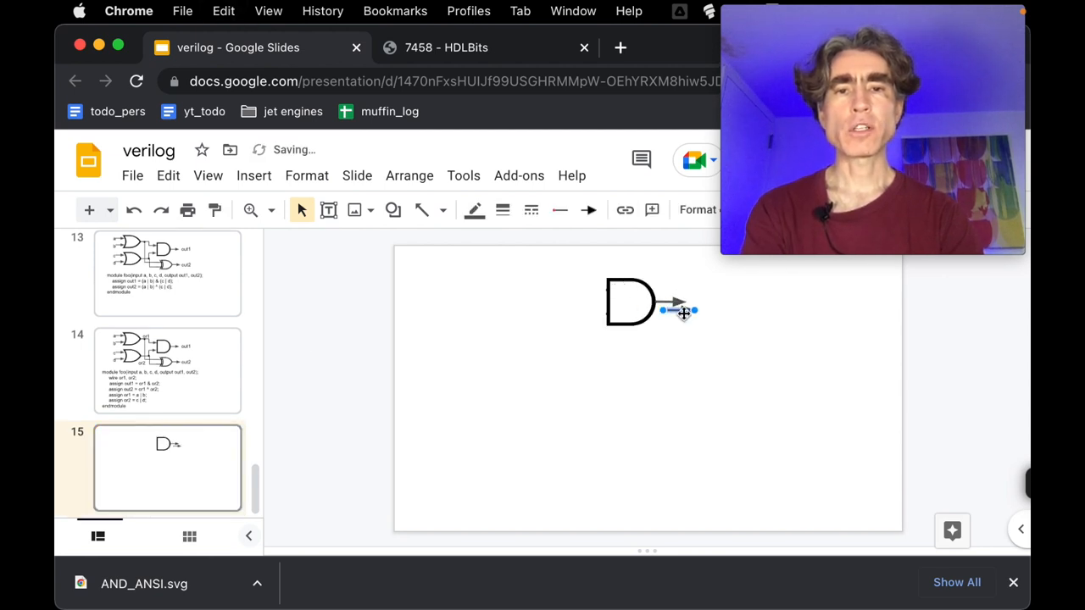
# Step: Draw the AND gate's output arrow and write 'assign out1 = a & b & c;' below it
pyautogui.moveTo(678, 308); pyautogui.dragTo(585, 289)
pyautogui.write('assign')
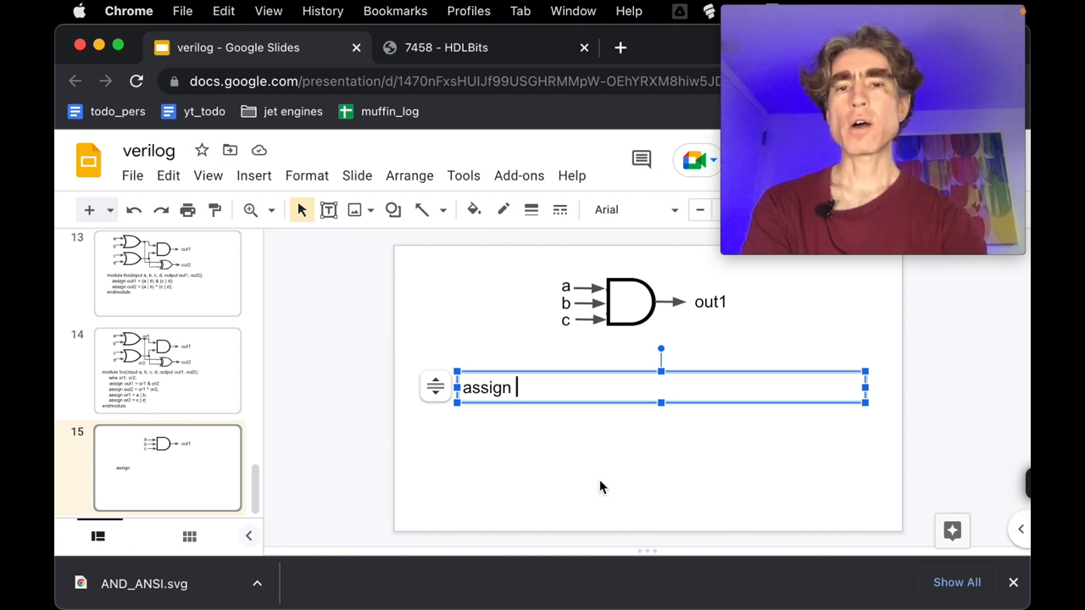
pyautogui.write('out')
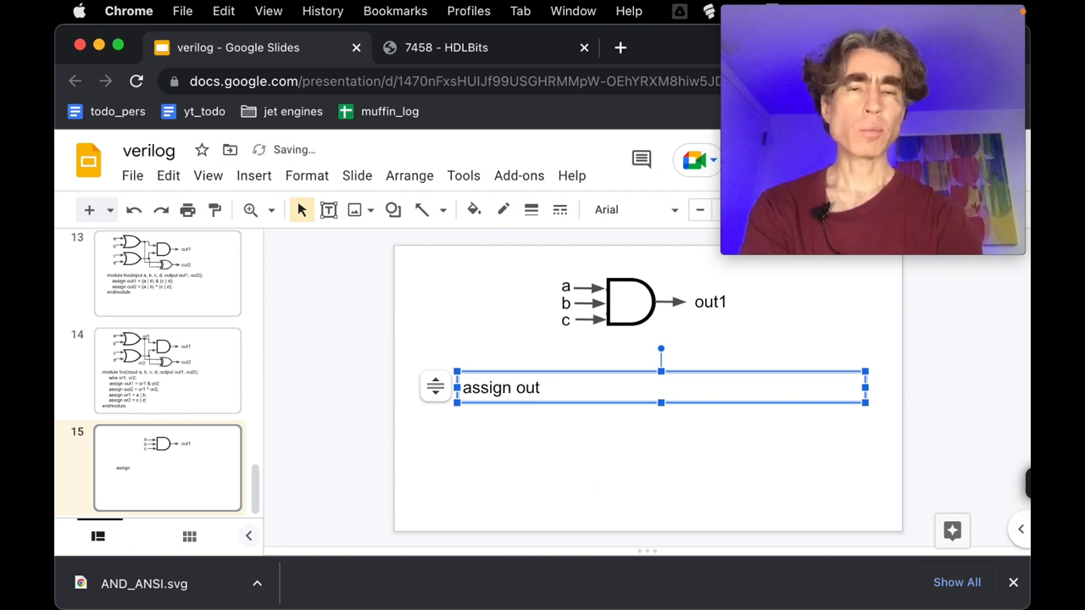
pyautogui.write('1 =')
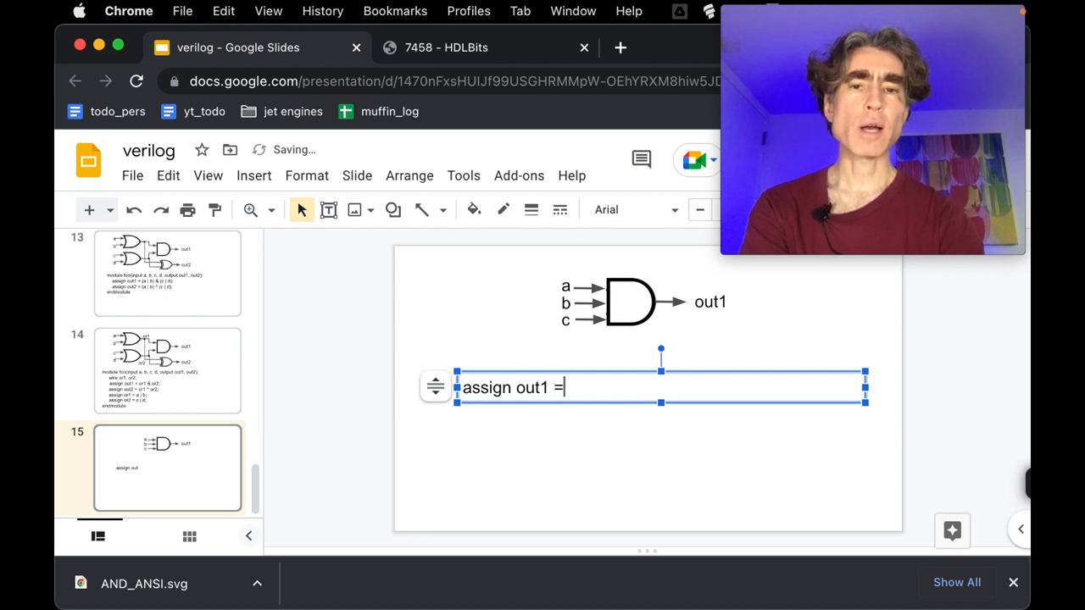
pyautogui.write('a &')
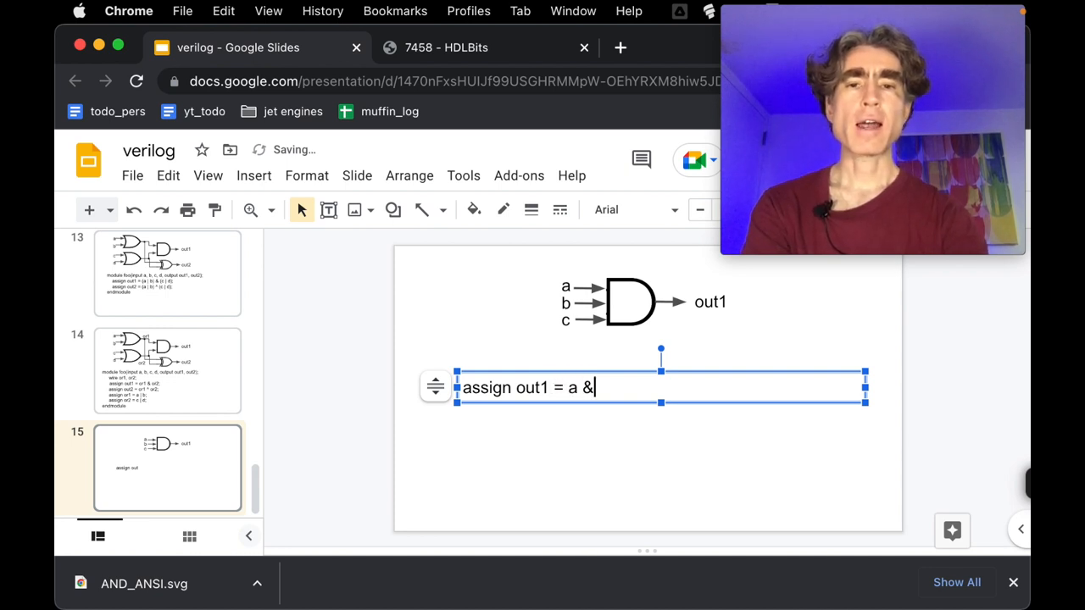
pyautogui.write('b & c;')
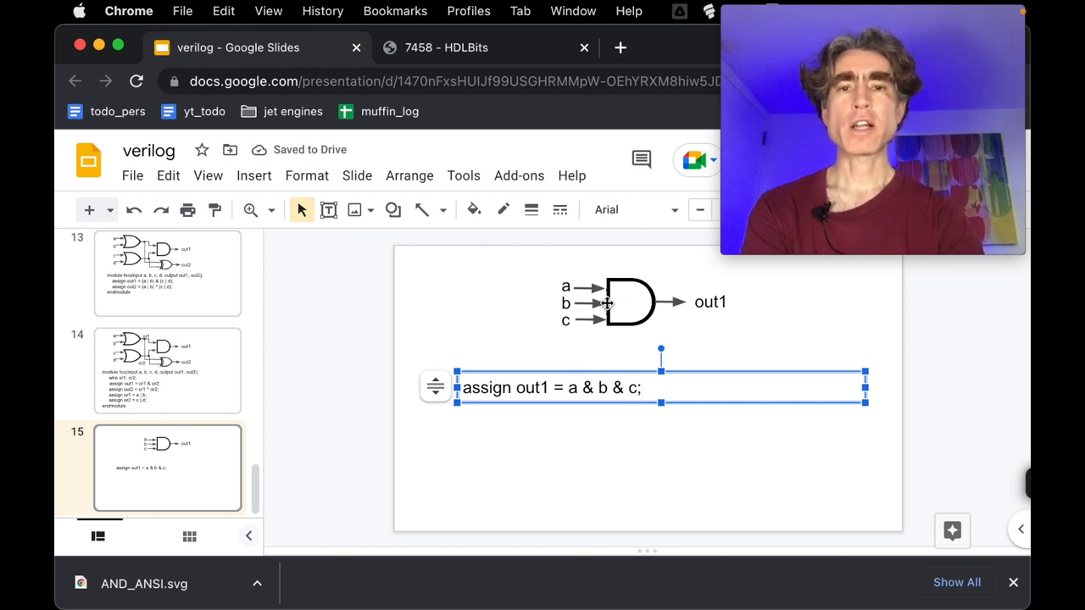
pyautogui.moveTo(647, 292)
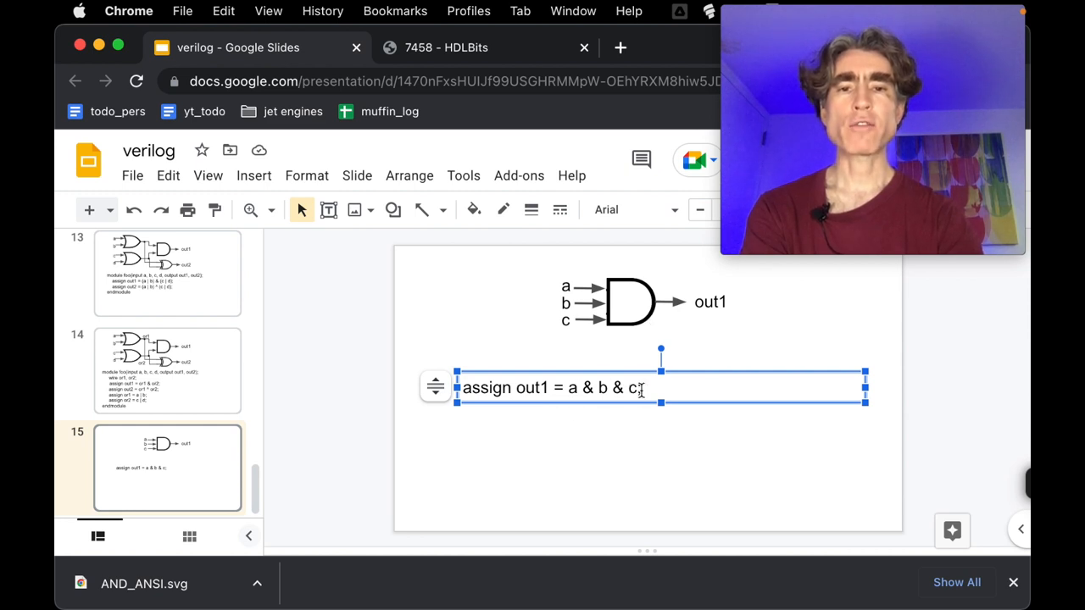
pyautogui.write(';')
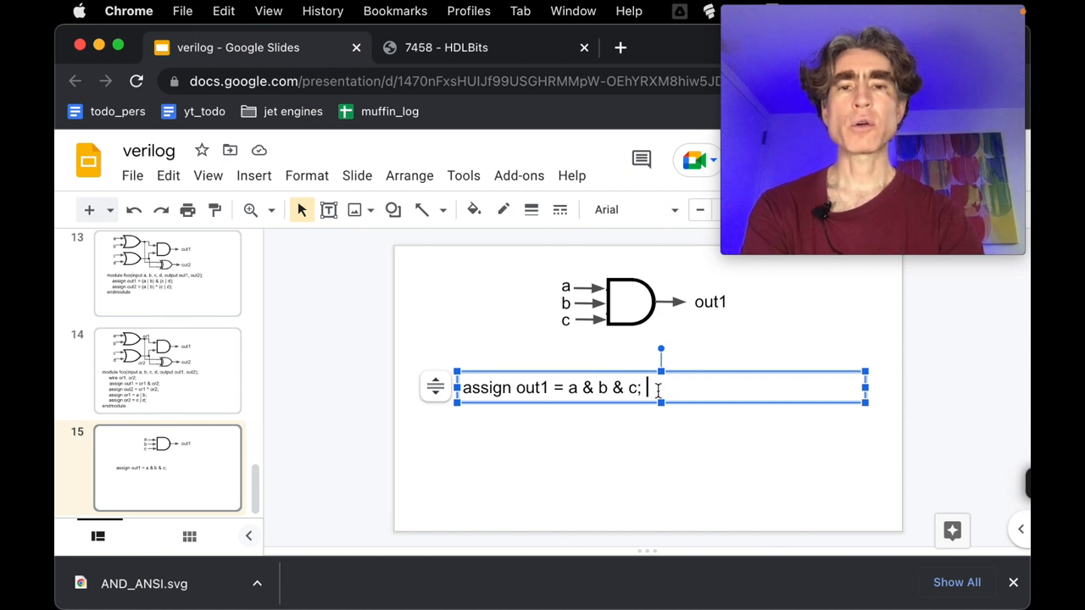
# Step: Add the grouped variants 'assign out1 = (a & b) & c;' and 'a & (b & c);' on new lines
pyautogui.press('Return')
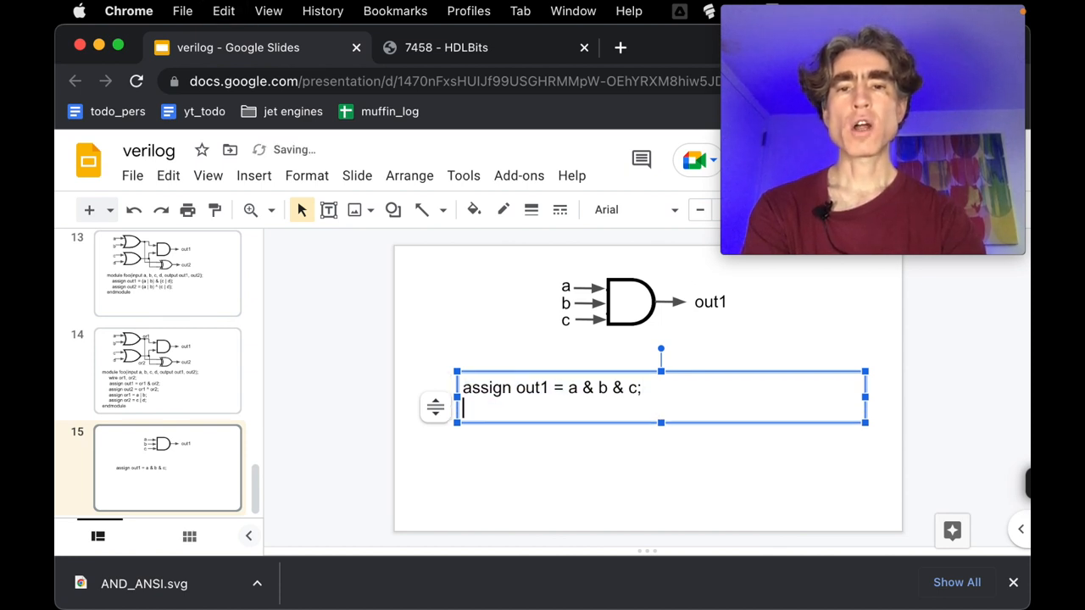
pyautogui.write('assign out1 = (a & b & c;')
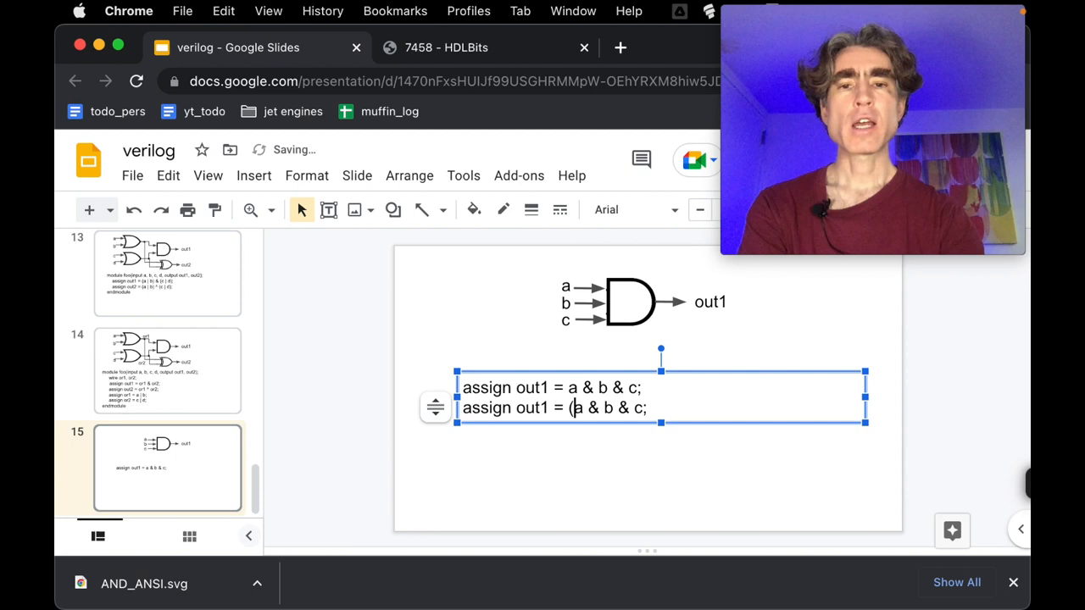
pyautogui.write(')')
pyautogui.write('assign out1 = a & (b & c);')
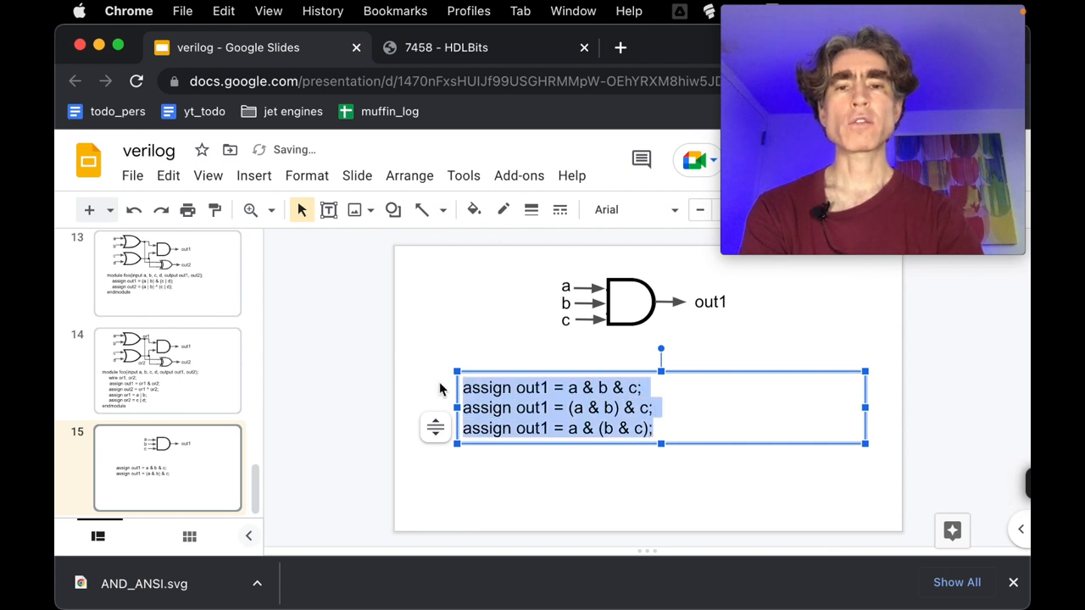
pyautogui.click(661, 500)
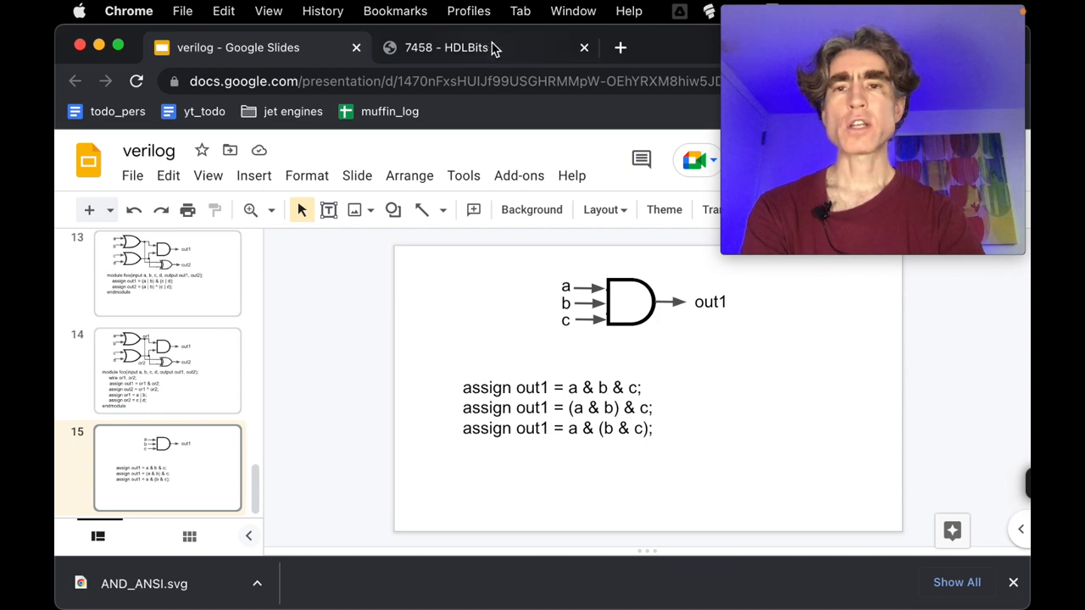
# Step: Switch to the '7458 - HDLBits' tab and review the chip's gate diagram and ports
pyautogui.click(447, 47)
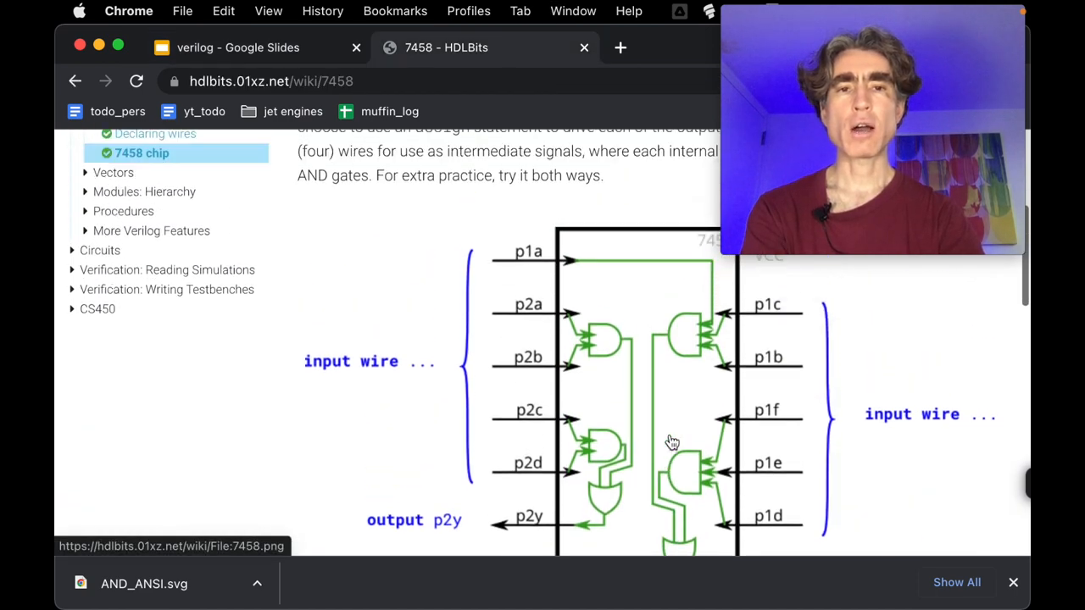
pyautogui.scroll(-3)
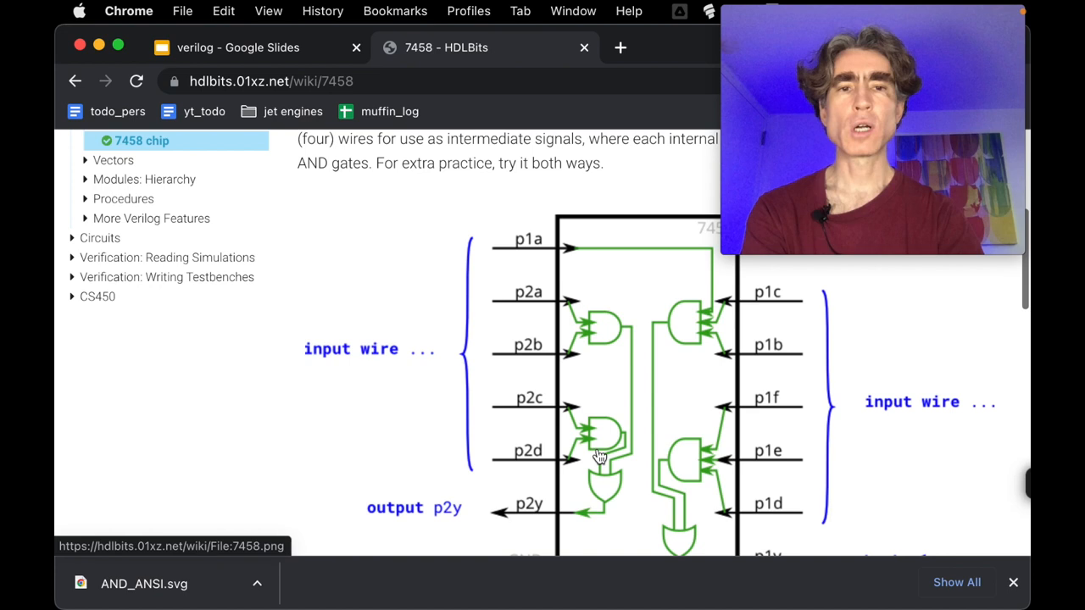
pyautogui.scroll(3)
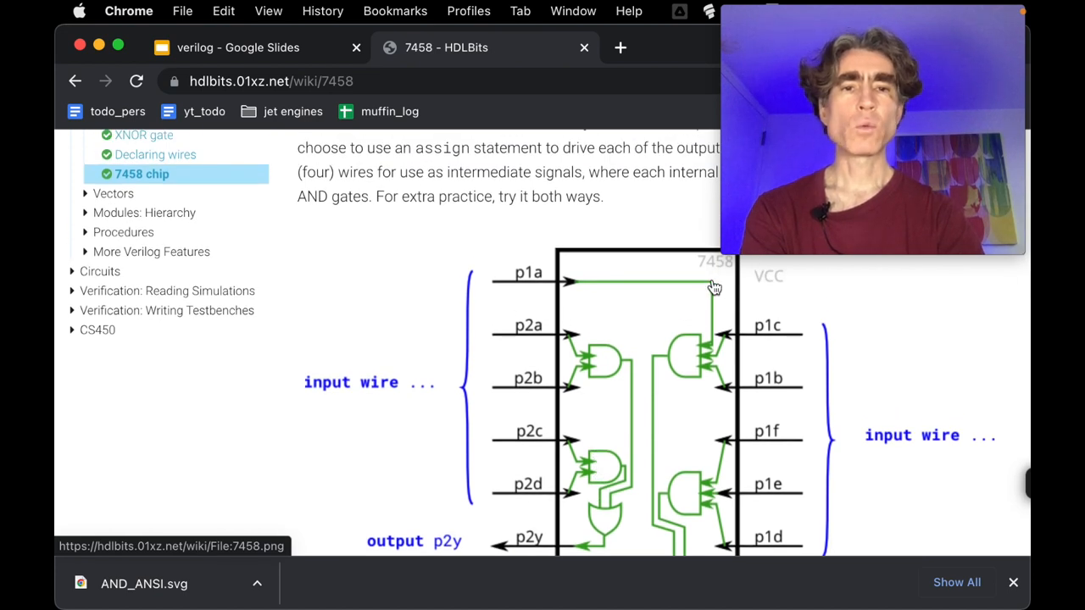
pyautogui.moveTo(789, 431)
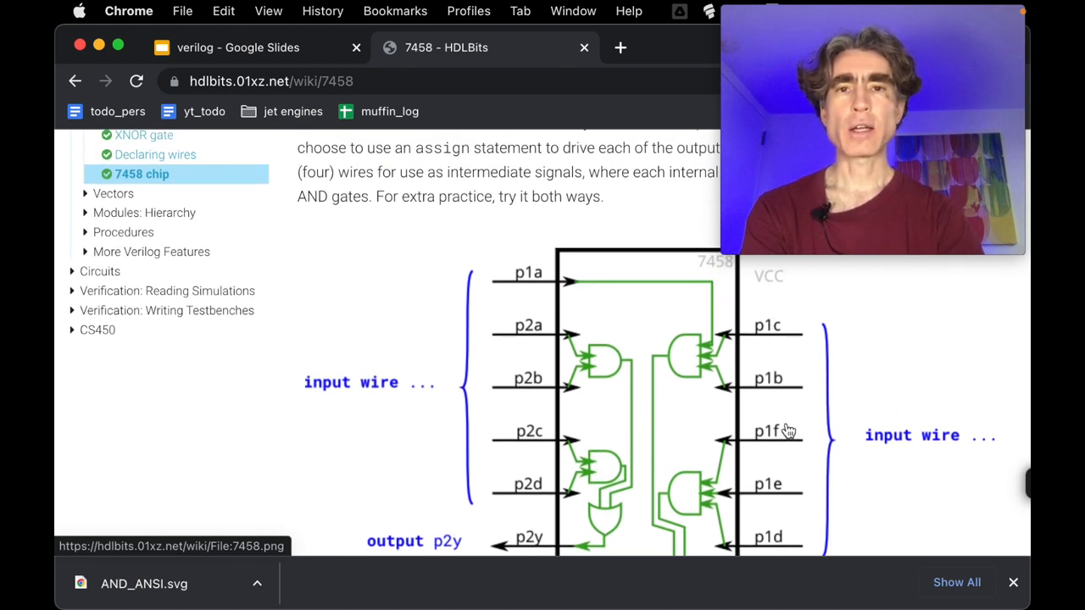
pyautogui.scroll(-3)
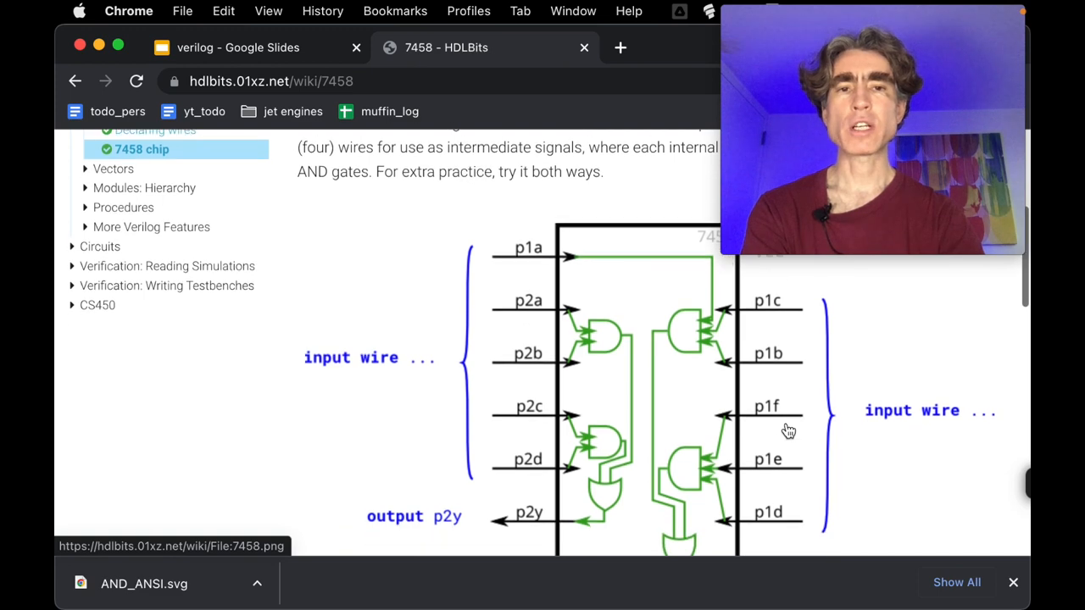
pyautogui.scroll(-3)
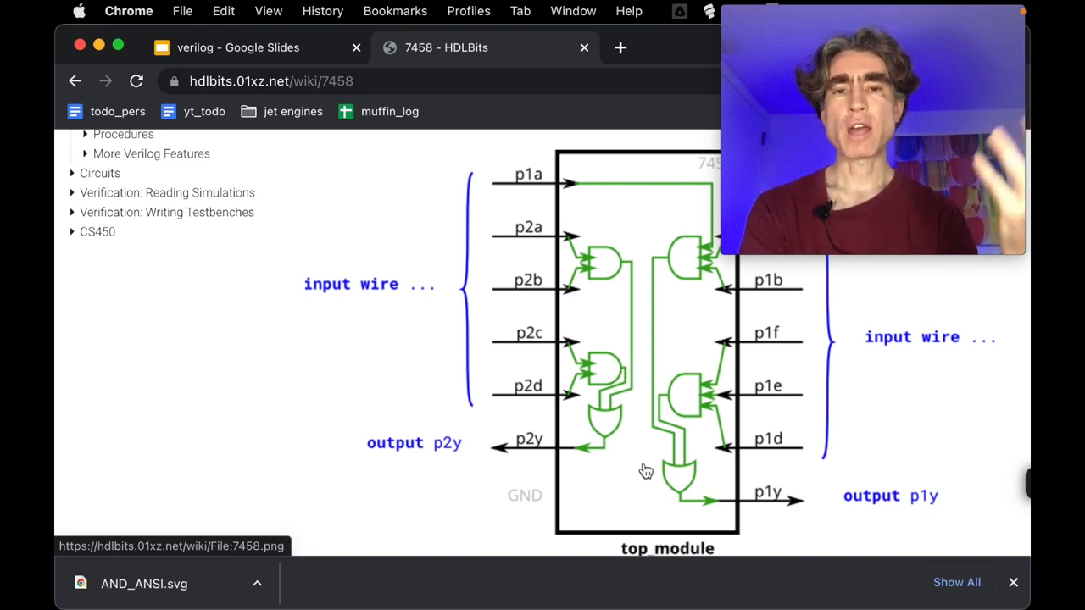
pyautogui.scroll(3)
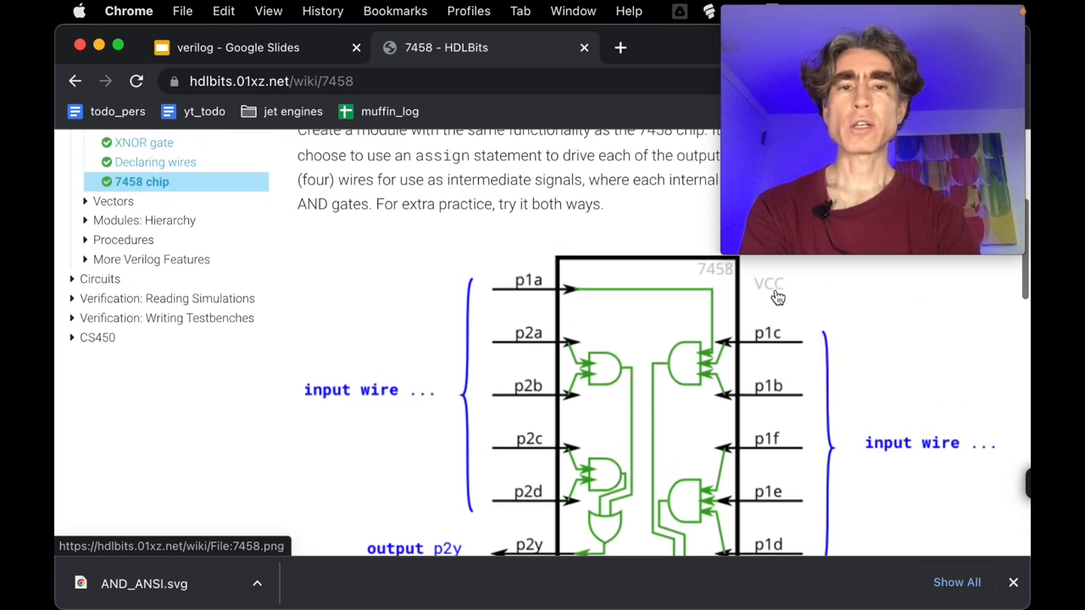
pyautogui.scroll(-3)
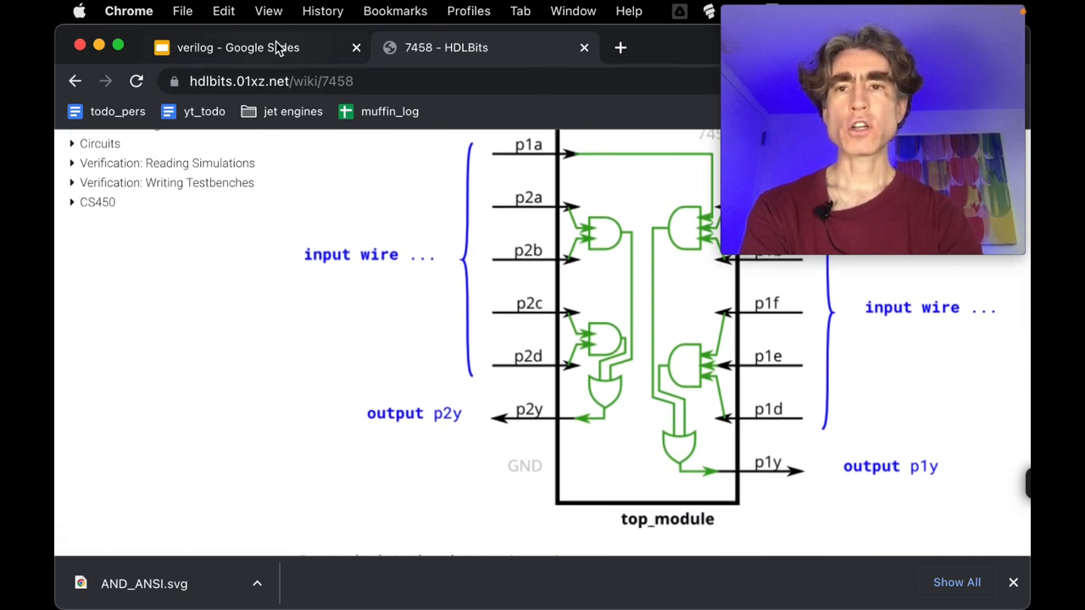
# Step: Switch back to the 'verilog - Google Slides' tab
pyautogui.click(237, 48)
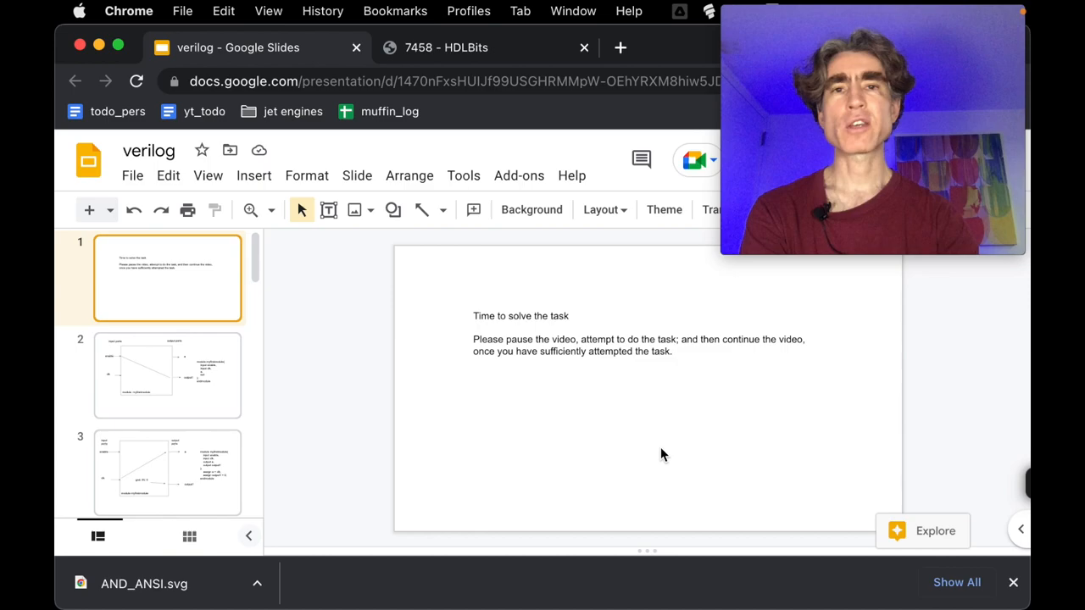
pyautogui.moveTo(726, 427)
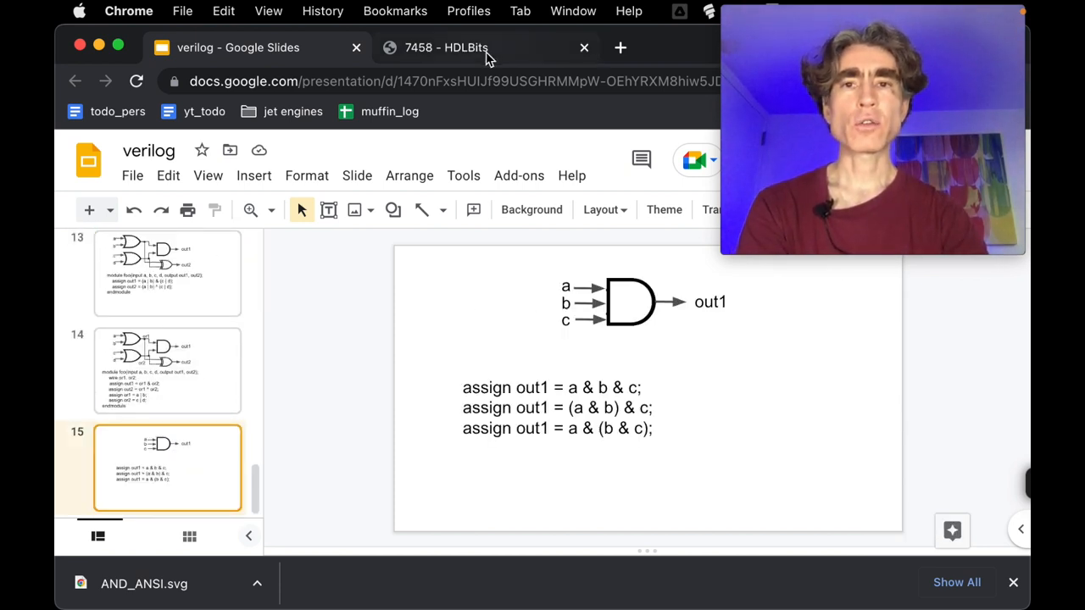
pyautogui.click(447, 47)
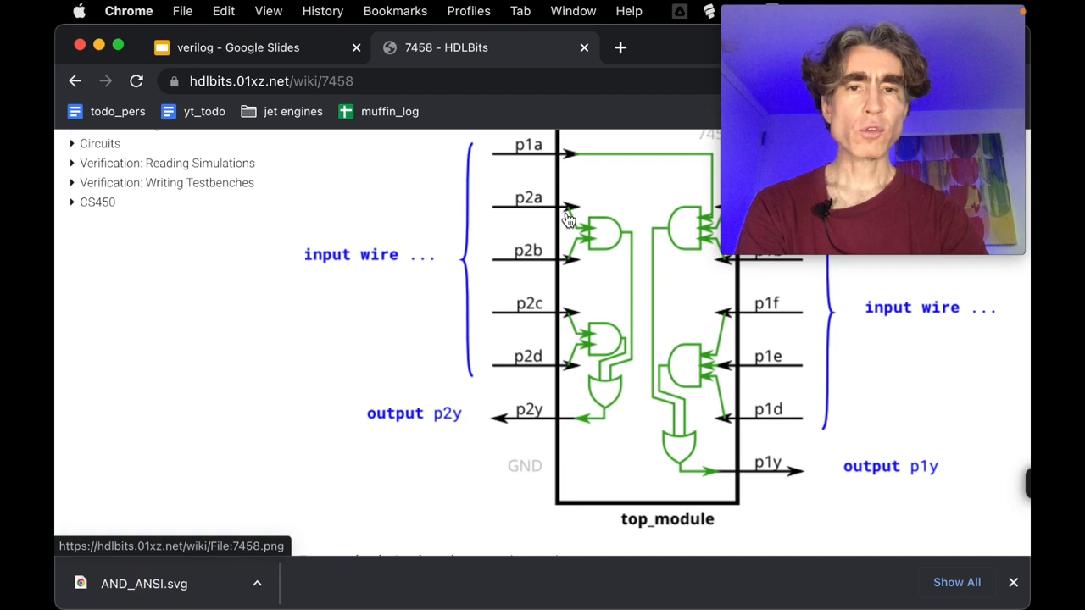
pyautogui.moveTo(546, 261)
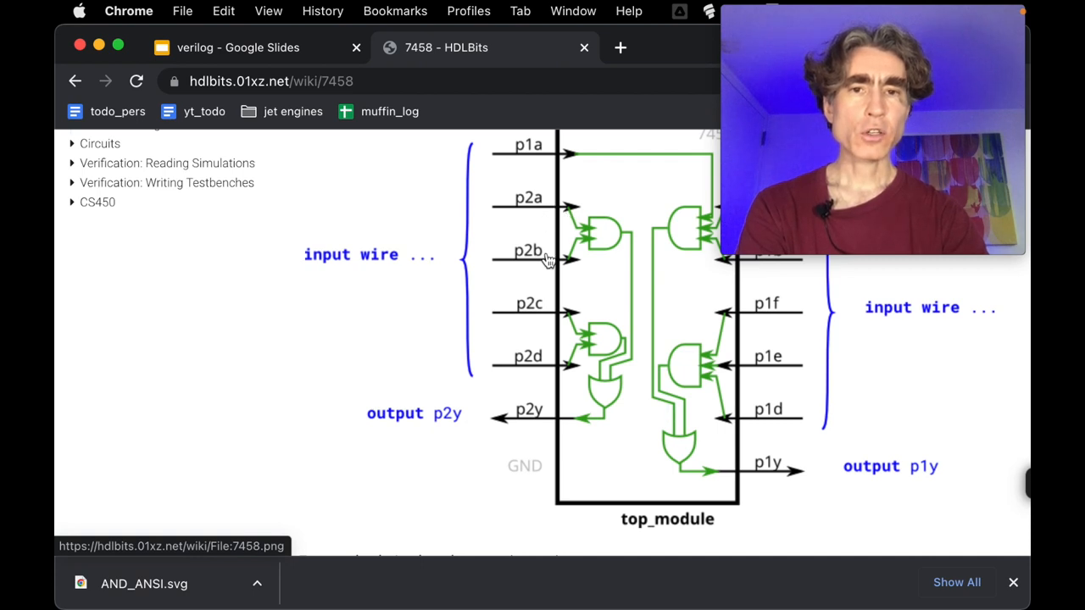
pyautogui.moveTo(619, 246)
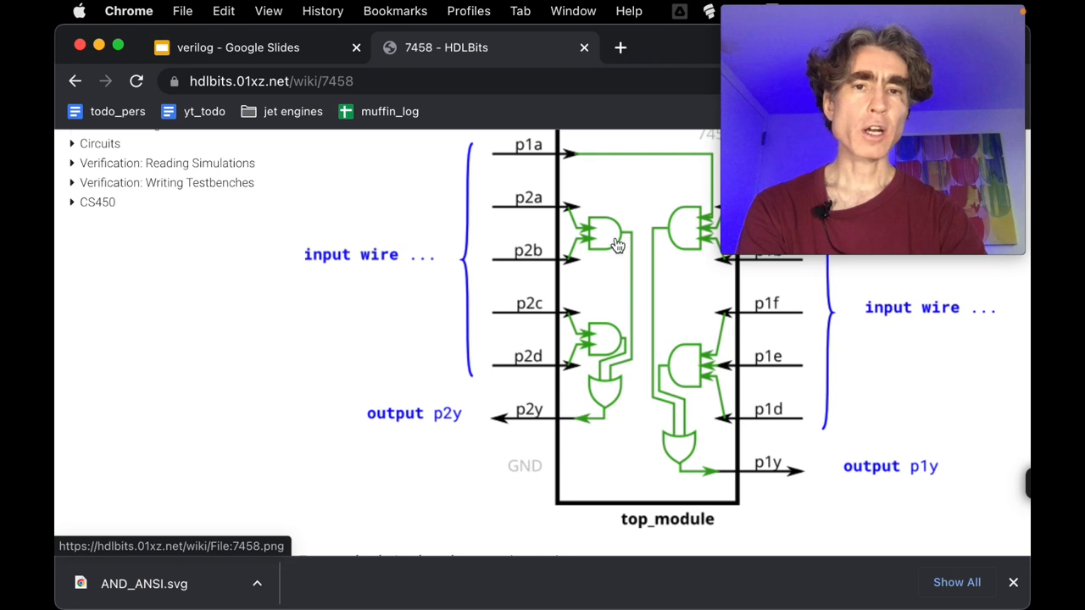
pyautogui.scroll(-3)
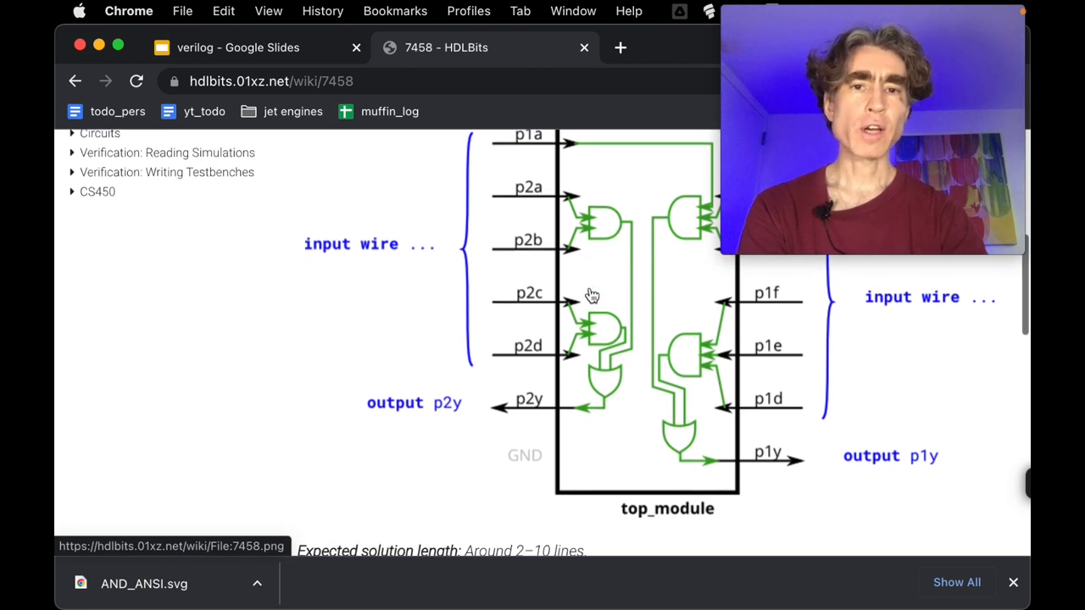
pyautogui.scroll(-3)
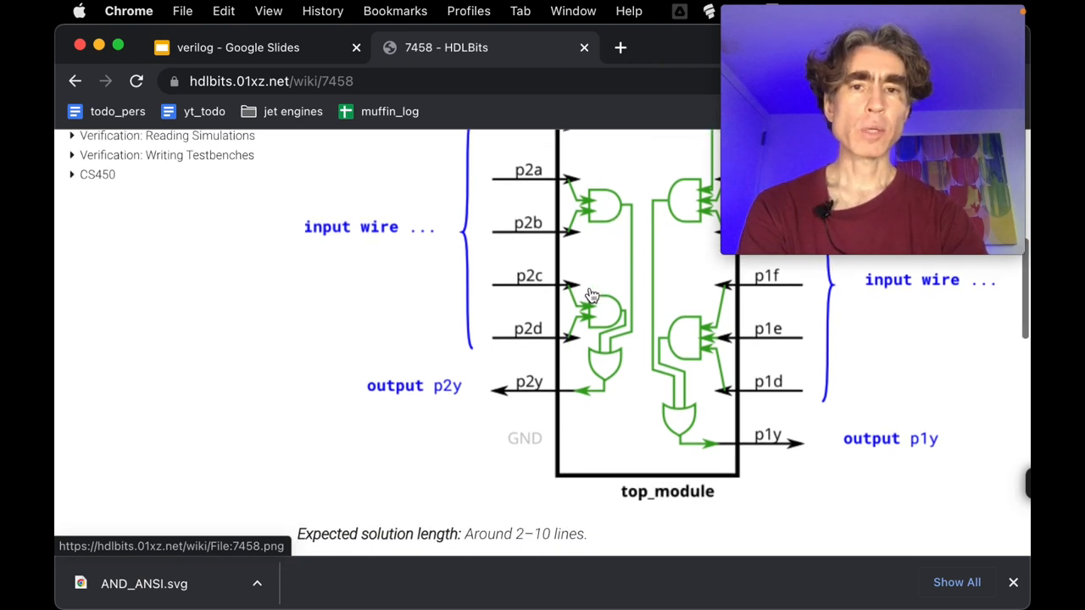
pyautogui.moveTo(619, 233)
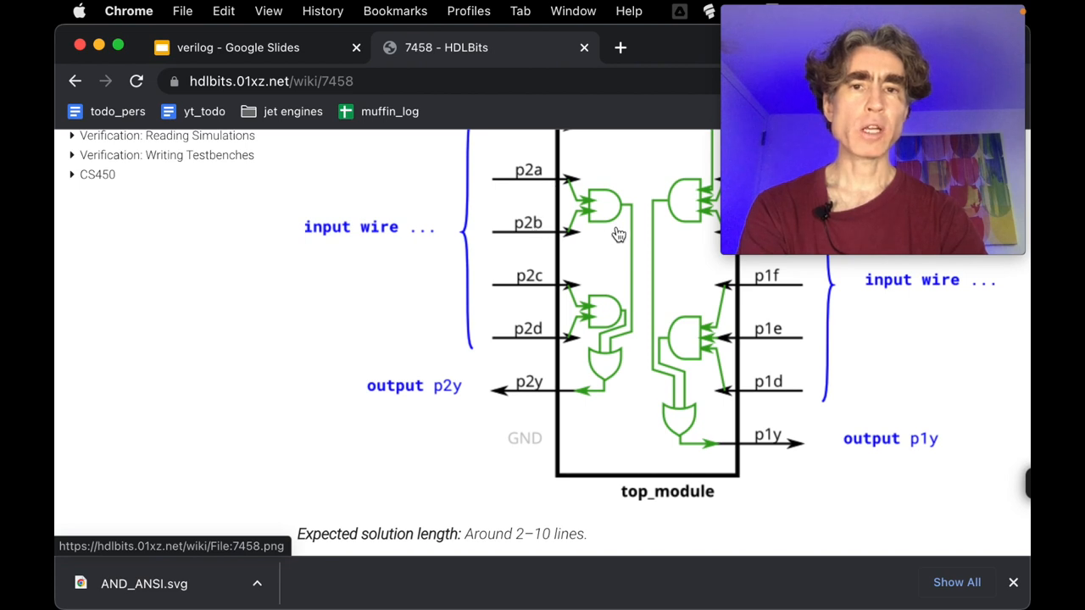
pyautogui.moveTo(543, 325)
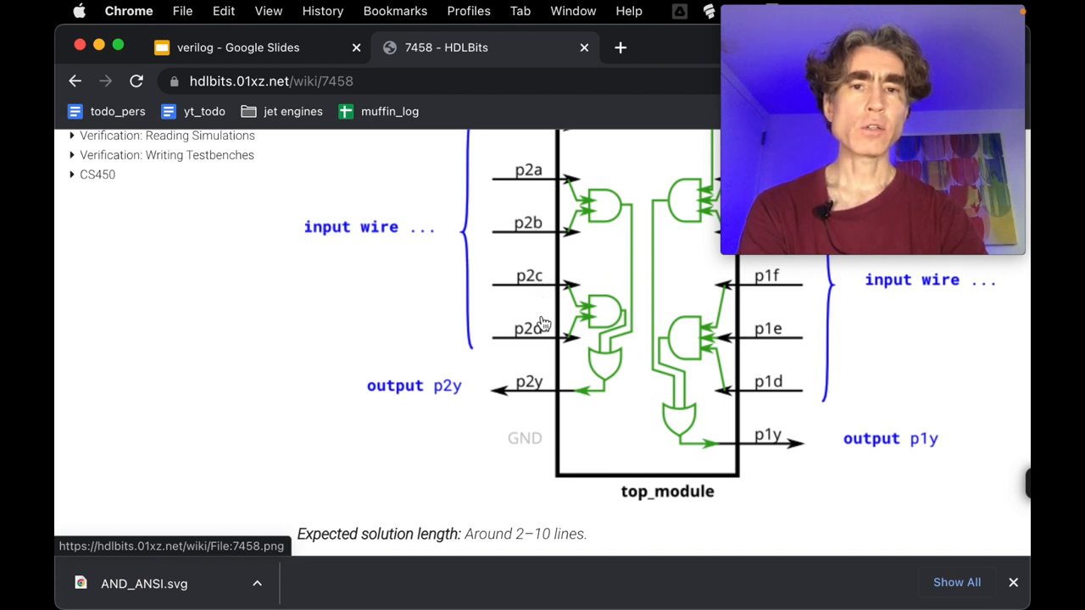
pyautogui.moveTo(610, 329)
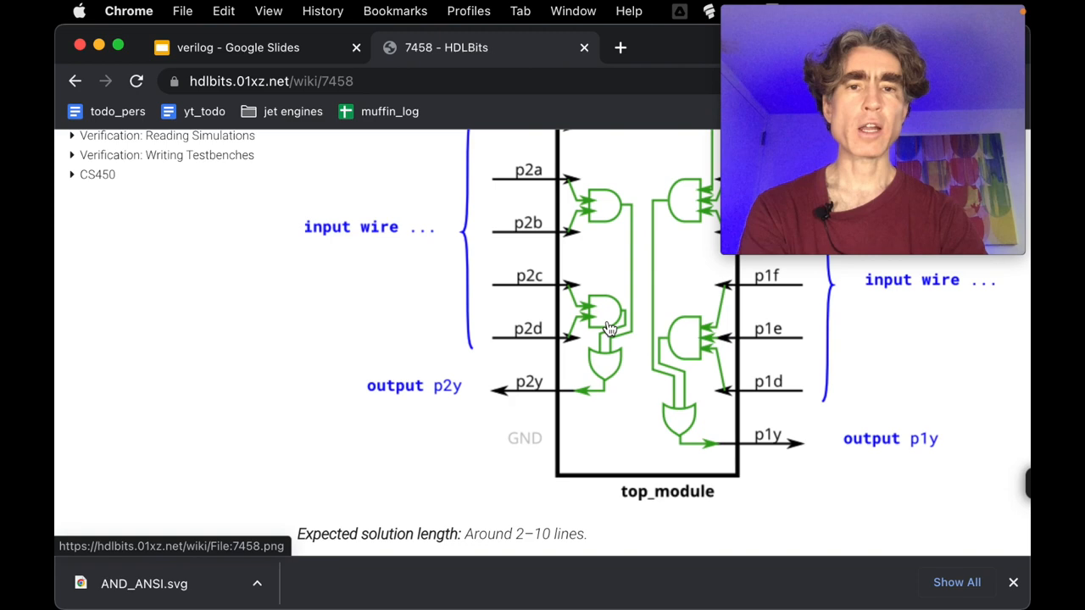
pyautogui.scroll(-3)
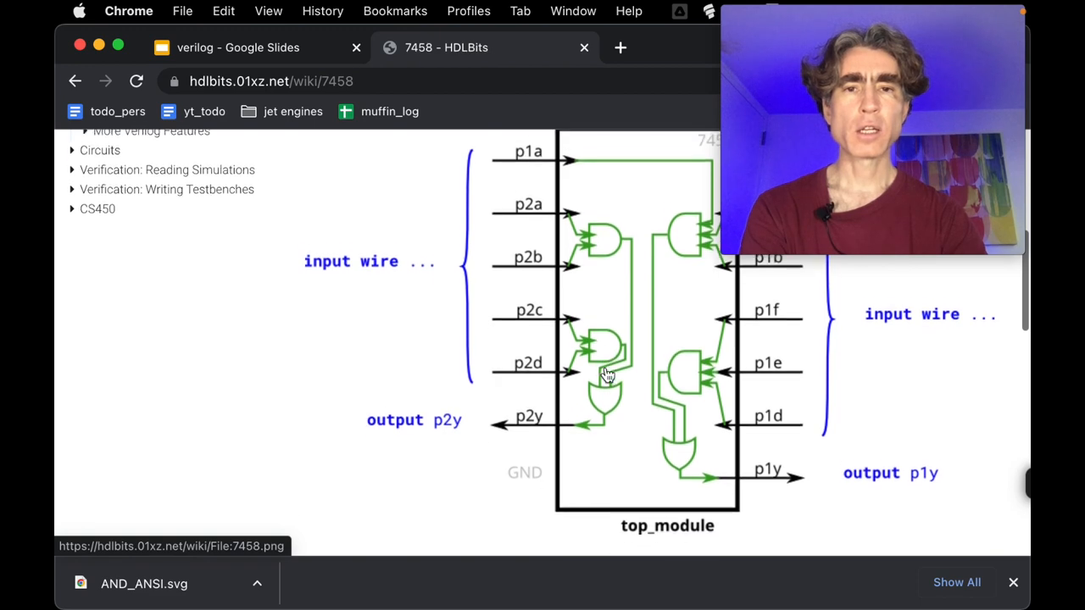
pyautogui.scroll(-3)
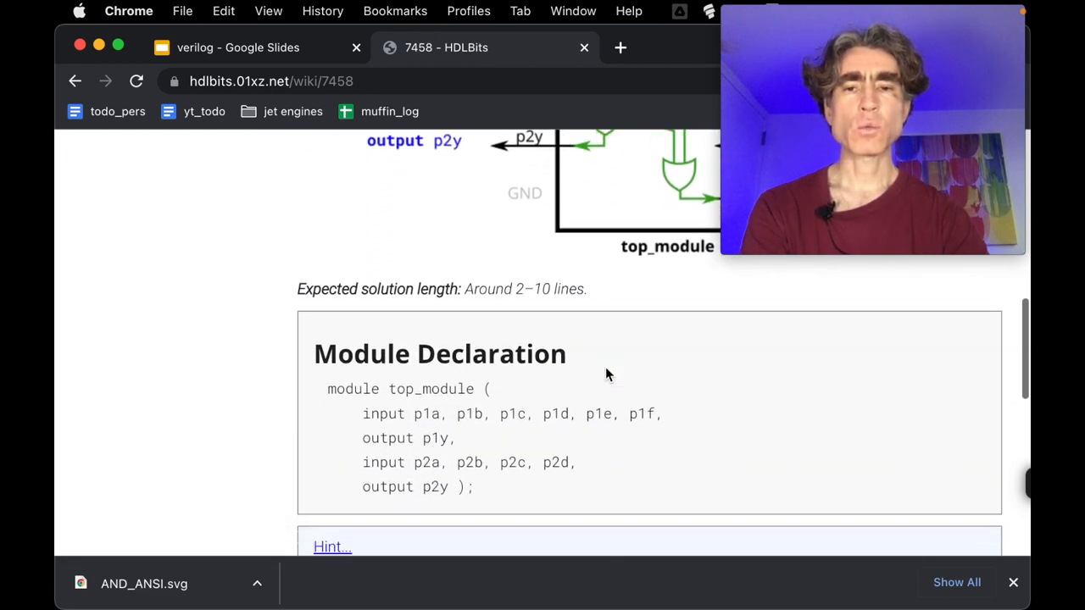
pyautogui.scroll(-3)
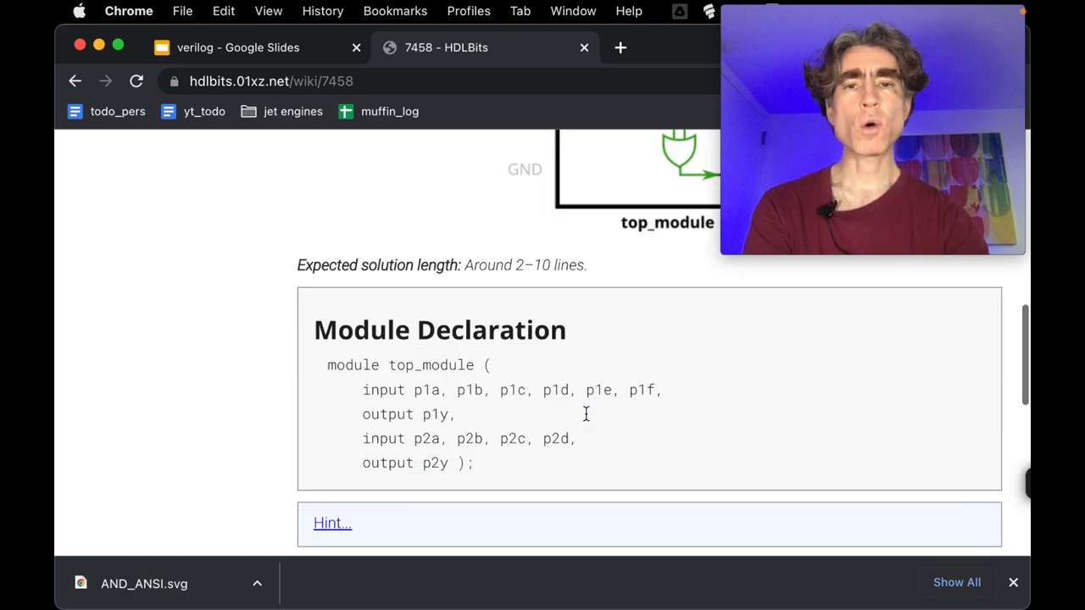
pyautogui.scroll(3)
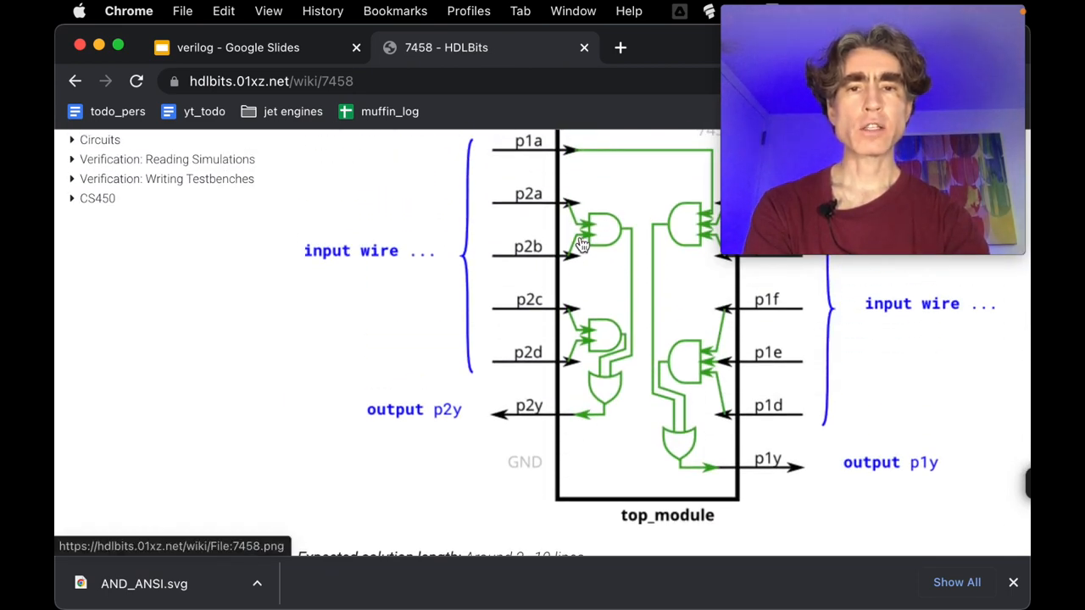
pyautogui.scroll(3)
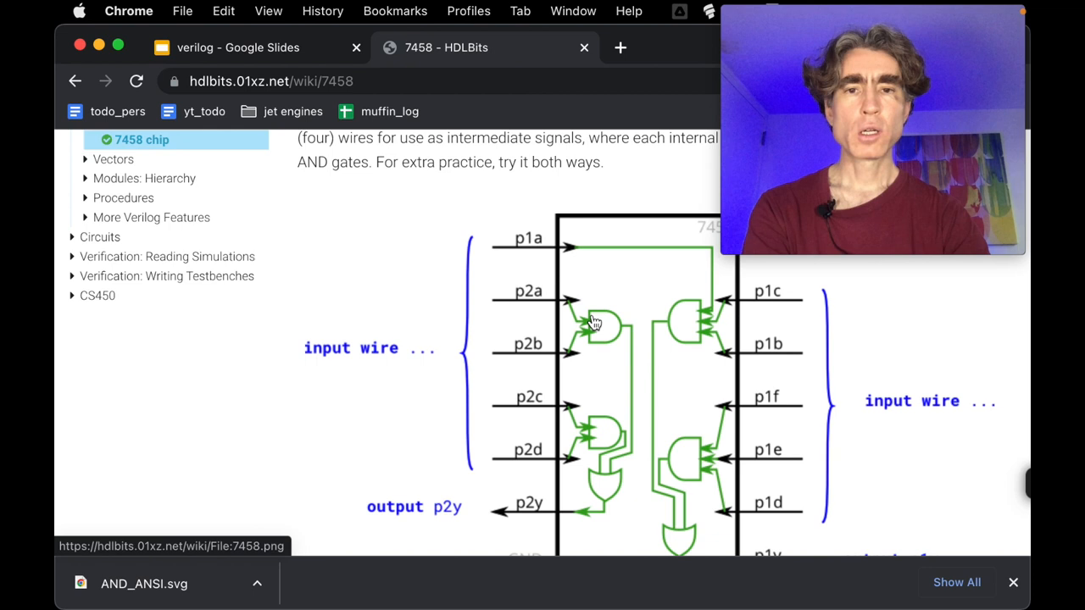
pyautogui.moveTo(624, 376)
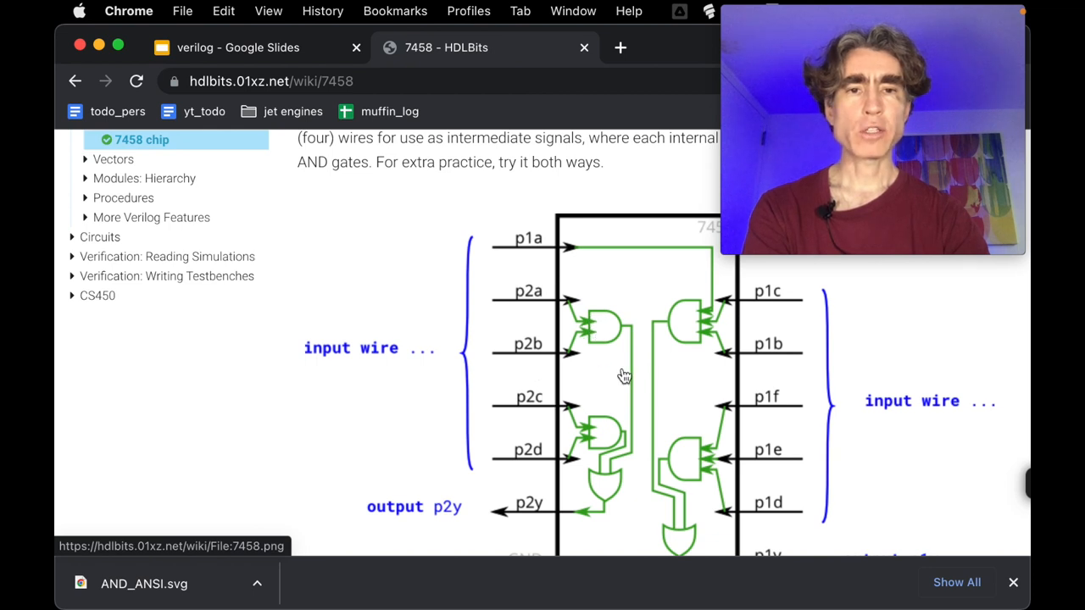
pyautogui.moveTo(644, 412)
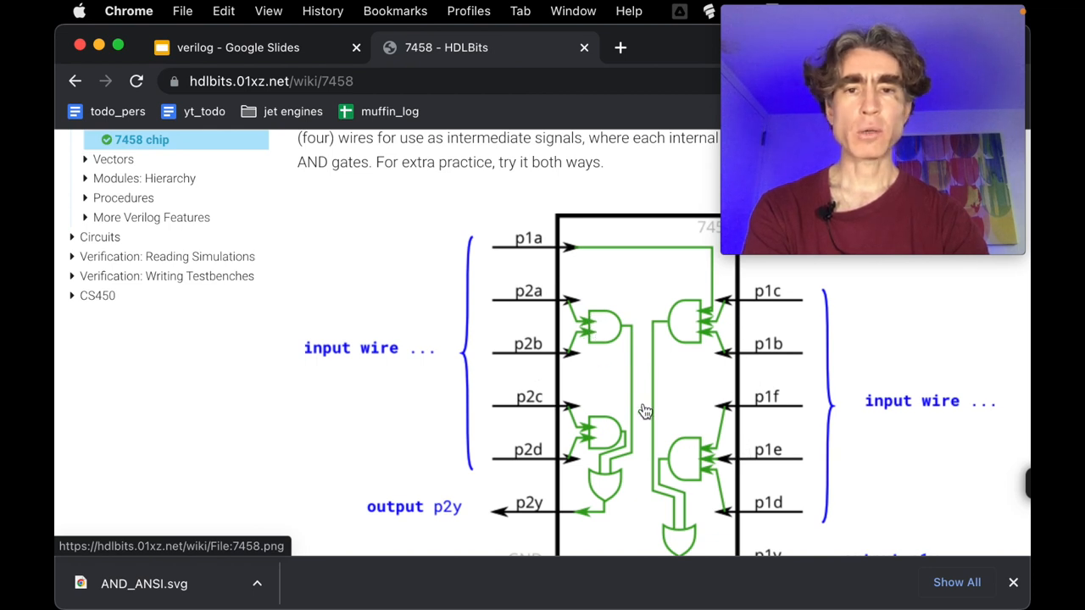
pyautogui.scroll(-3)
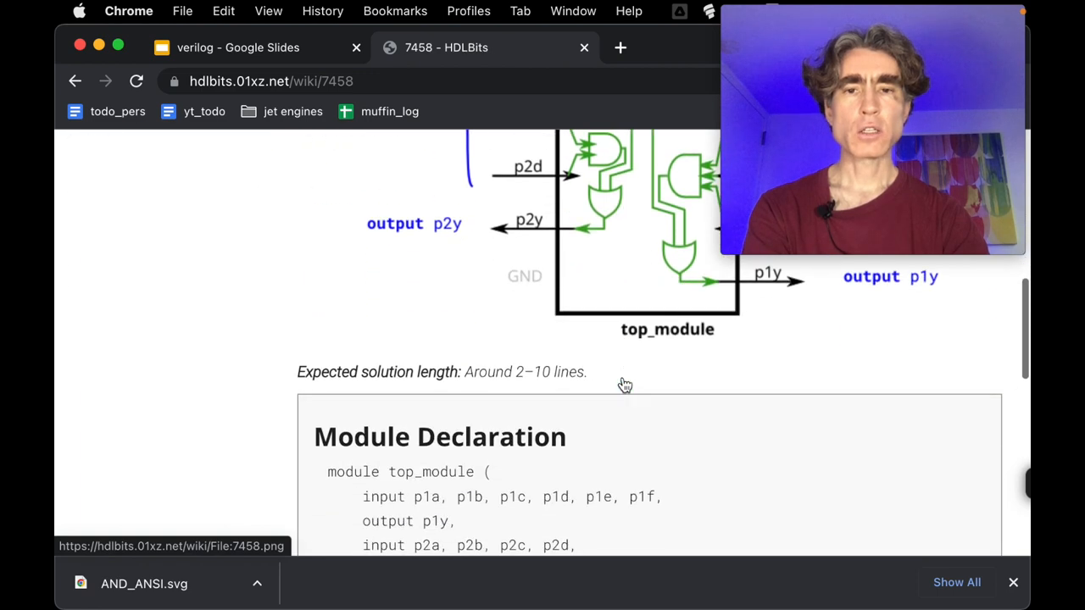
# Step: Declare 'wire p2and1, p2and2, p1and1, p1and2;' on line 6 and recheck the gate diagram
pyautogui.scroll(-3)
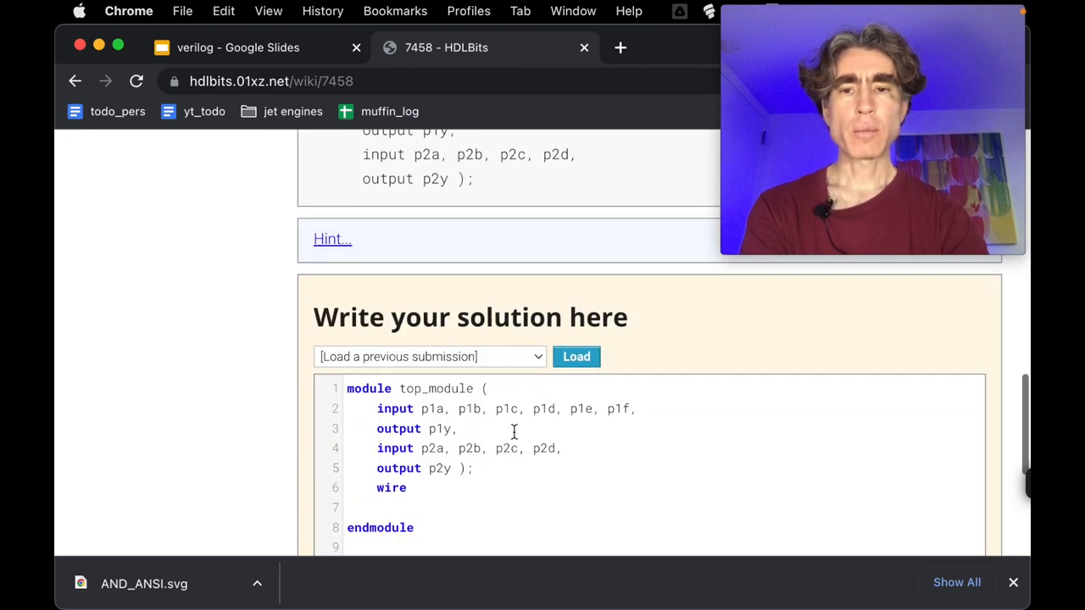
pyautogui.write('p2and1,')
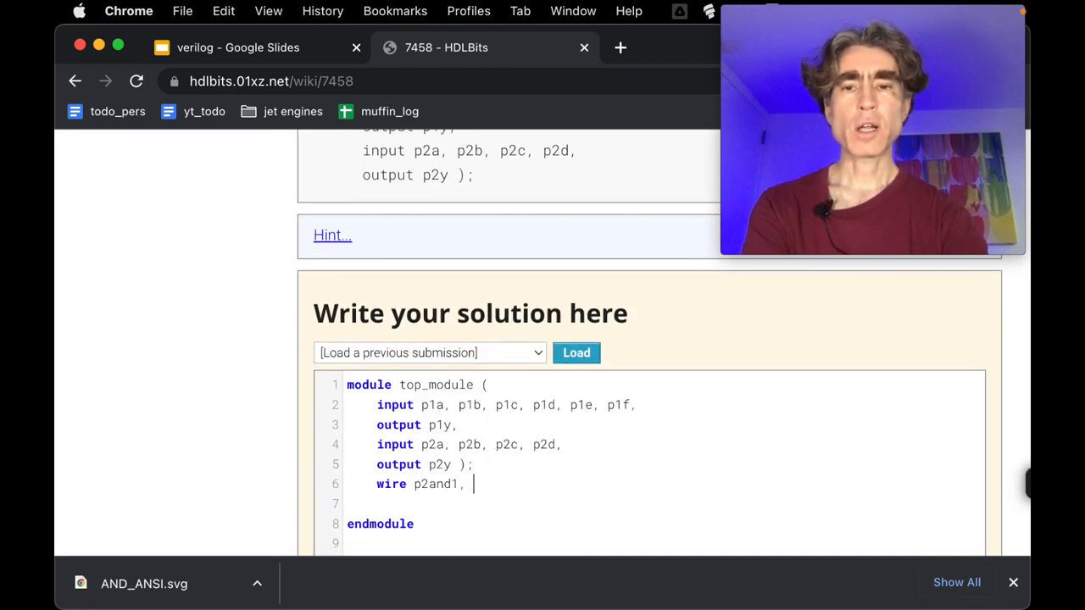
pyautogui.write('p2and2, p')
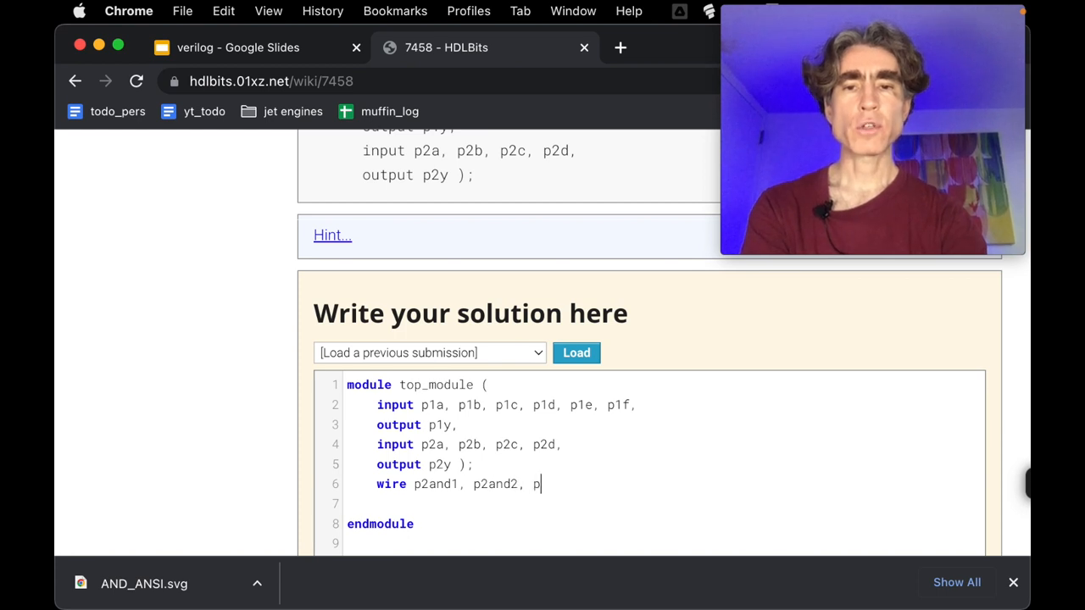
pyautogui.write('1and1,')
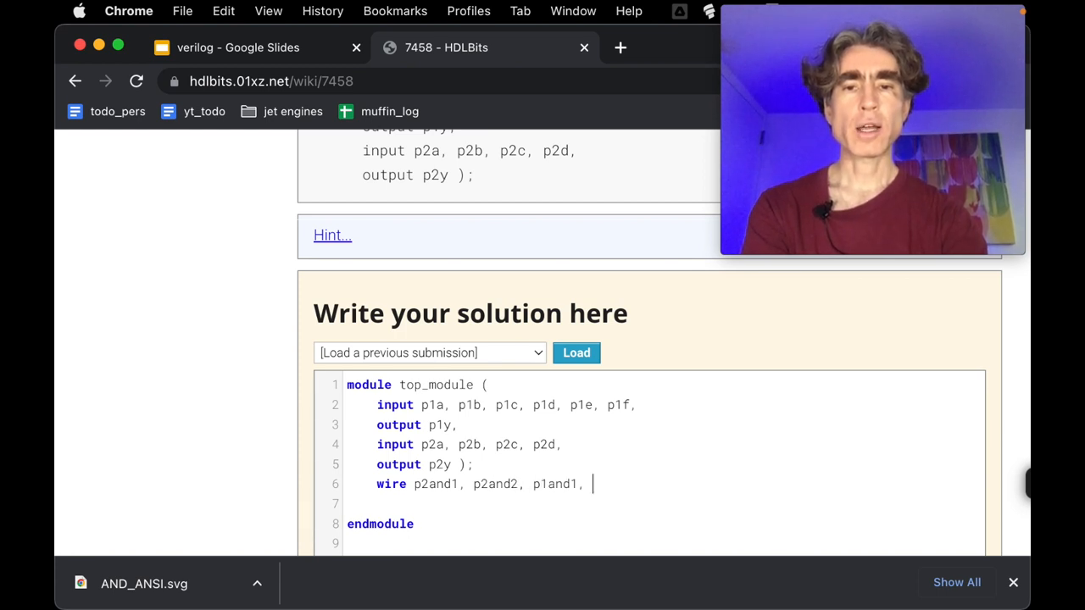
pyautogui.write('p1and2;')
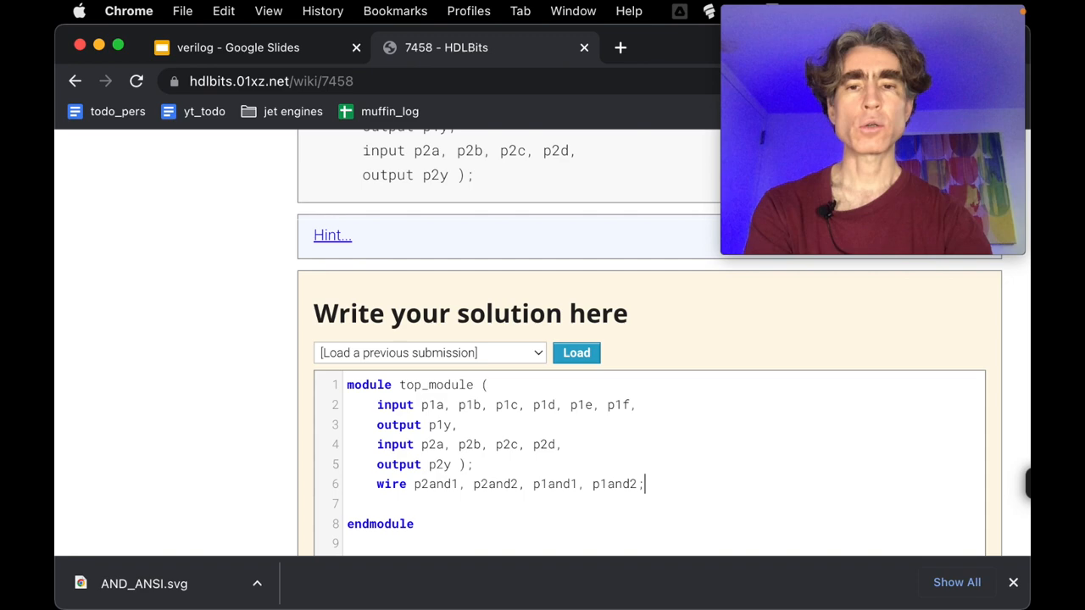
pyautogui.scroll(3)
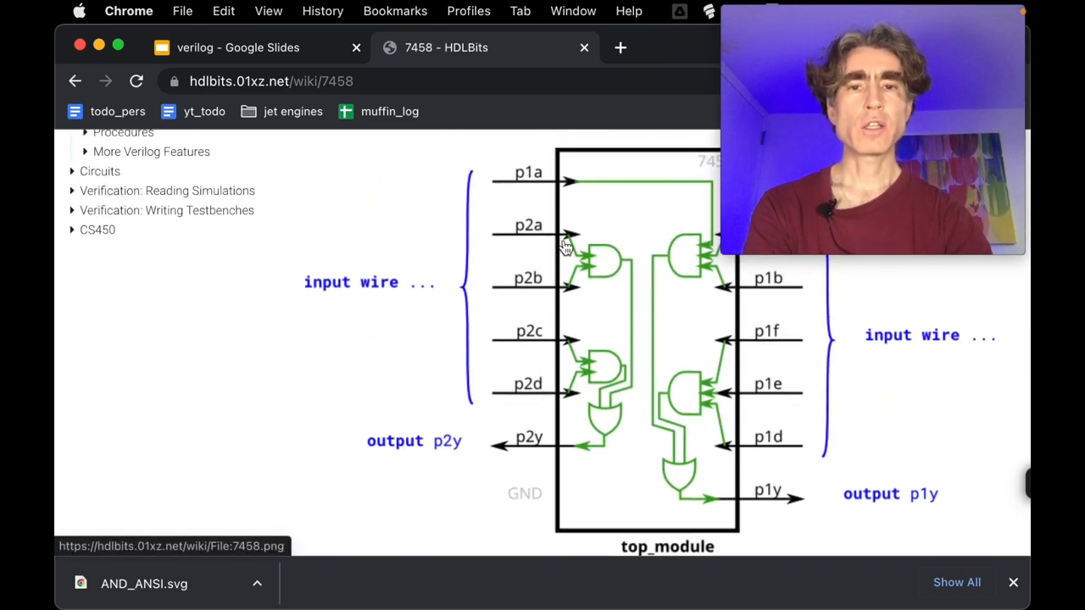
pyautogui.moveTo(553, 349)
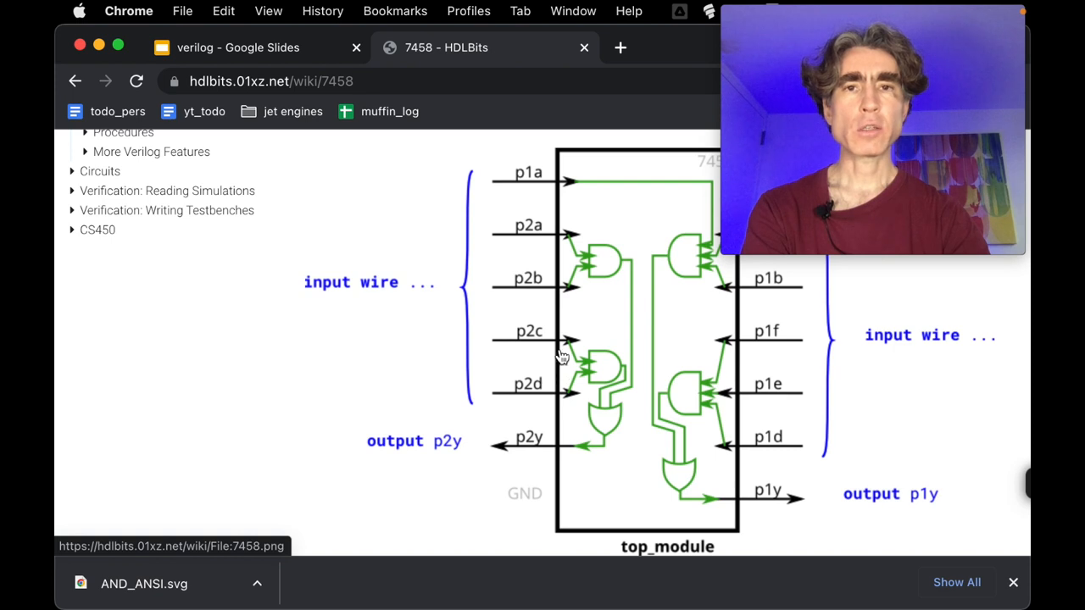
pyautogui.scroll(3)
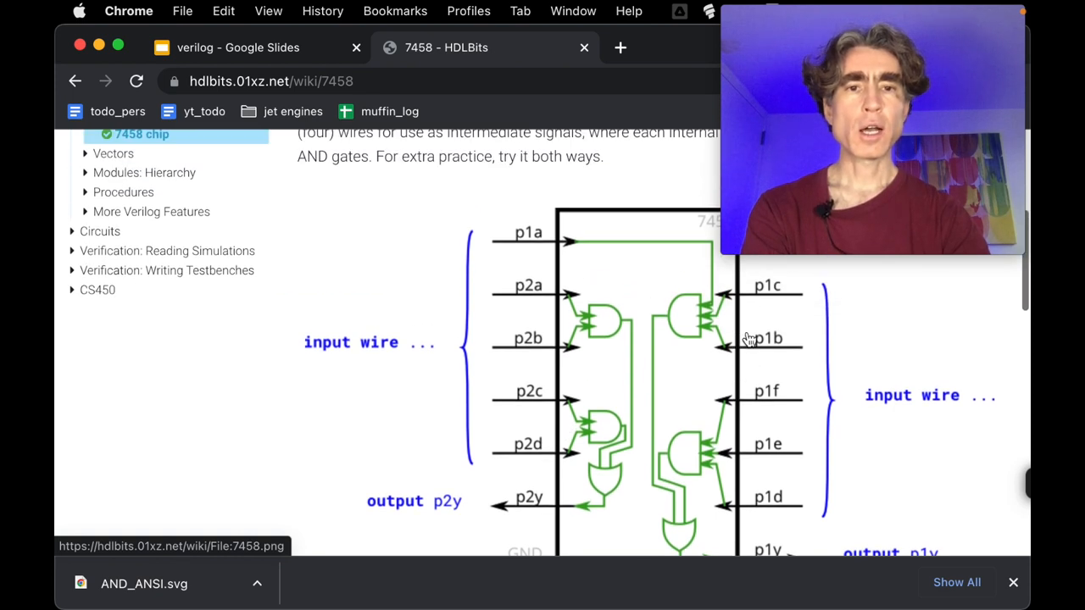
pyautogui.moveTo(782, 288)
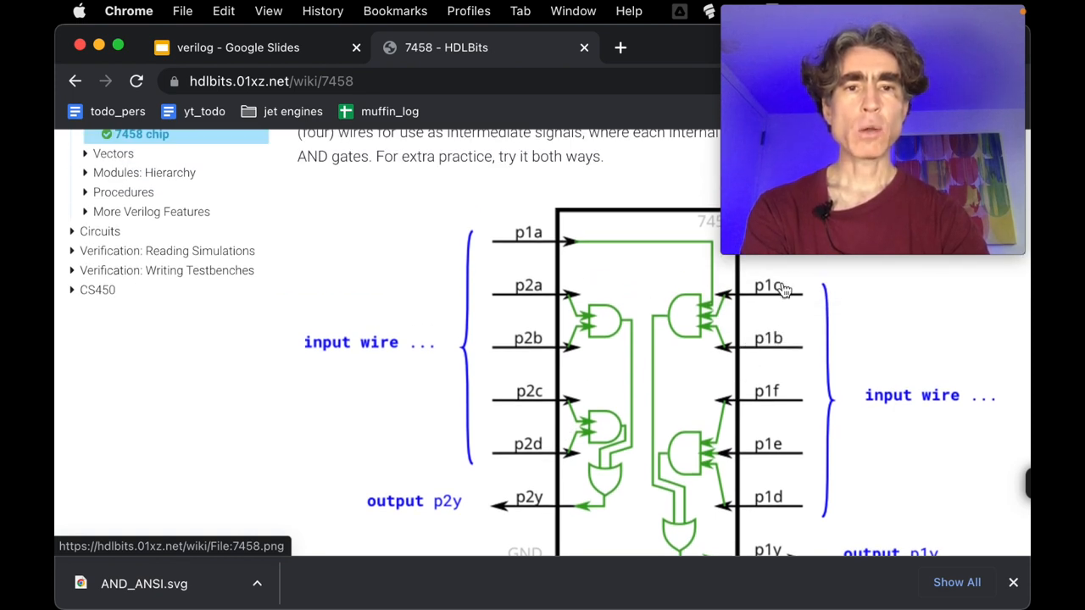
pyautogui.scroll(-3)
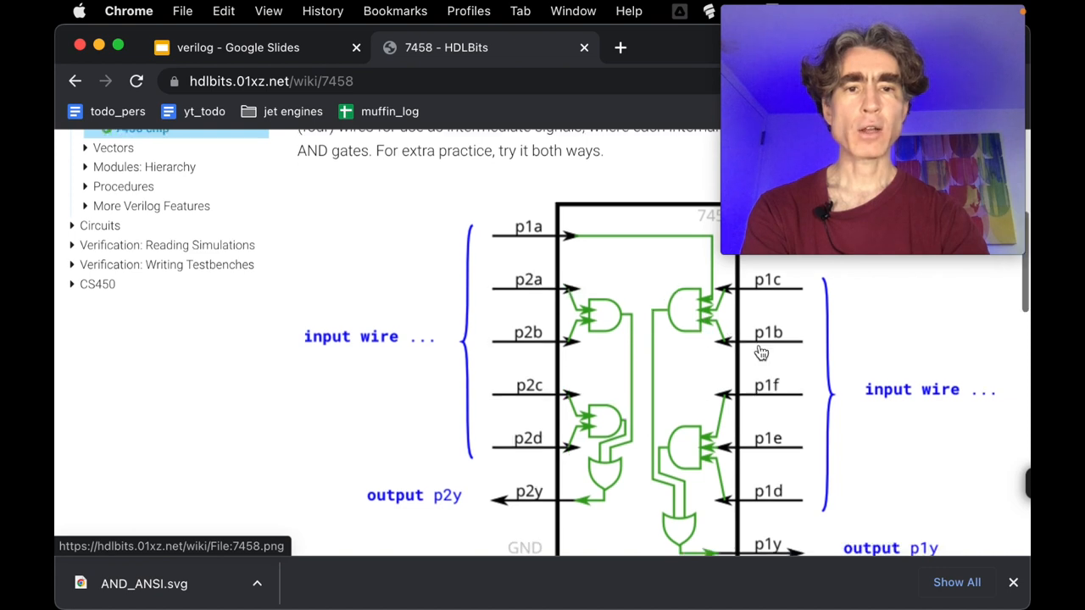
pyautogui.scroll(-3)
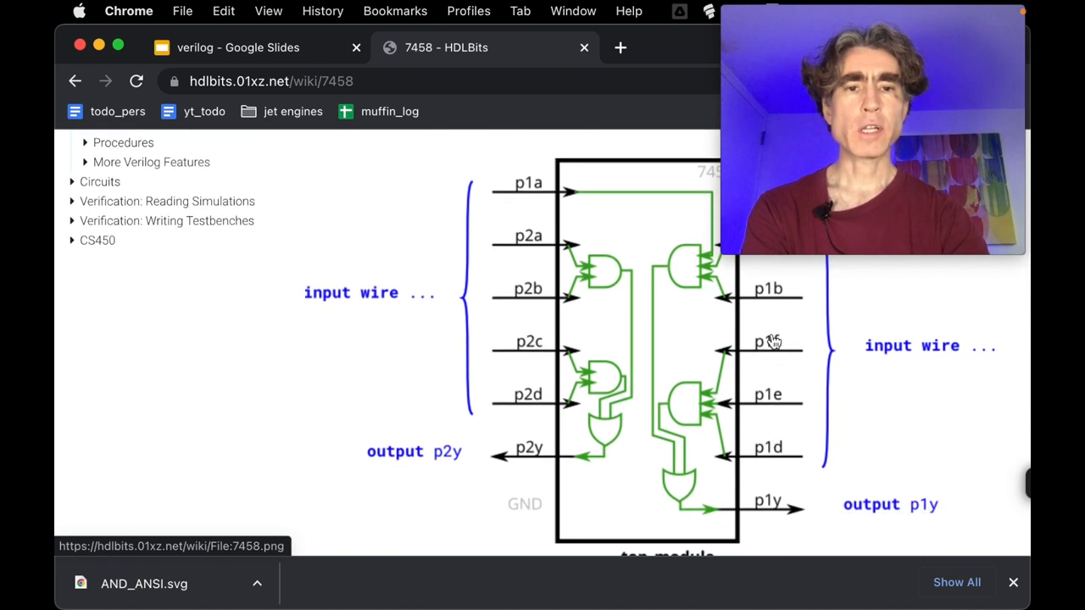
pyautogui.moveTo(719, 414)
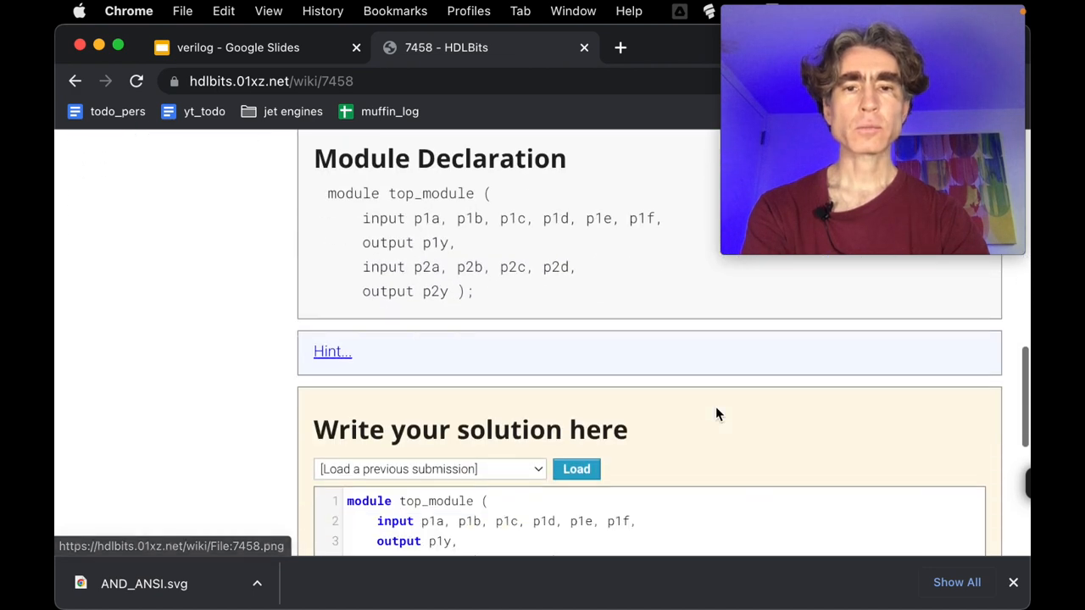
# Step: Assign p2and1 = p2a & p2b and p2and2 = p2c & p2d, checking against the diagram
pyautogui.scroll(-3)
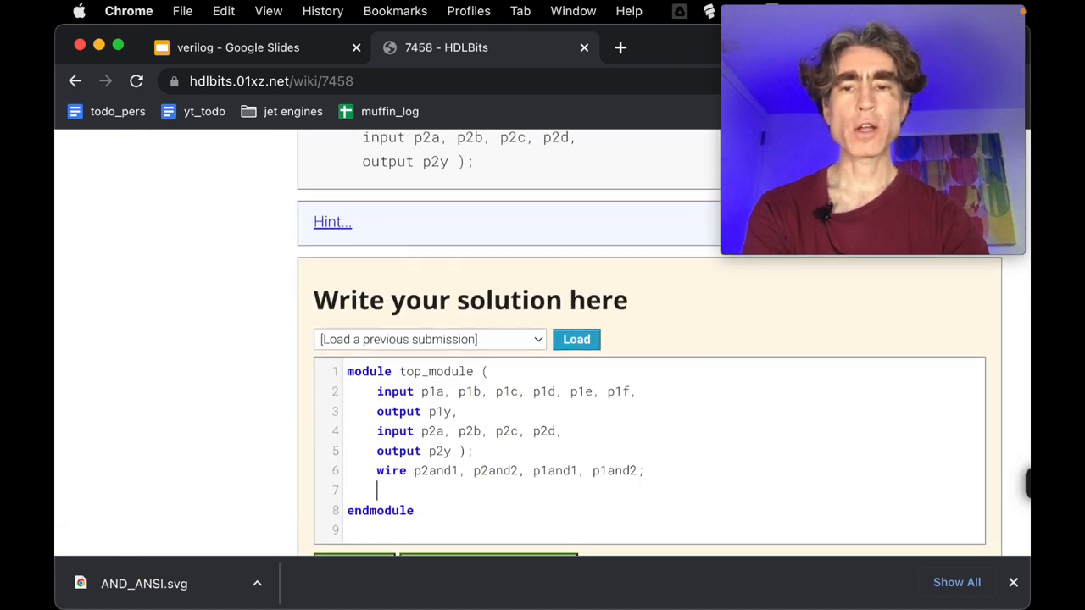
pyautogui.write('assign p')
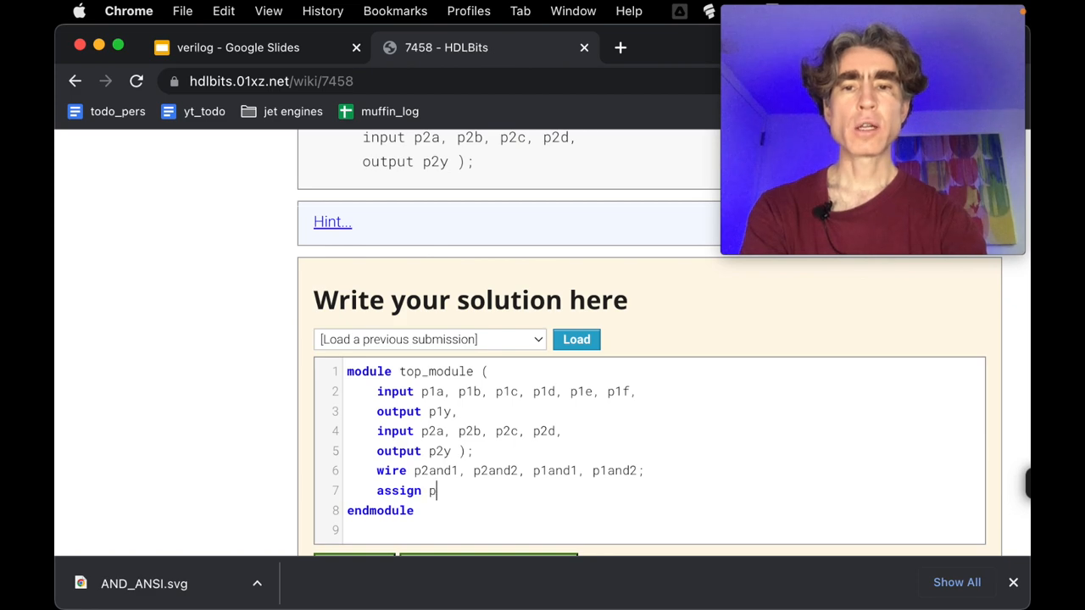
pyautogui.write('2a')
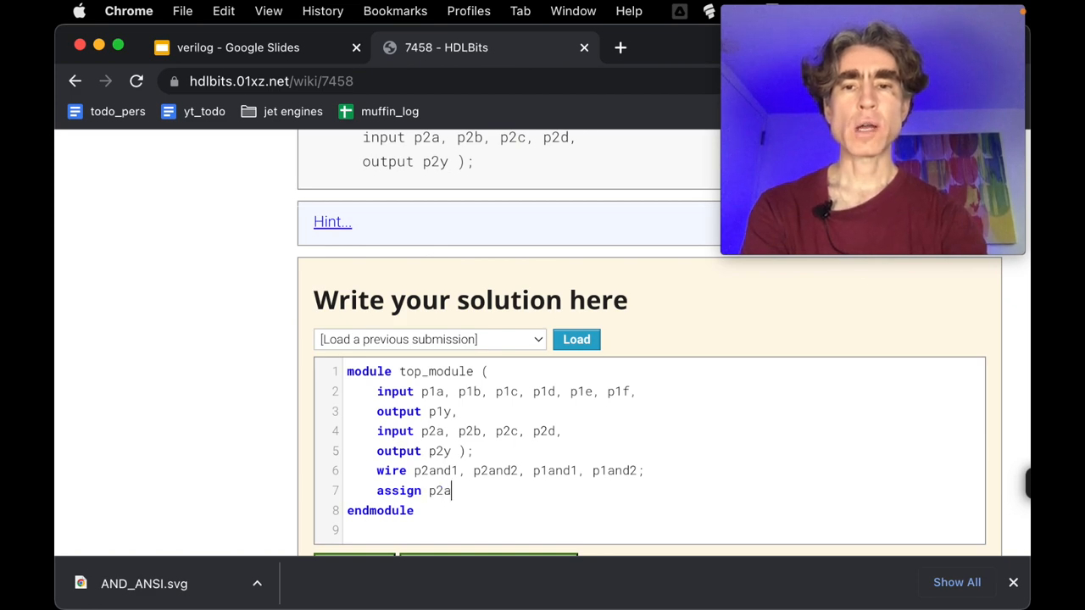
pyautogui.scroll(3)
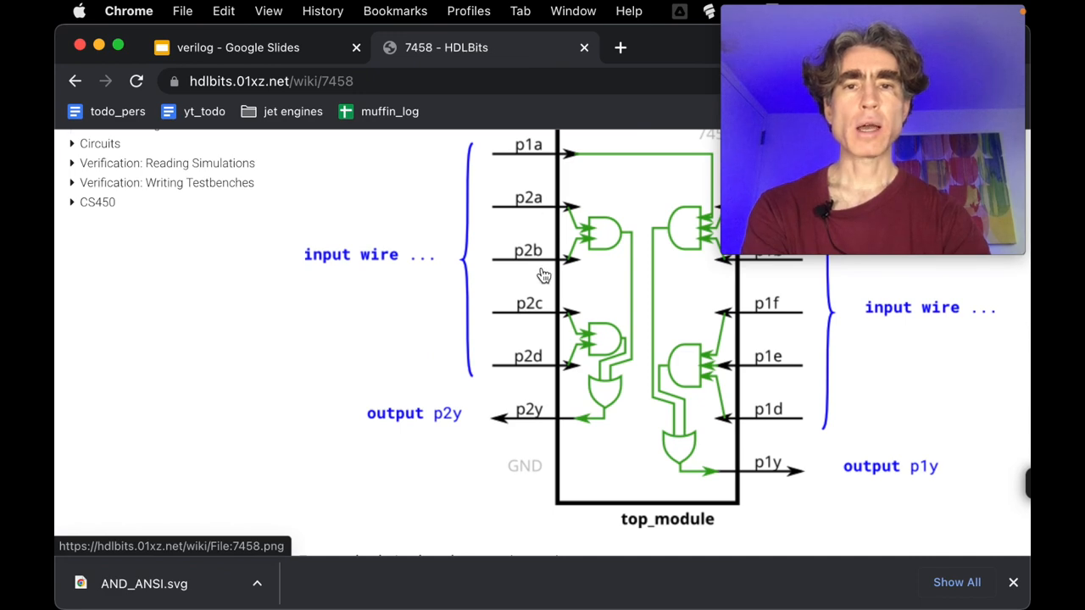
pyautogui.scroll(-3)
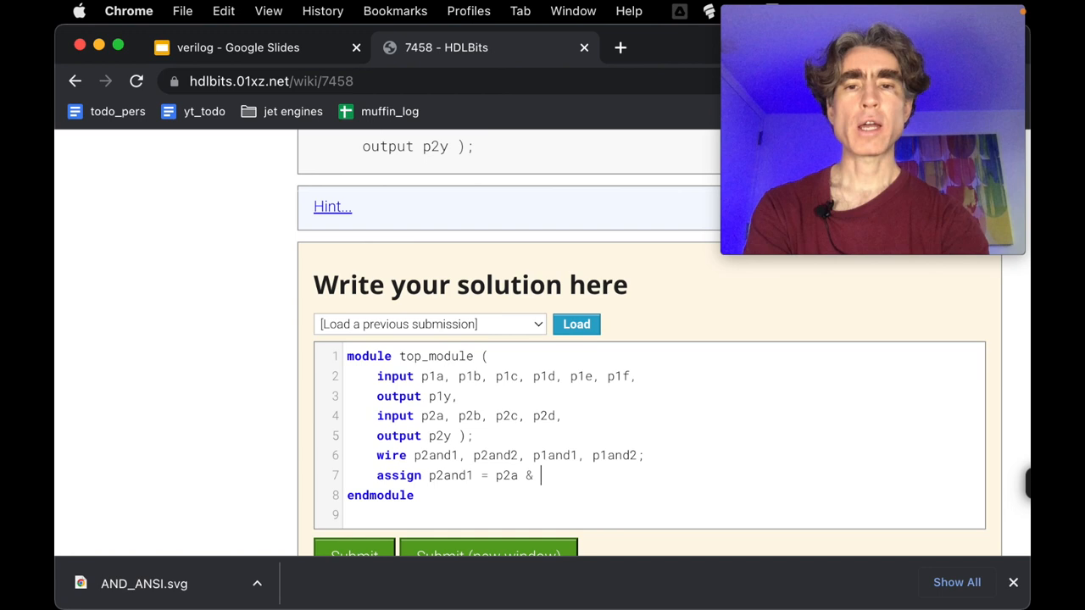
pyautogui.write('p2b;')
pyautogui.write('assign p2and2')
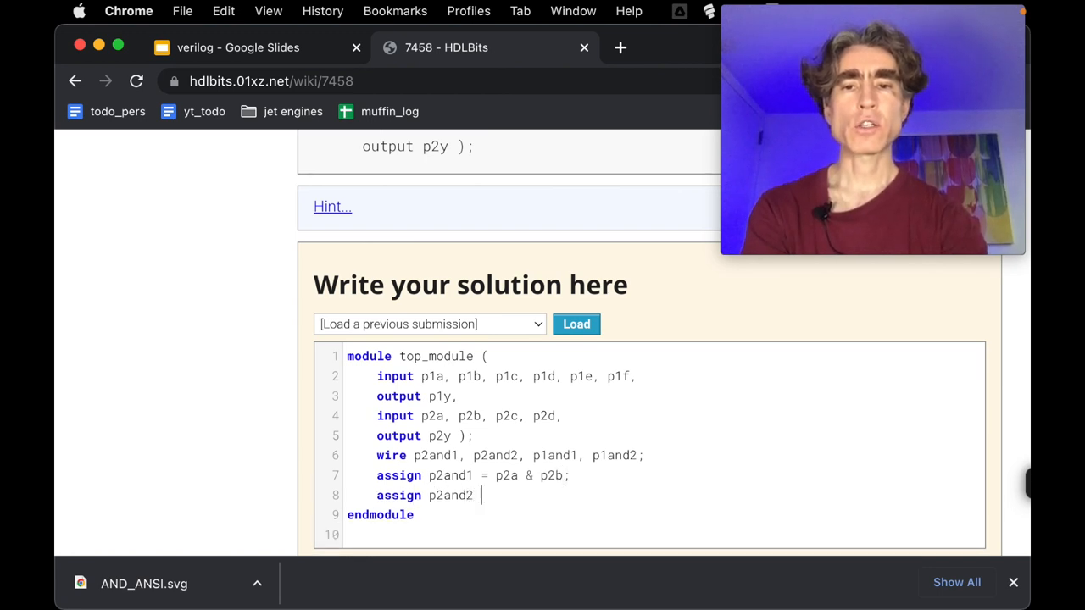
pyautogui.scroll(3)
pyautogui.write(' = p')
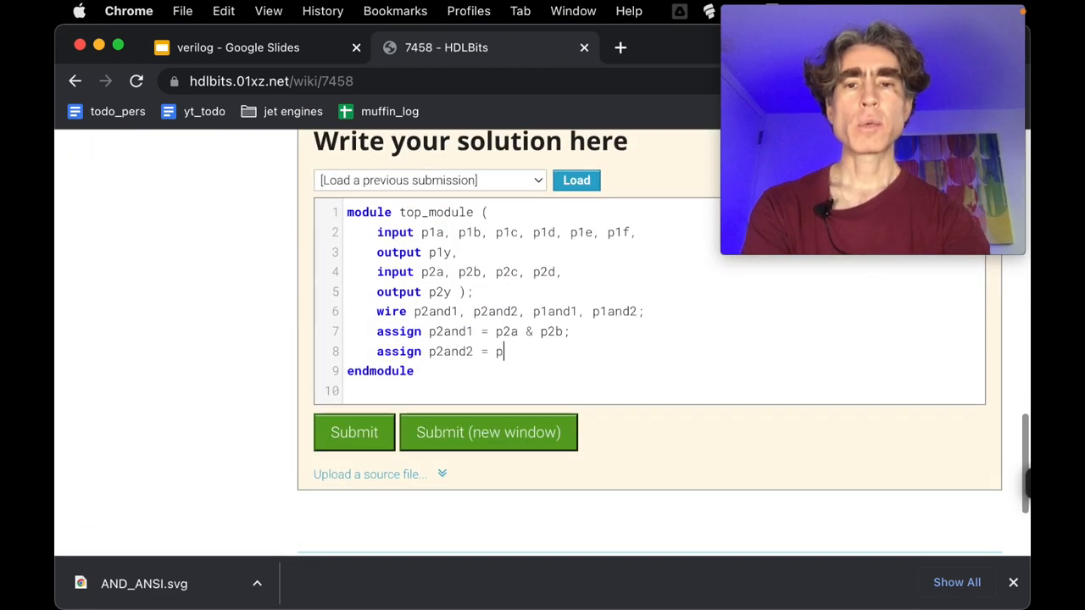
pyautogui.write('2d & p2d;')
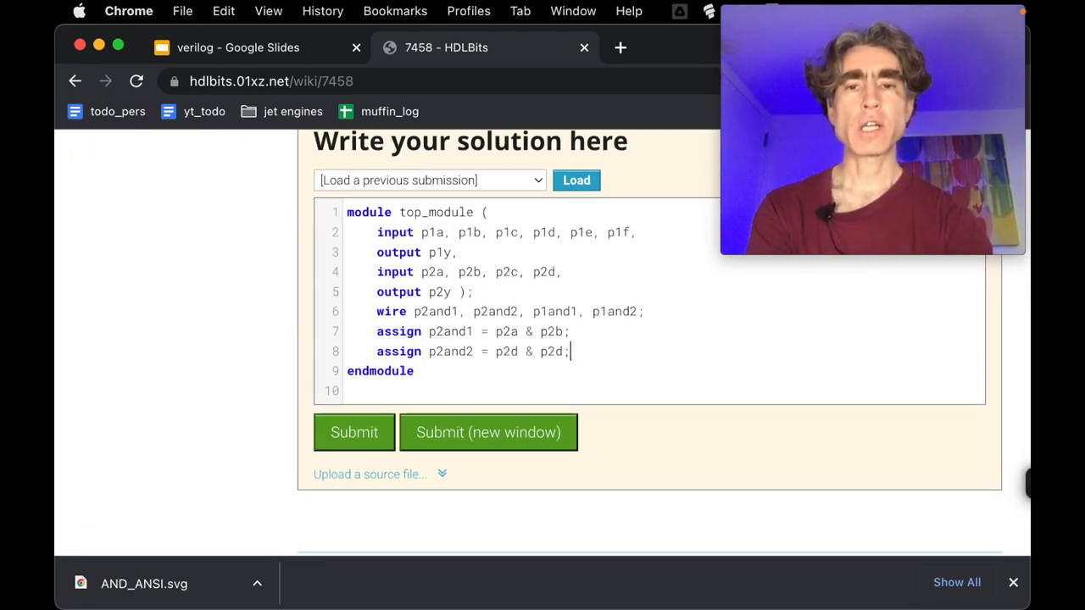
# Step: Assign p1and1 = p1a & p1b & p1c and begin p1and2 = p1d & p1e &
pyautogui.write('assign')
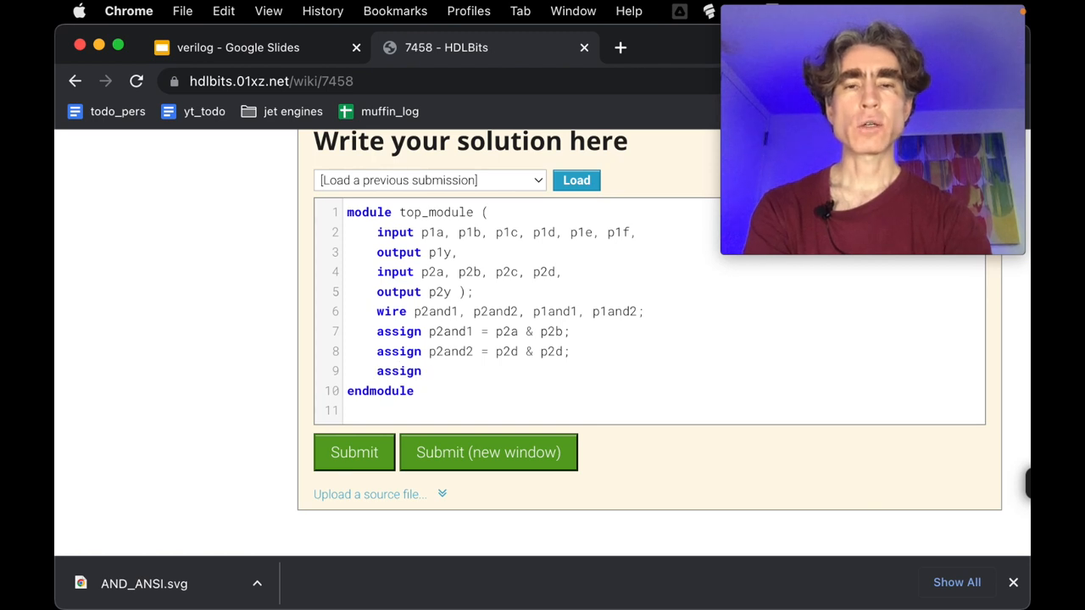
pyautogui.write('p1and1 =')
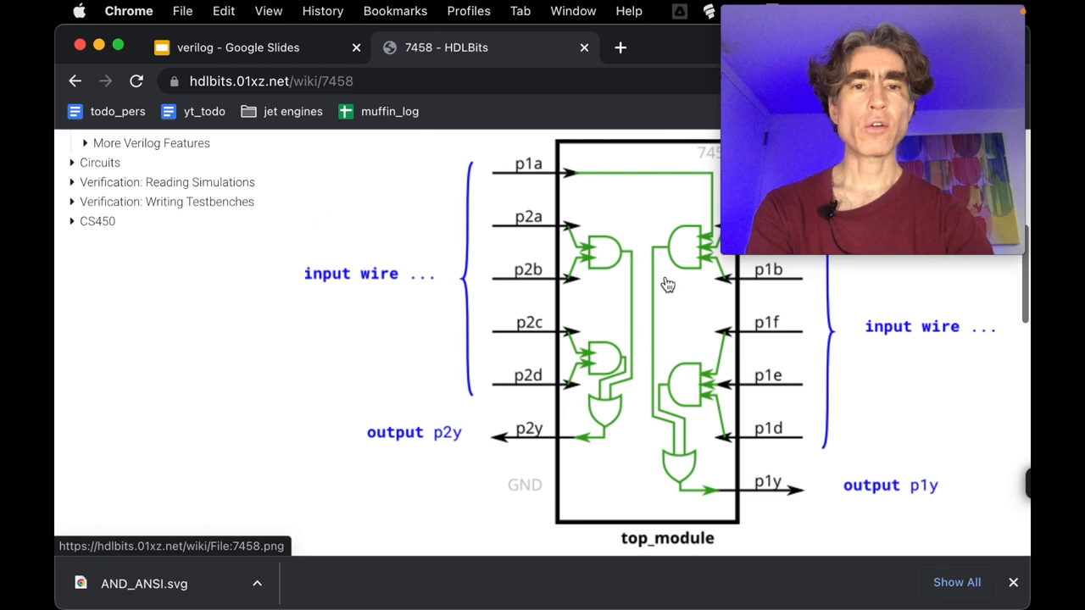
pyautogui.scroll(3)
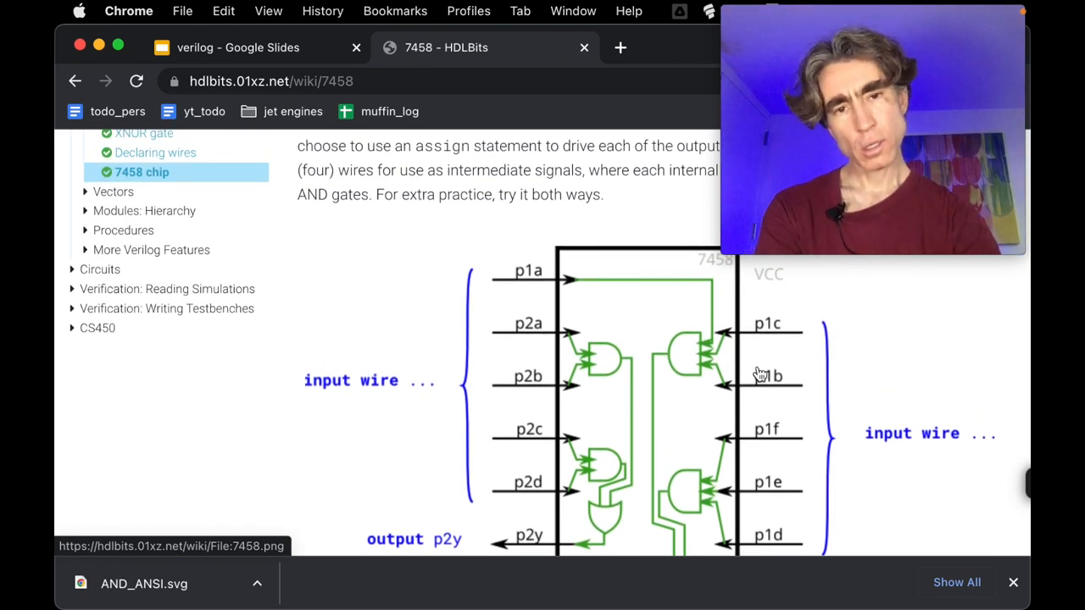
pyautogui.moveTo(731, 370)
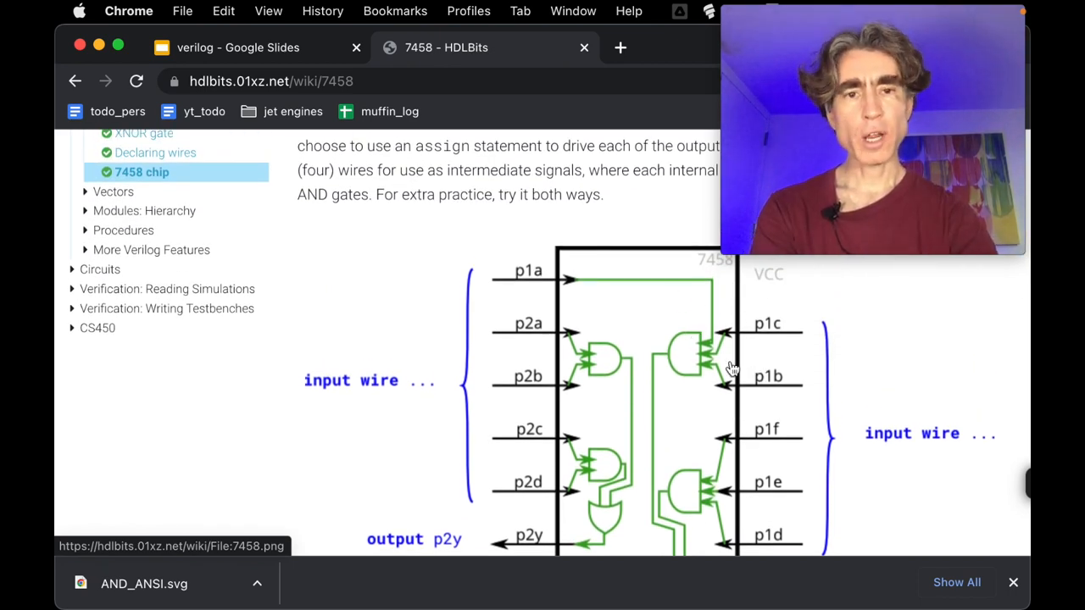
pyautogui.scroll(-3)
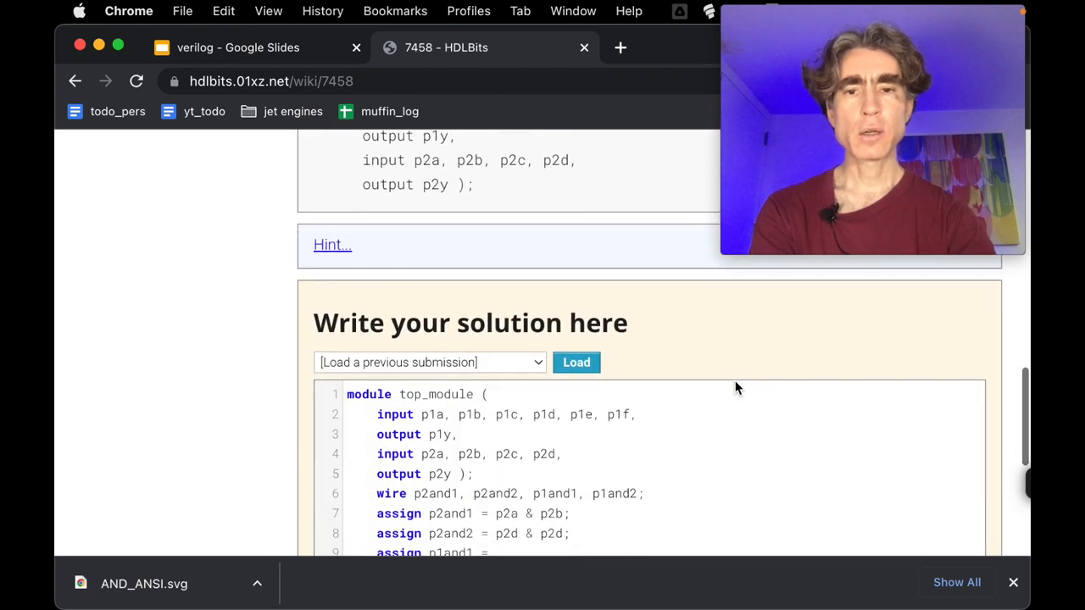
pyautogui.scroll(-3)
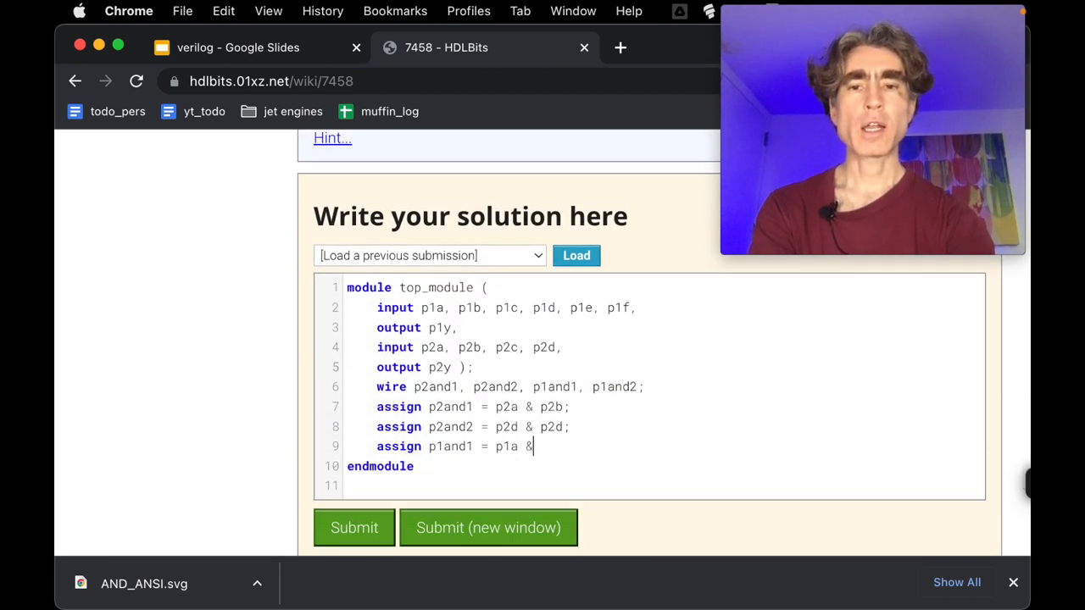
pyautogui.write('p1b & p1c;')
pyautogui.write('assign p')
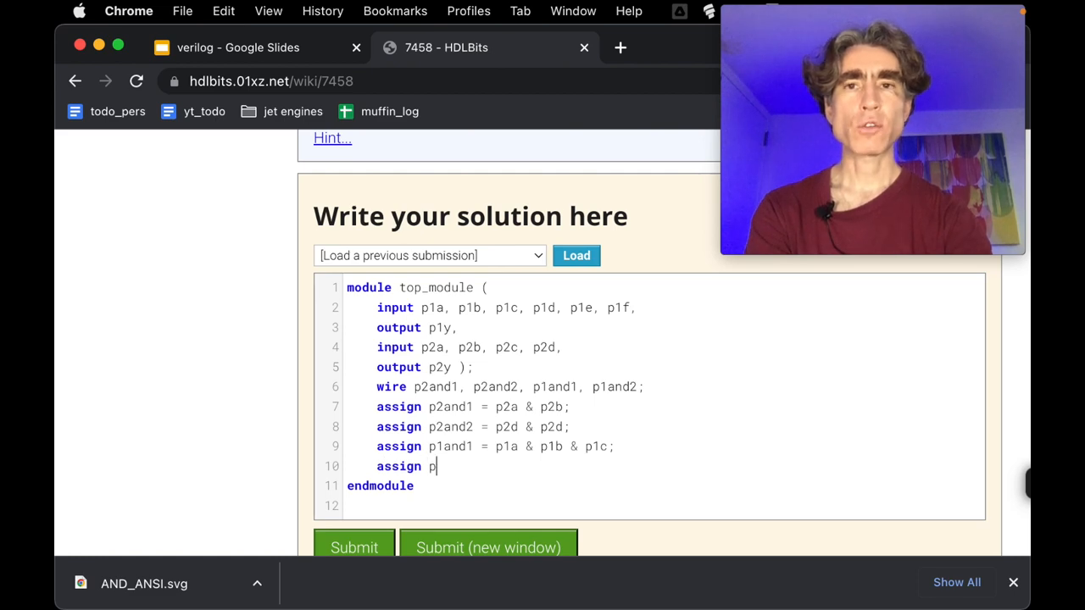
pyautogui.write('1and2 =')
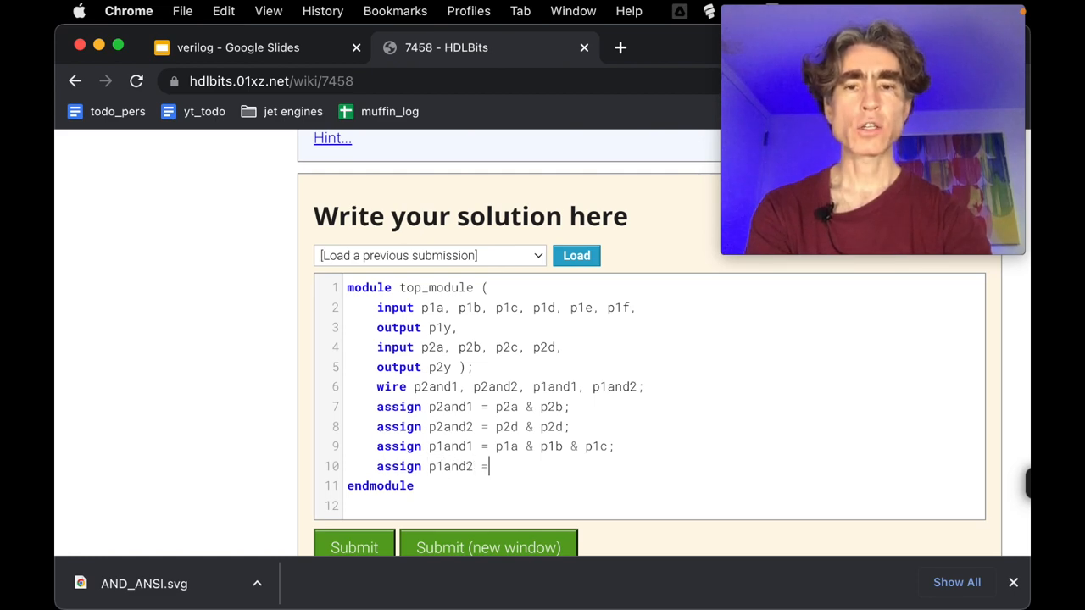
pyautogui.scroll(3)
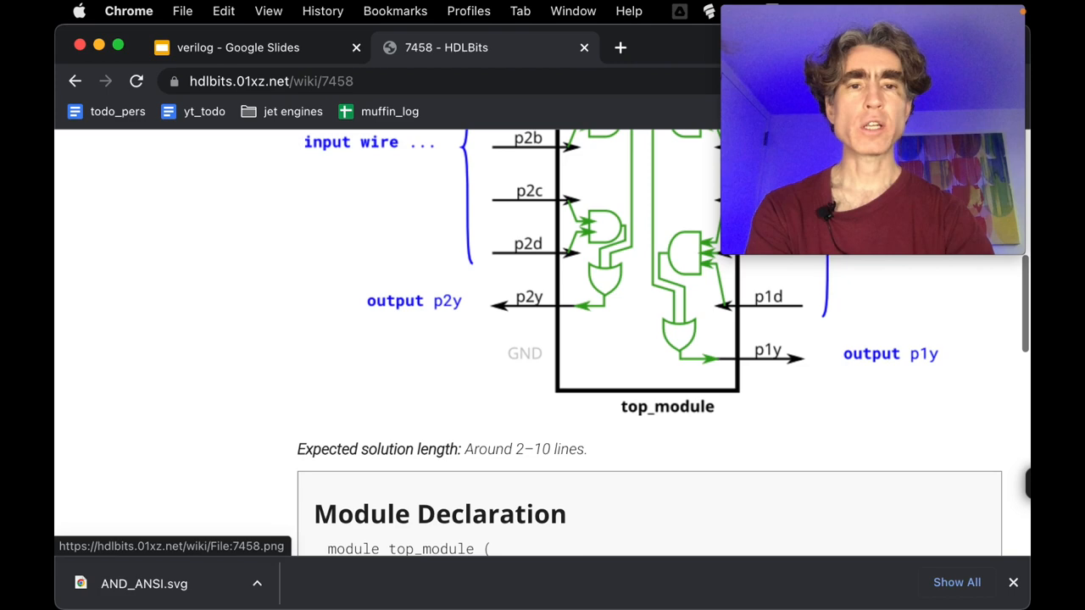
pyautogui.scroll(3)
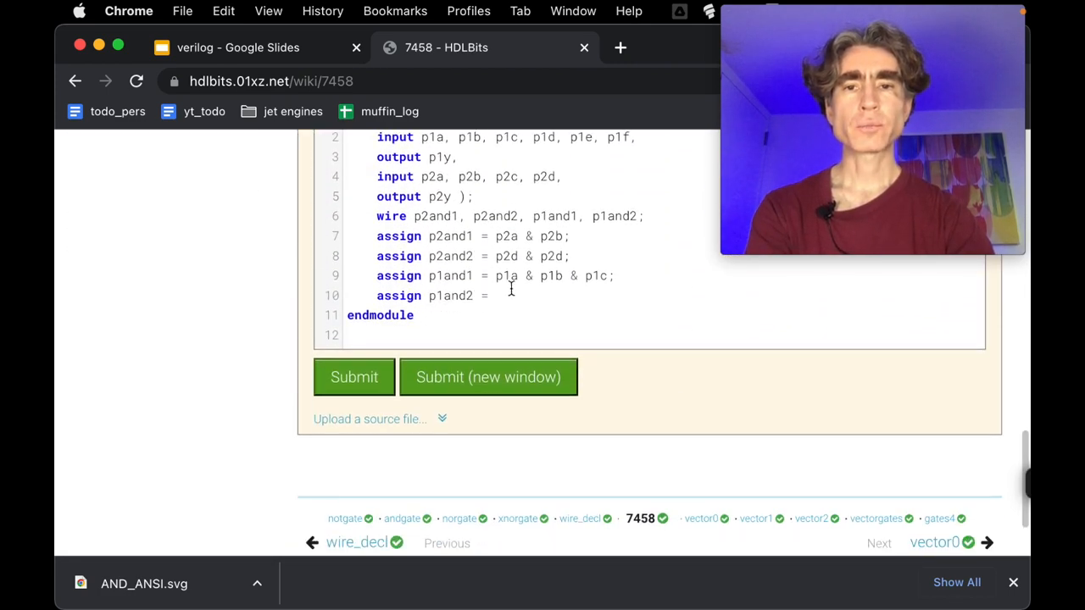
pyautogui.write('p1d &')
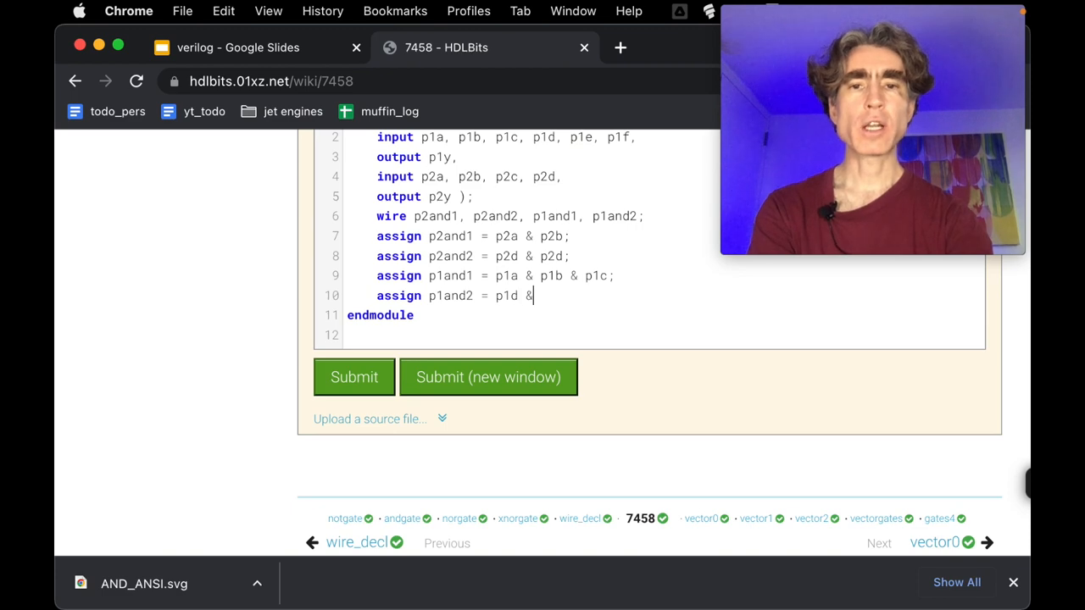
pyautogui.write('p1e &')
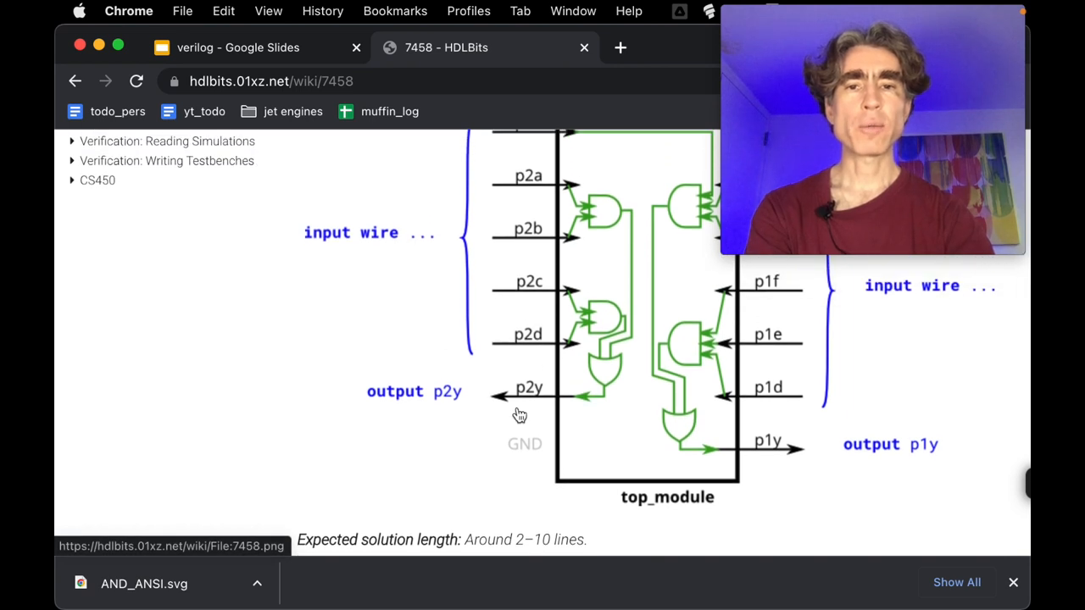
pyautogui.moveTo(614, 226)
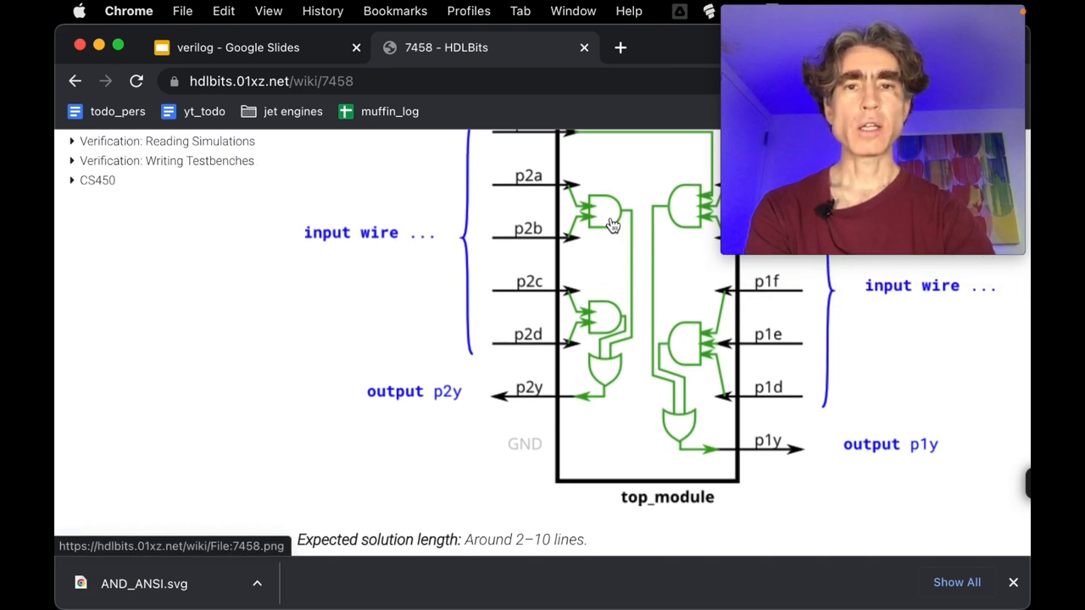
pyautogui.moveTo(610, 376)
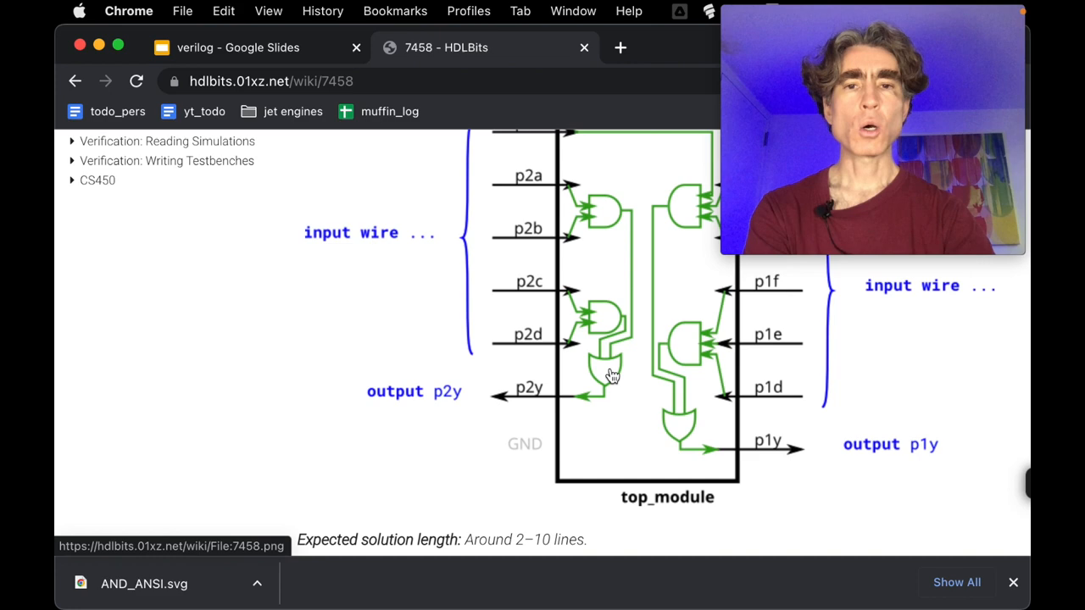
pyautogui.moveTo(602, 347)
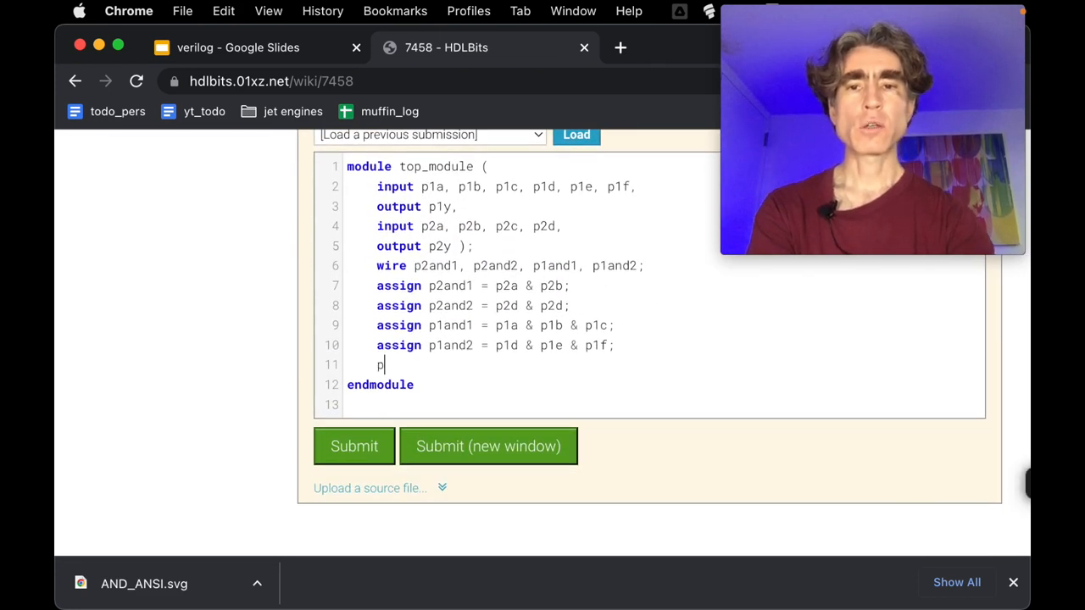
# Step: Drive output p2y as 'assign p2y = p2and1 | p2and2;'
pyautogui.write('ssign p2y = p')
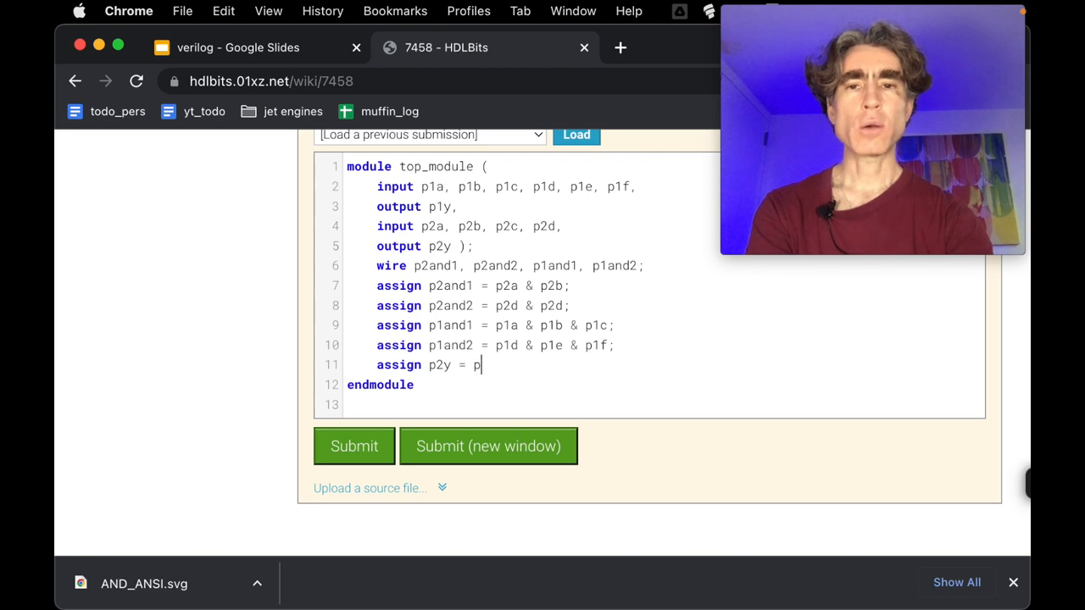
pyautogui.write('2and1 | p2and2;')
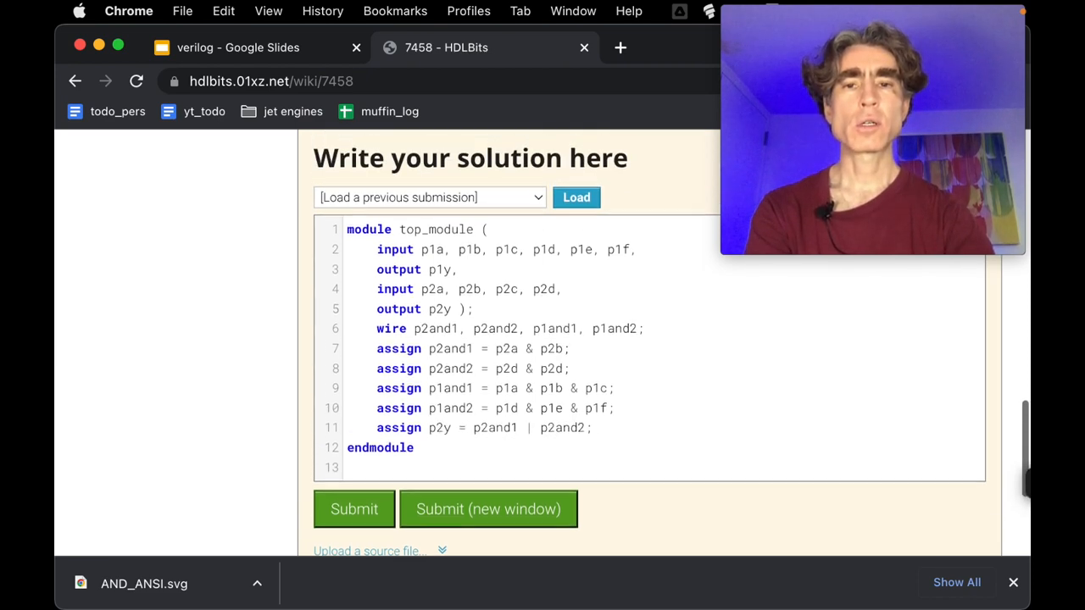
pyautogui.scroll(3)
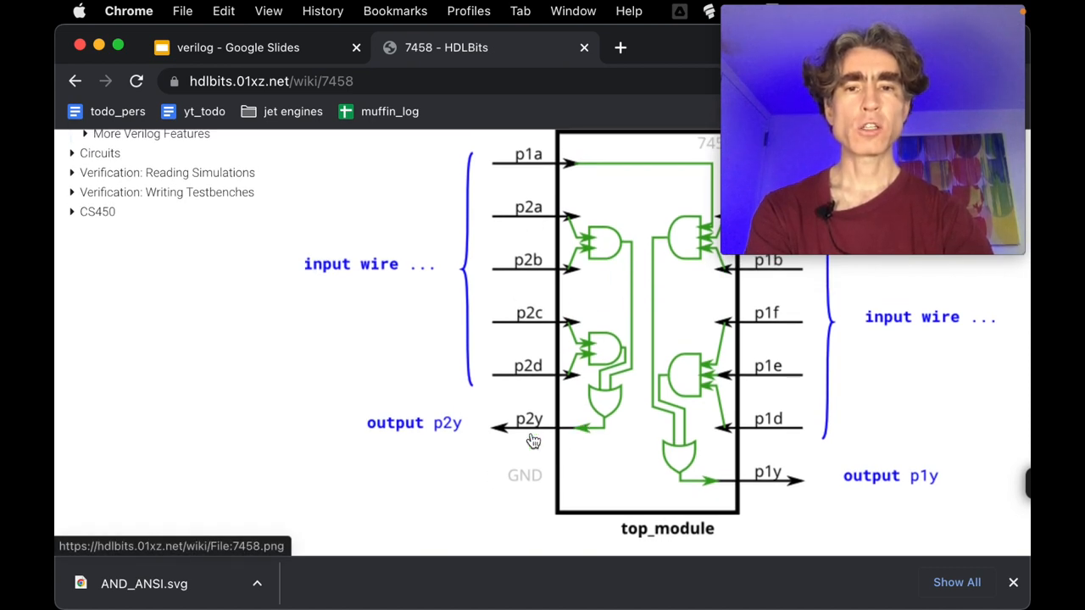
pyautogui.moveTo(600, 239)
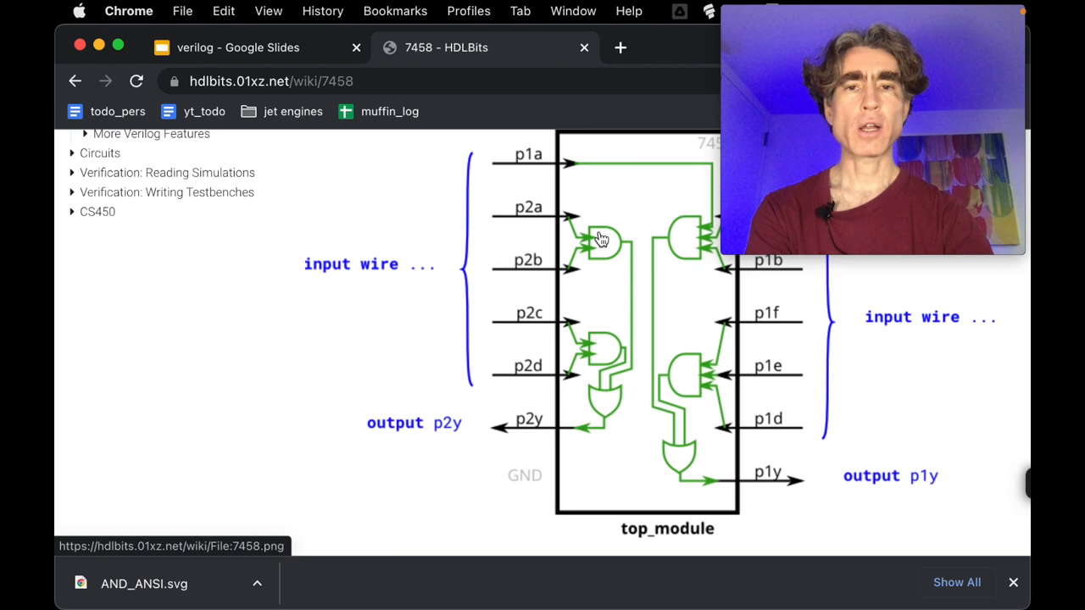
pyautogui.moveTo(590, 363)
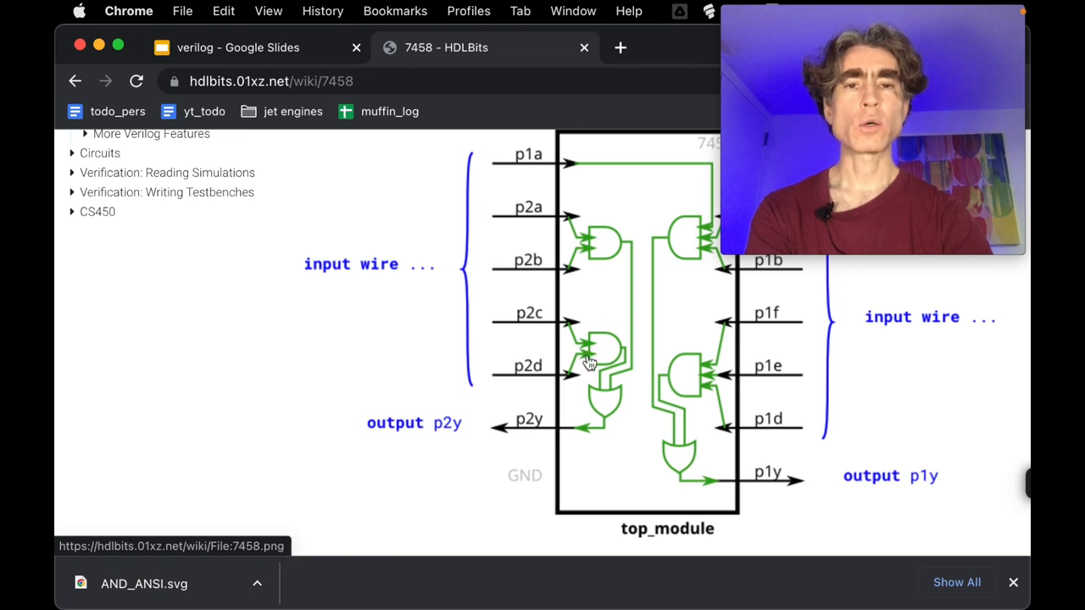
pyautogui.moveTo(600, 358)
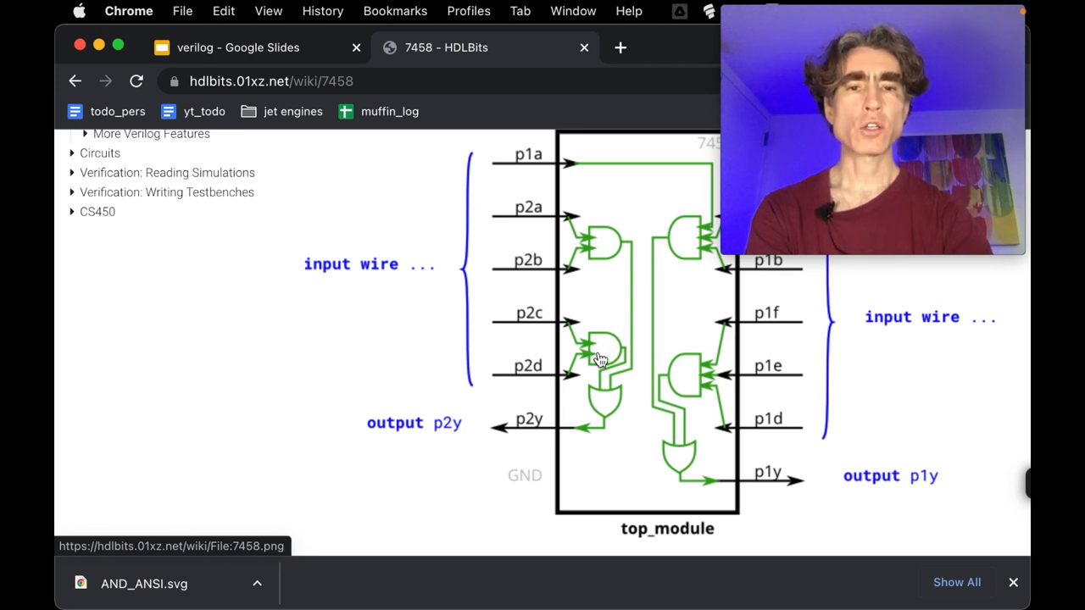
pyautogui.scroll(-3)
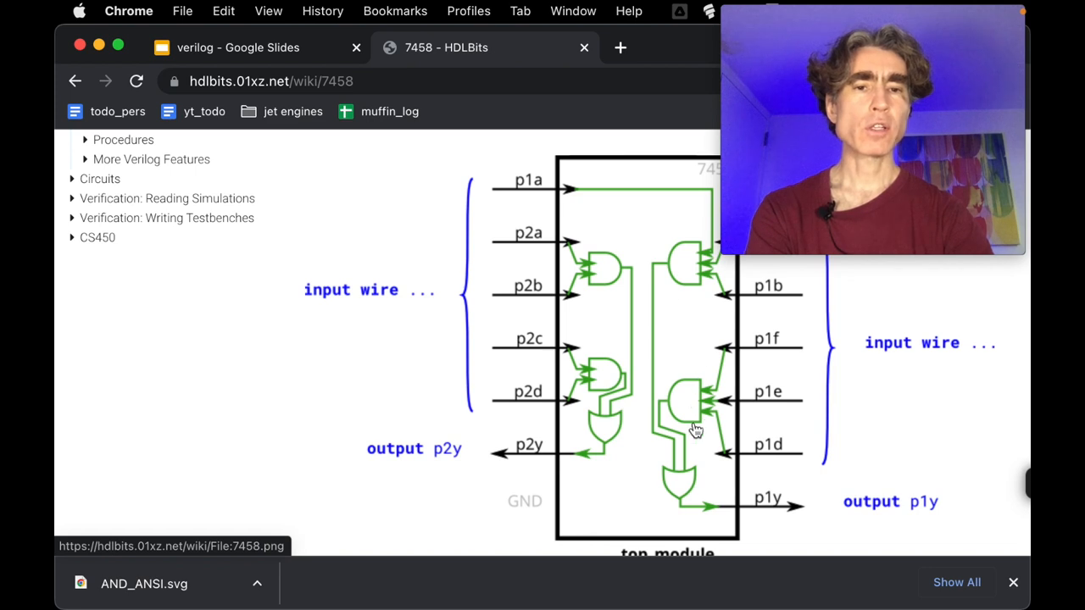
pyautogui.moveTo(688, 261)
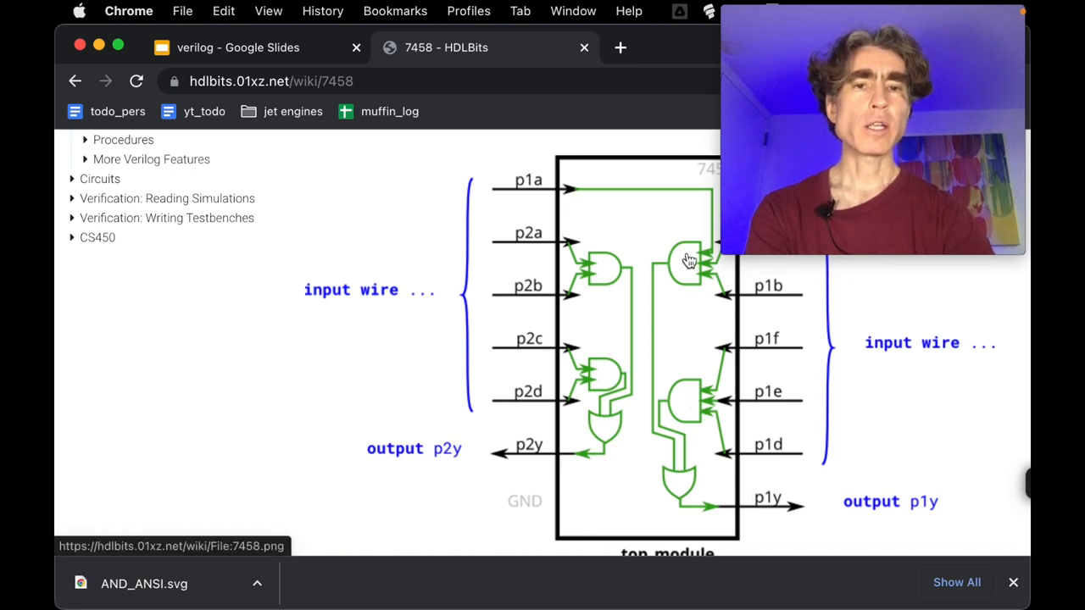
pyautogui.moveTo(699, 408)
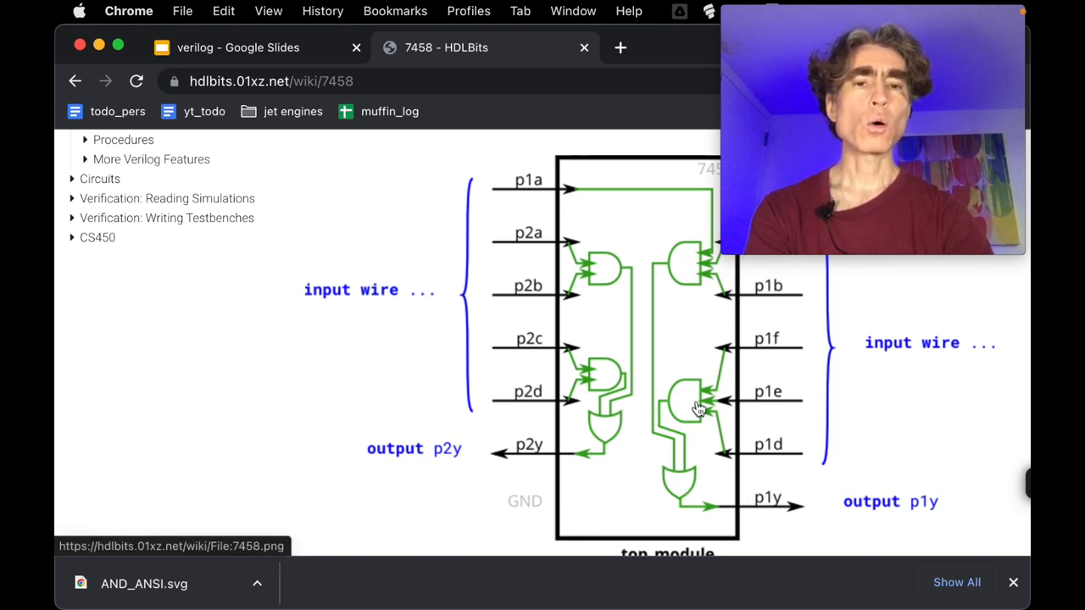
pyautogui.scroll(-3)
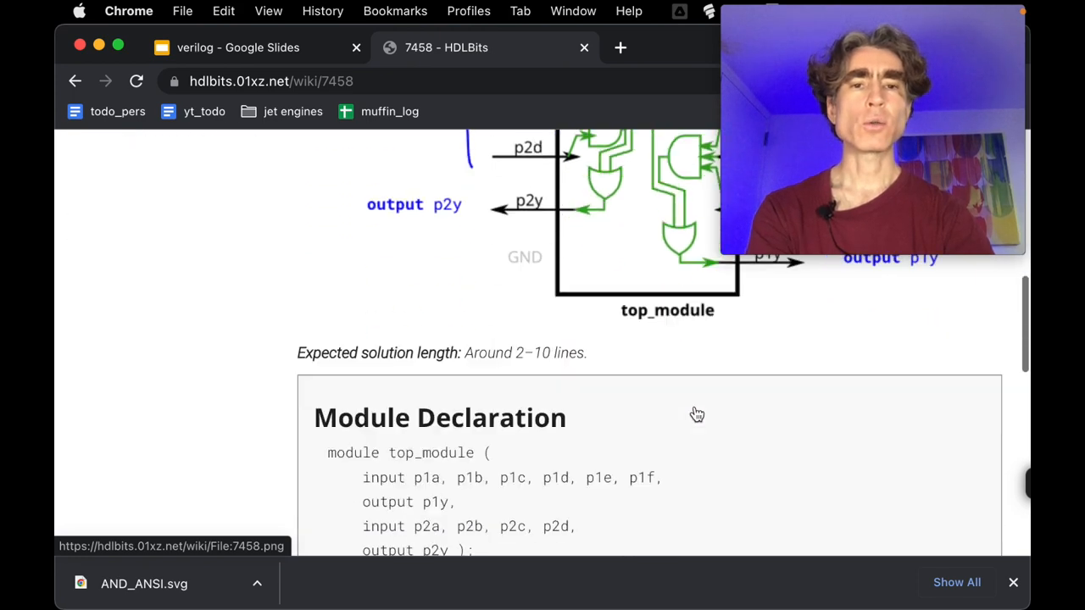
pyautogui.scroll(-3)
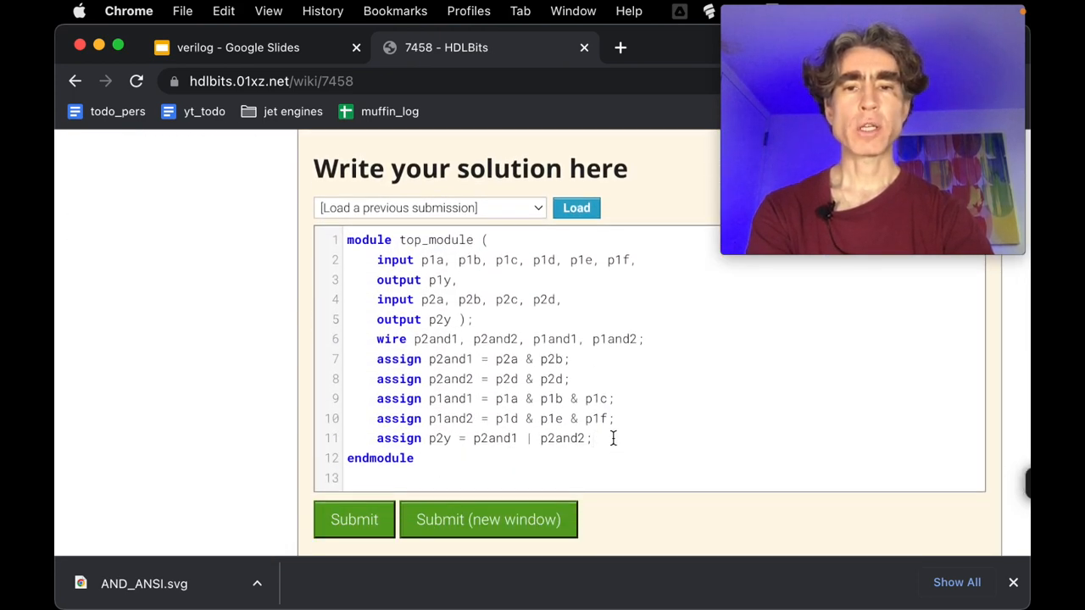
# Step: Drive output p1y as 'assign p1y = p1and1 | p1and2;' before endmodule
pyautogui.write('assign')
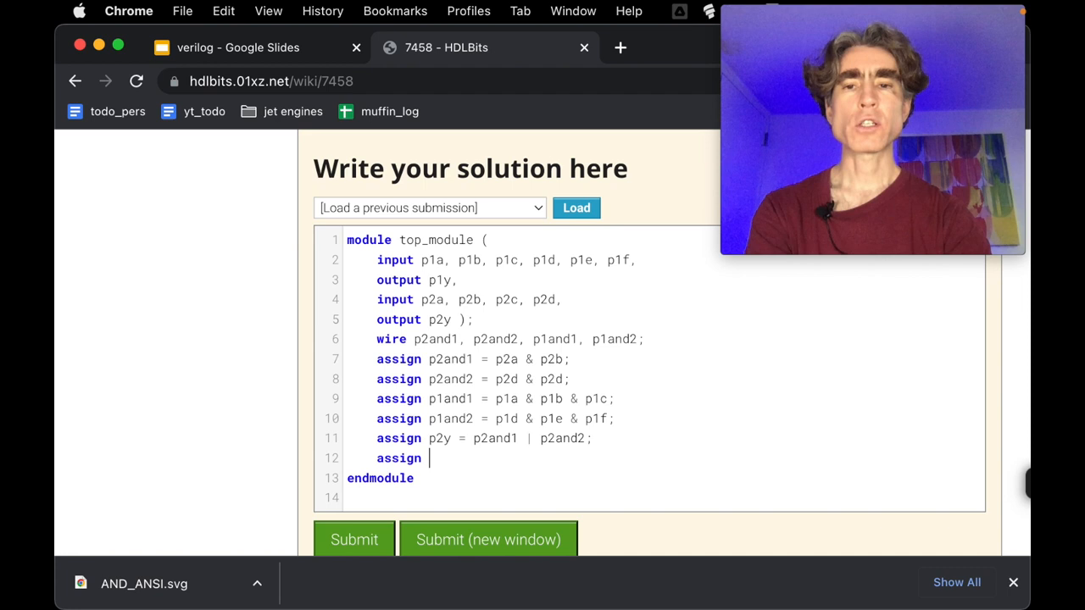
pyautogui.write('p1y = p')
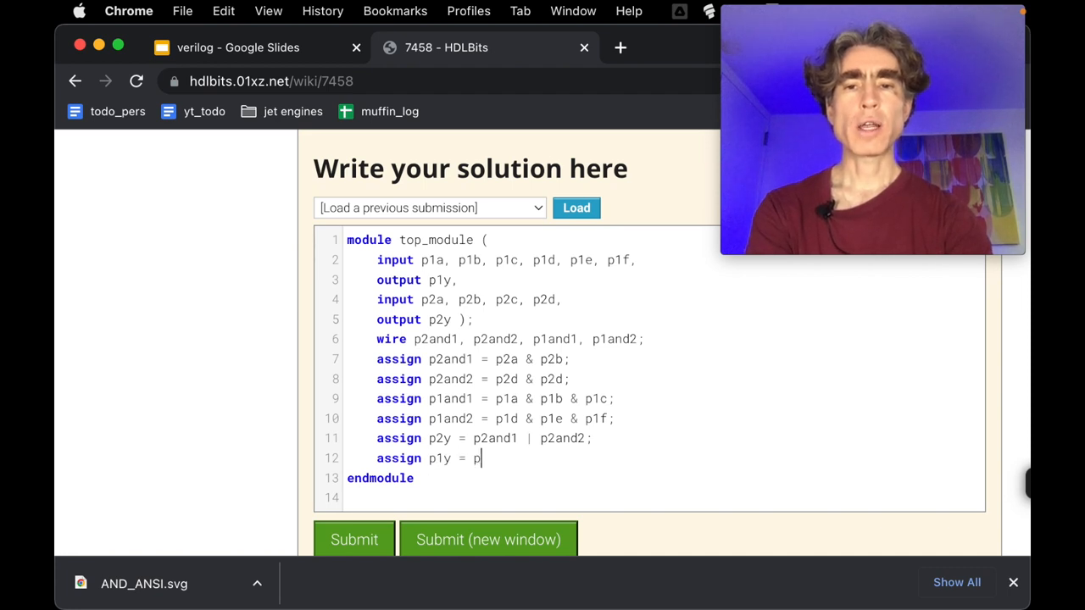
pyautogui.write('1and1 |')
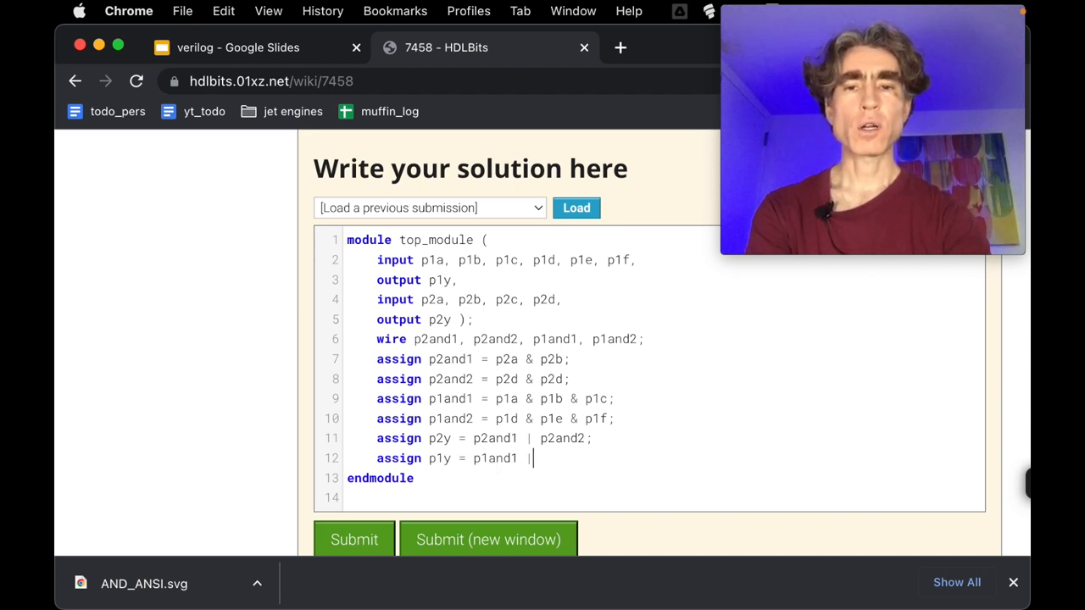
pyautogui.write('p1and2;')
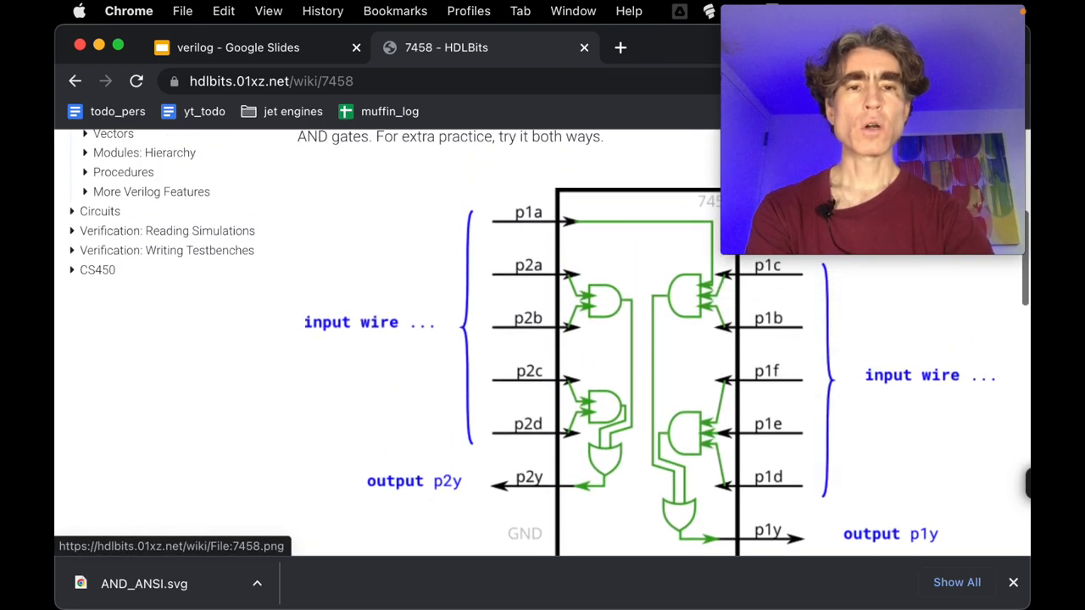
pyautogui.scroll(-3)
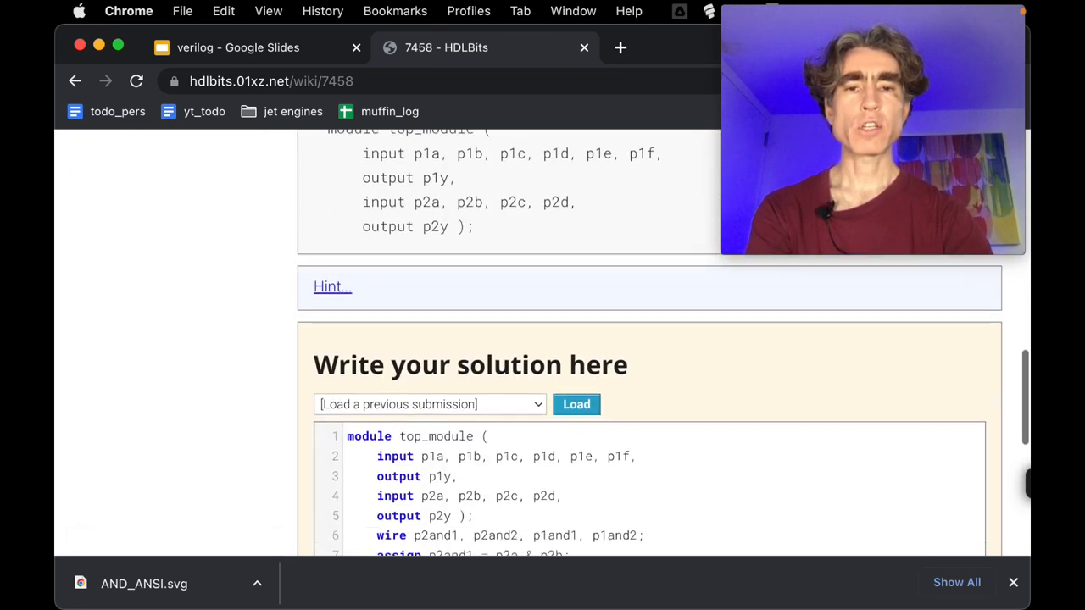
pyautogui.scroll(-3)
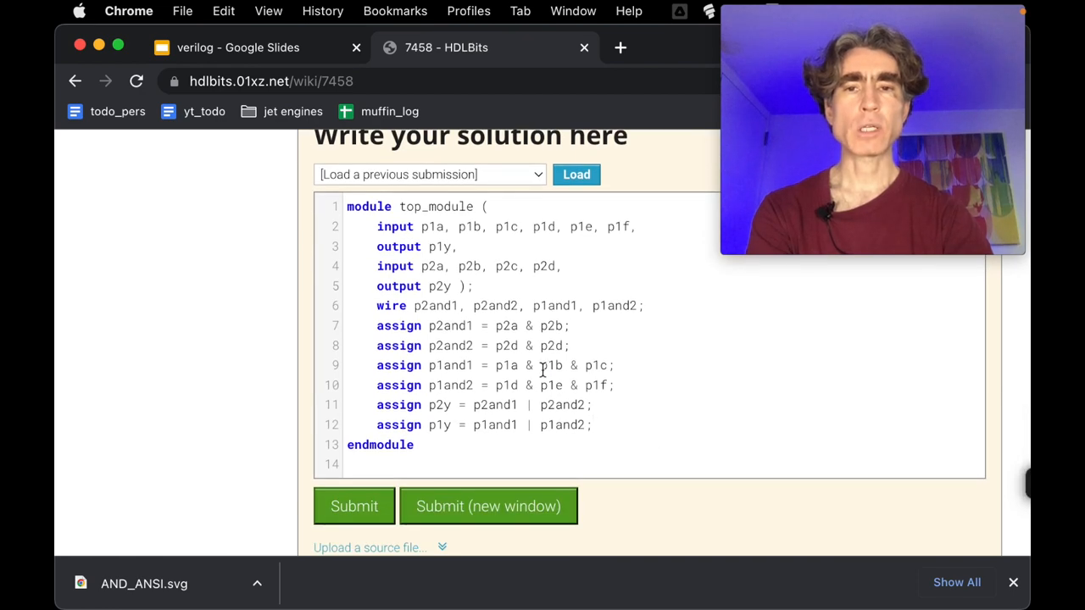
# Step: Submit the 7458 solution and review the Incorrect result's hints and timing diagrams for p2y
pyautogui.click(353, 506)
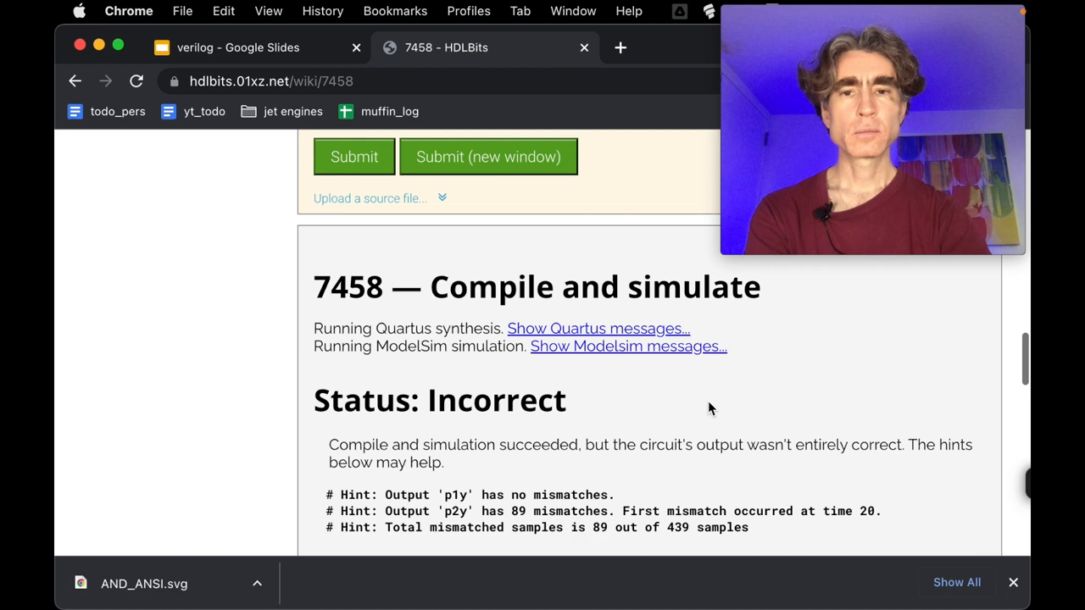
pyautogui.scroll(-3)
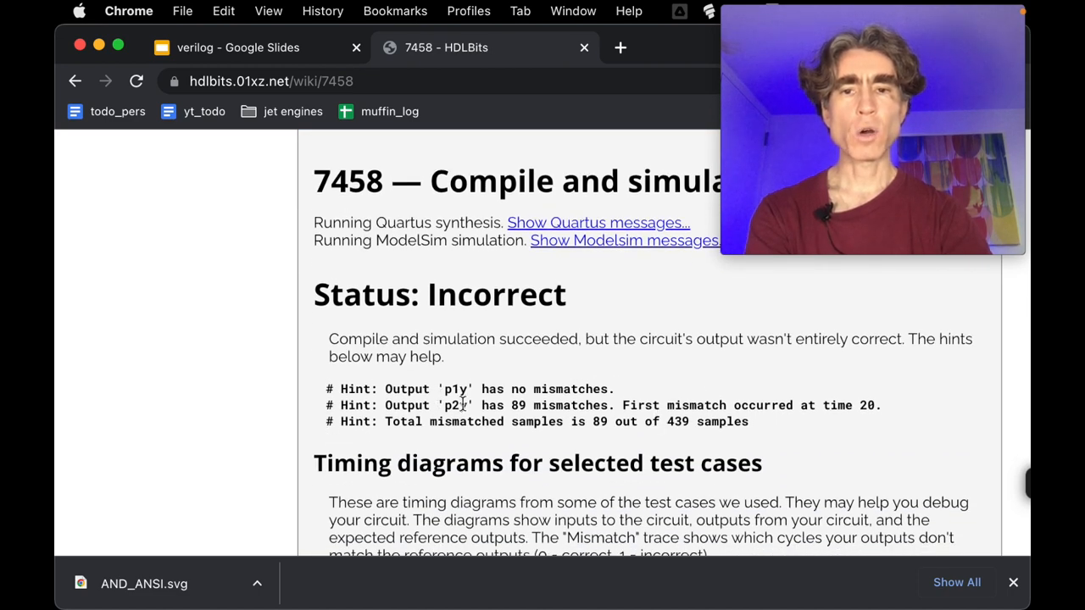
pyautogui.scroll(-3)
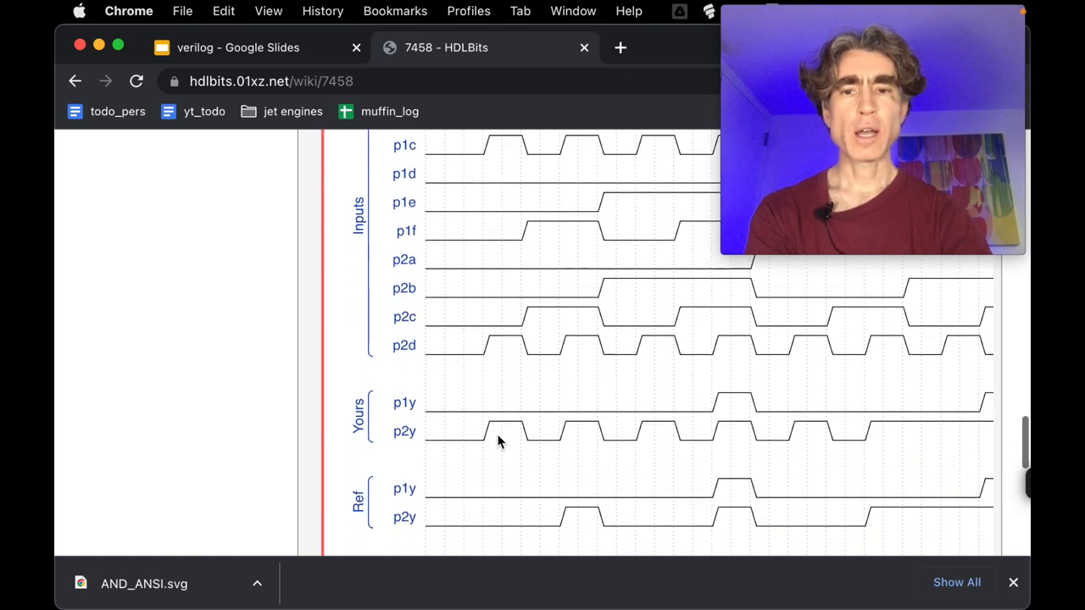
pyautogui.scroll(-3)
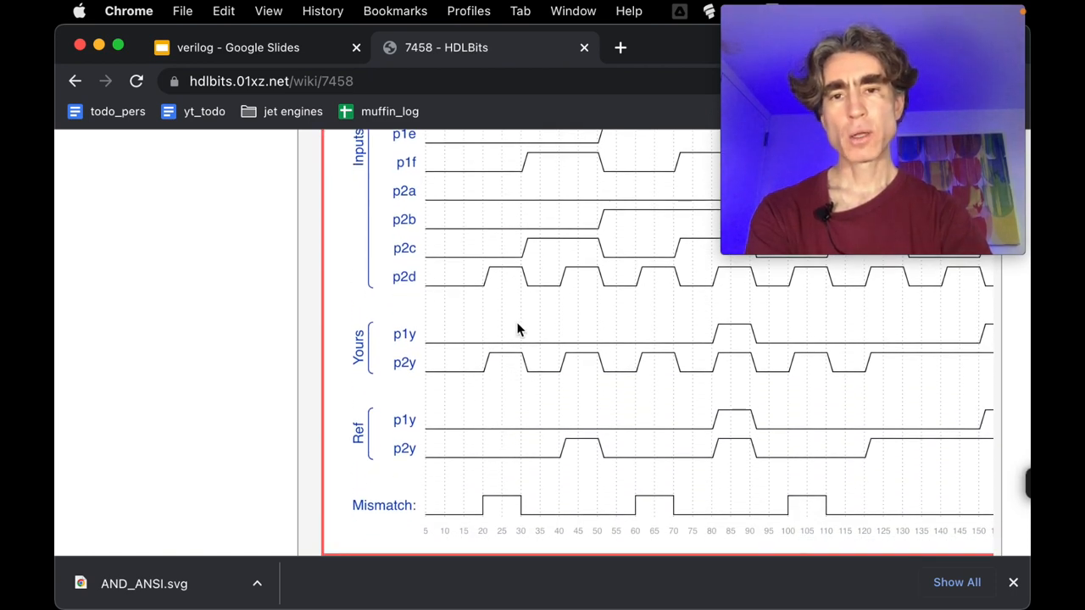
pyautogui.moveTo(542, 424)
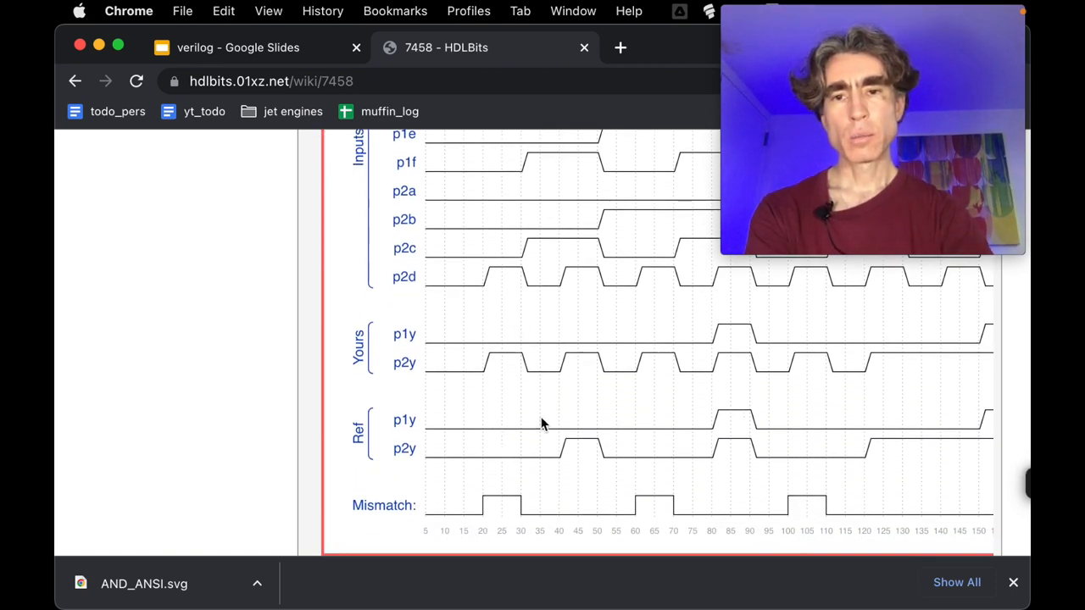
pyautogui.scroll(-3)
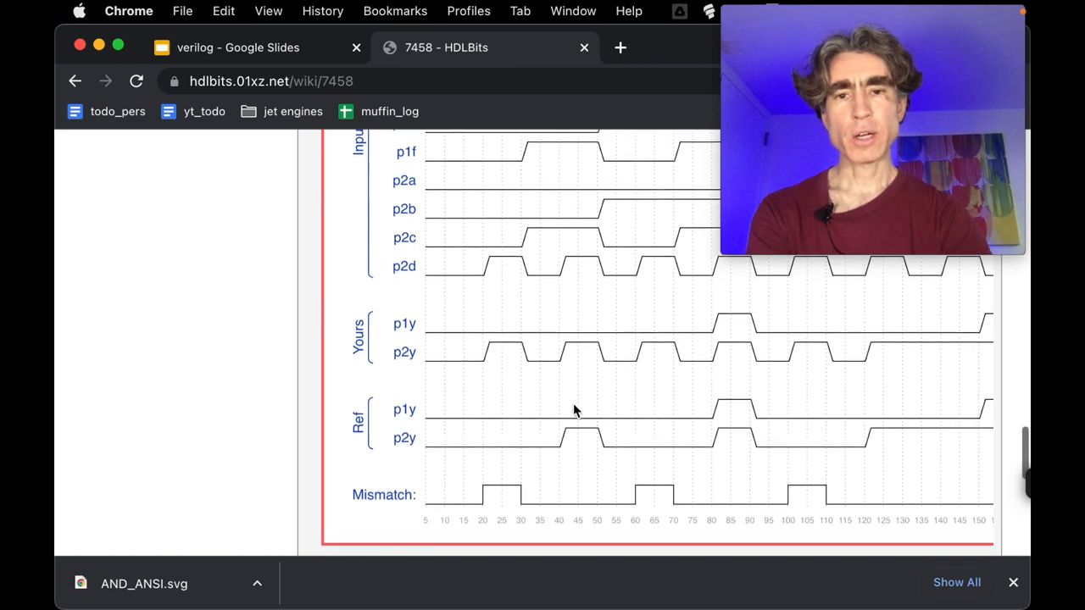
pyautogui.scroll(3)
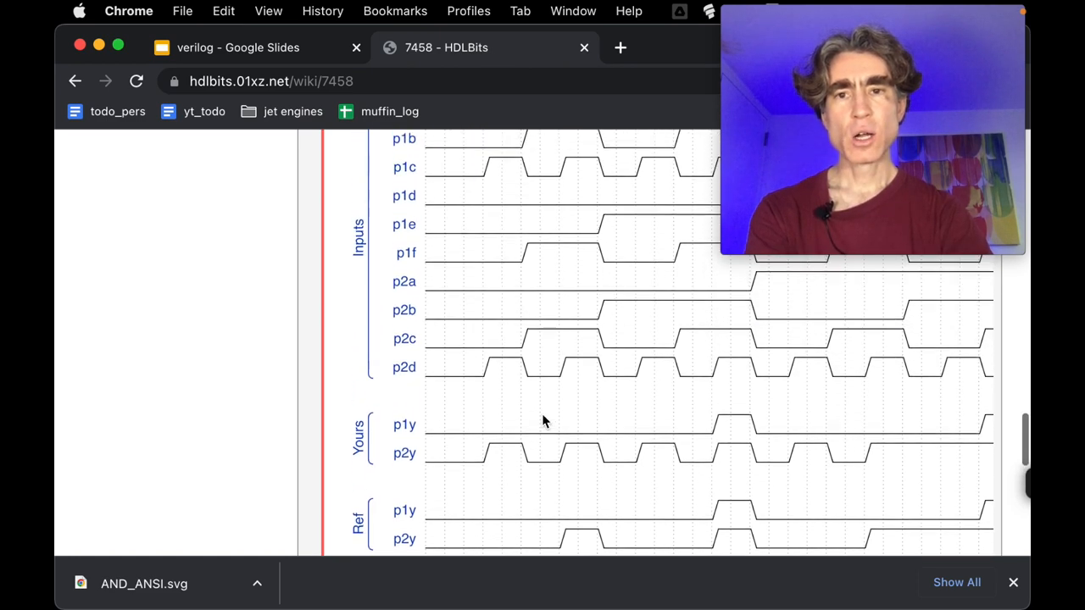
pyautogui.scroll(3)
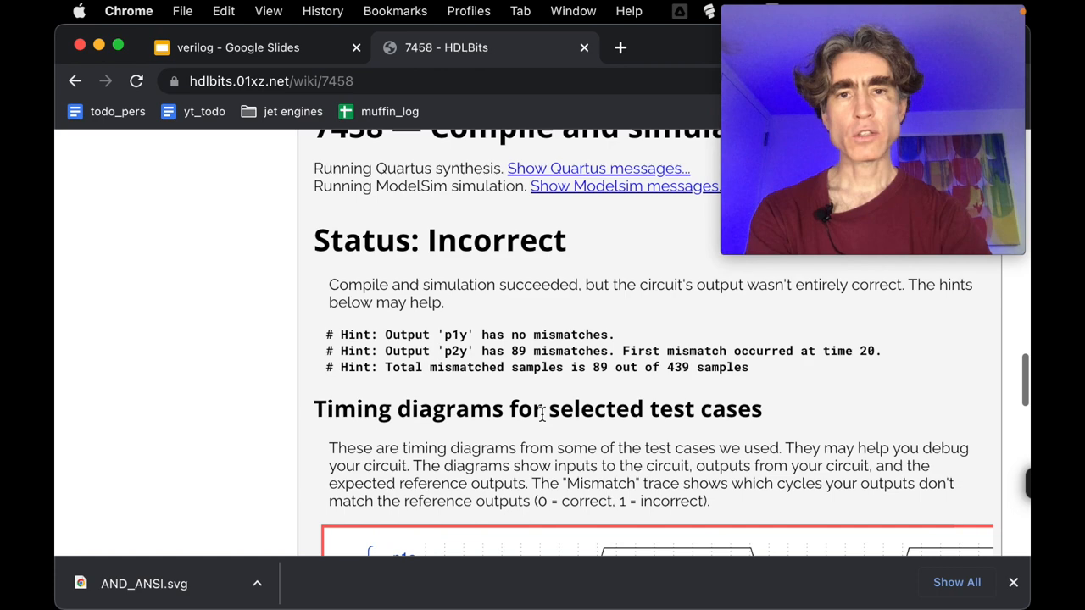
pyautogui.scroll(3)
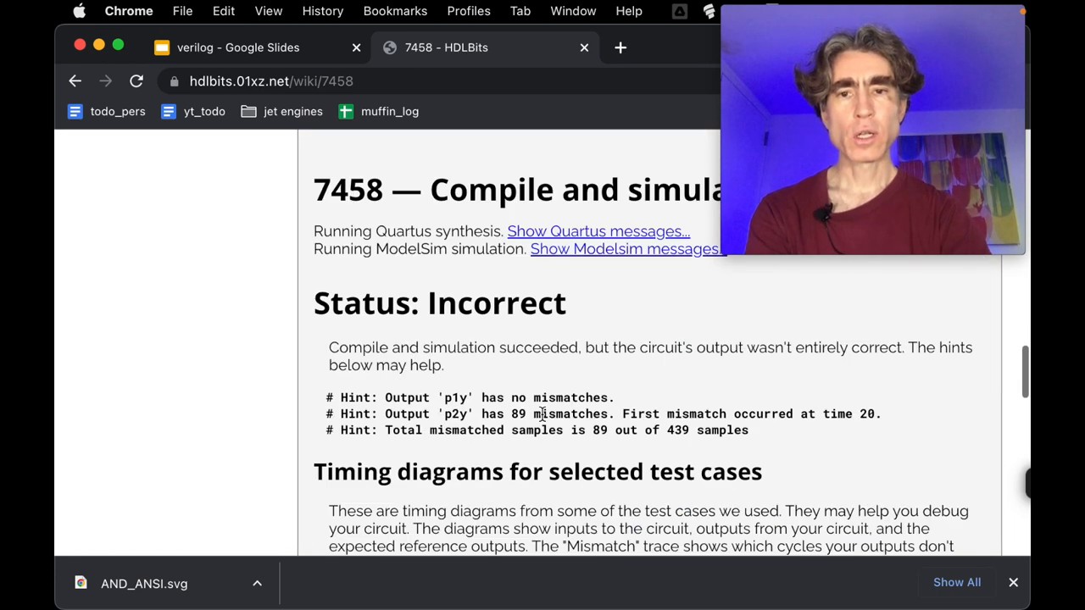
pyautogui.scroll(3)
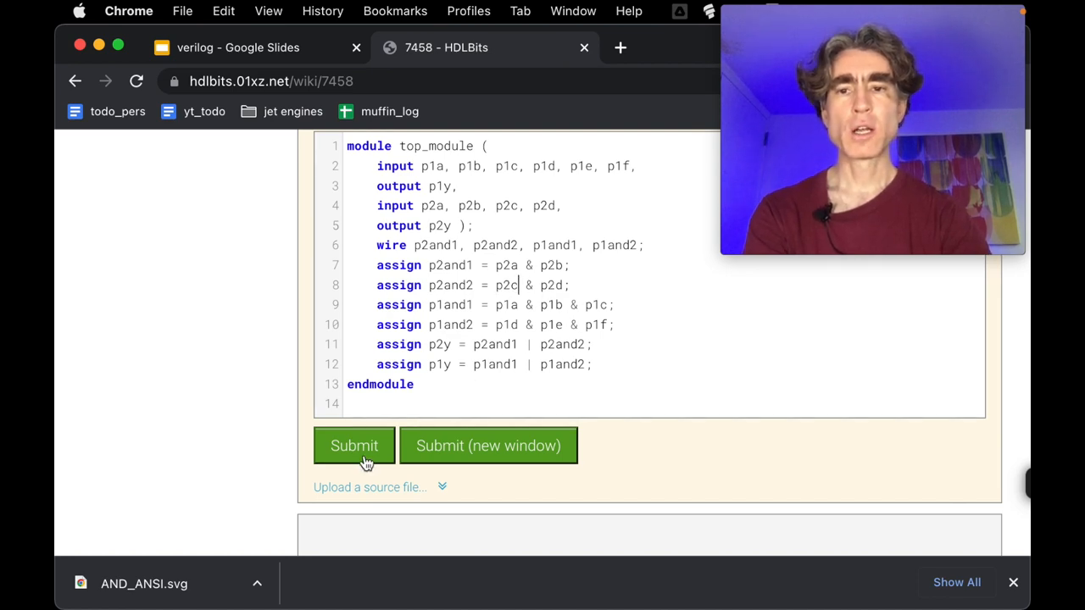
# Step: Resubmit the solution with p2and2 = p2c & p2d for checking
pyautogui.click(352, 444)
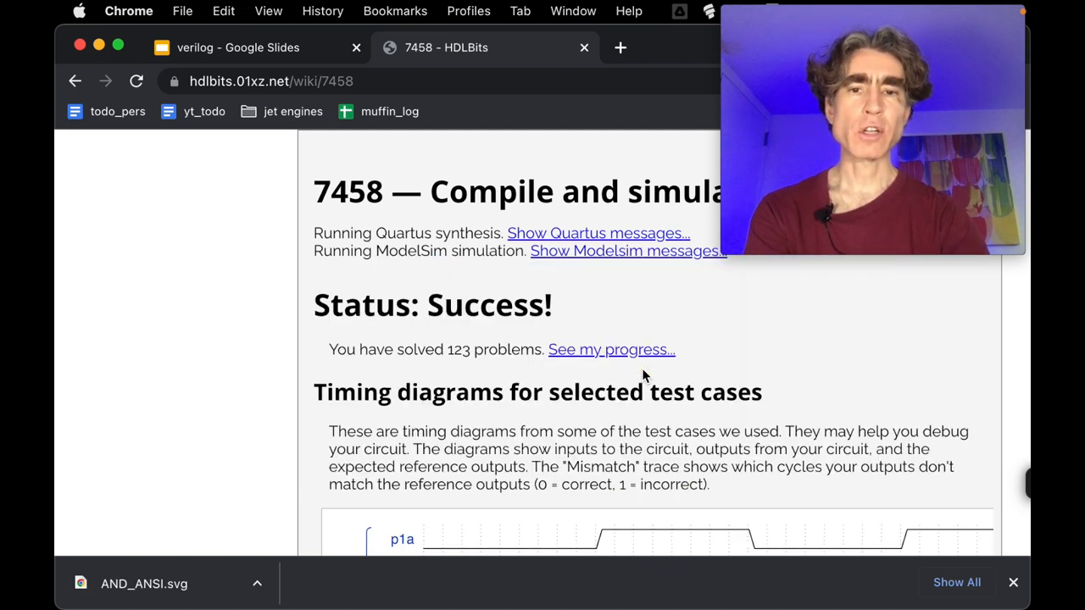
# Step: Review the Status: Success results and the green checkmark on the 7458 problem header
pyautogui.scroll(-3)
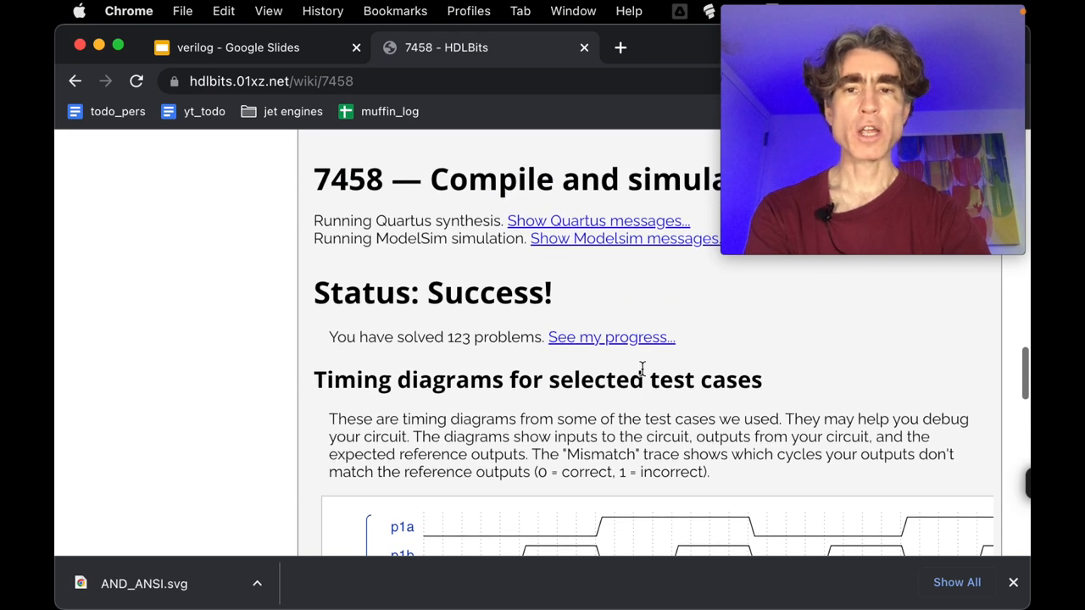
pyautogui.scroll(3)
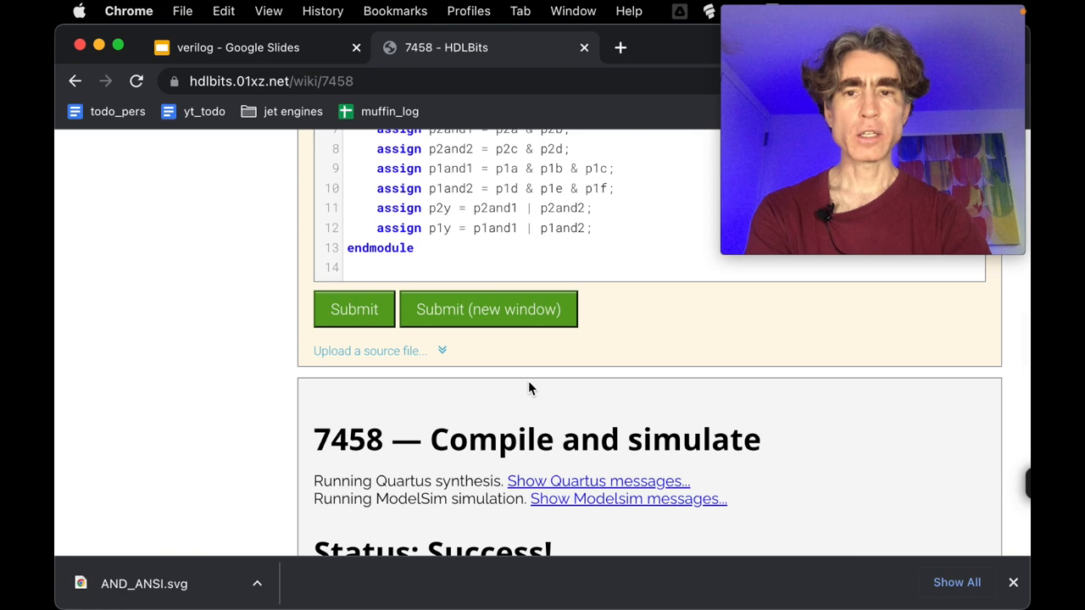
pyautogui.scroll(3)
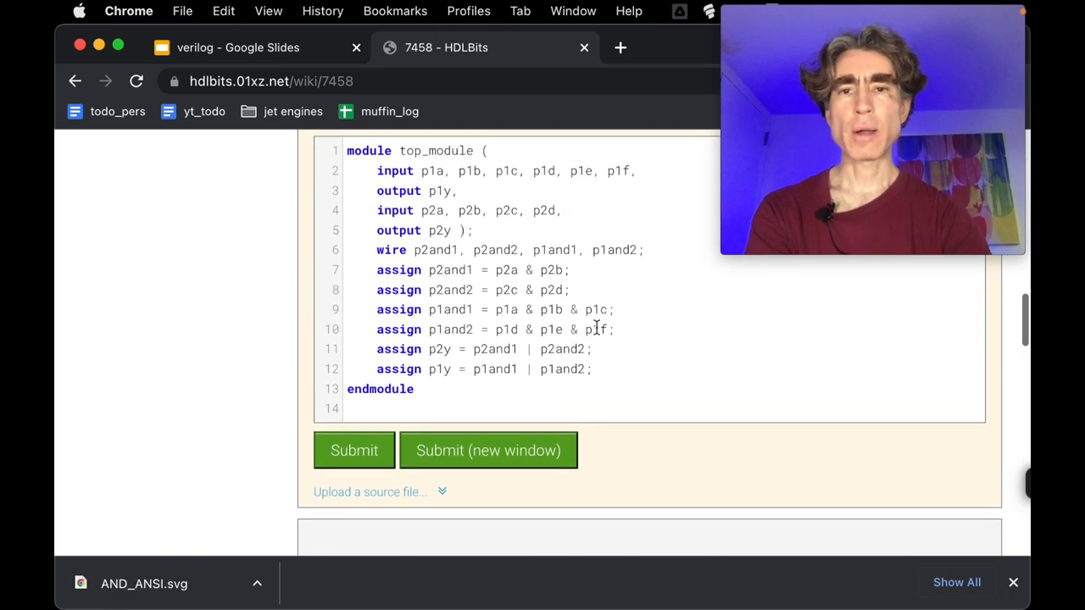
pyautogui.scroll(3)
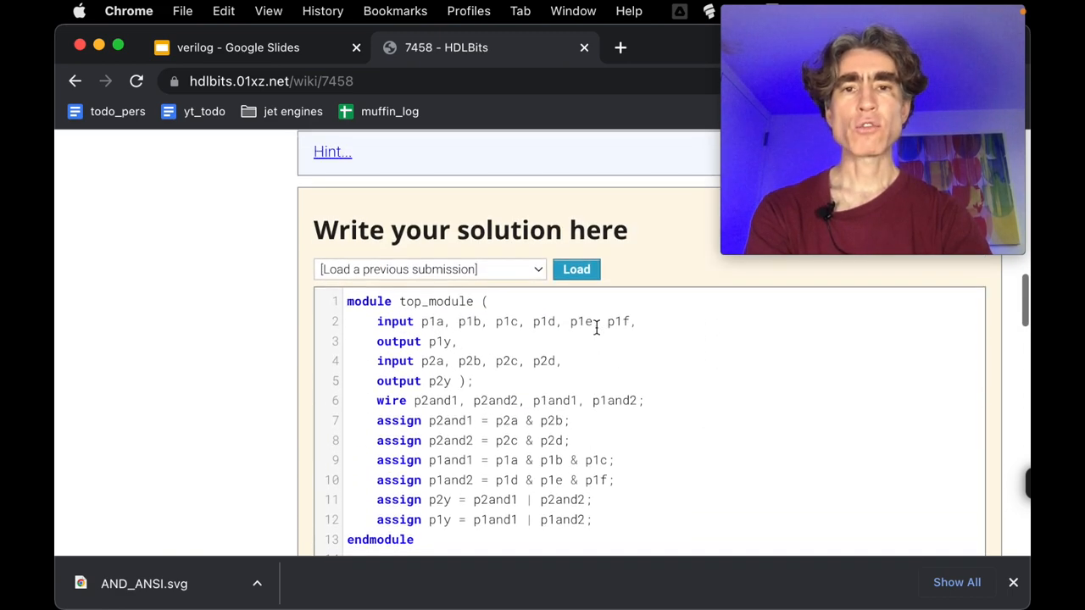
pyautogui.scroll(3)
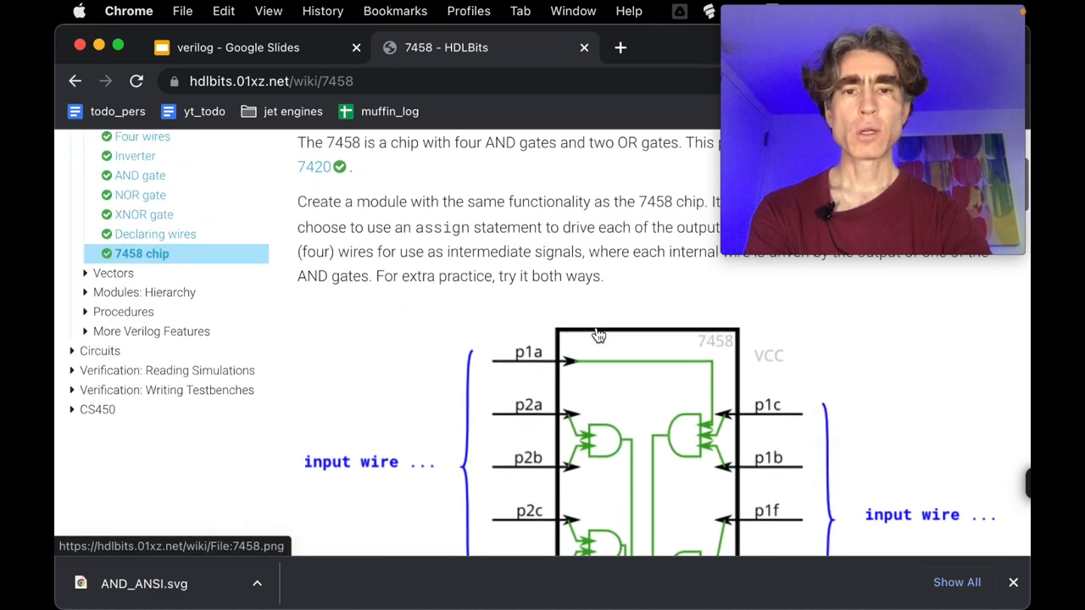
pyautogui.scroll(3)
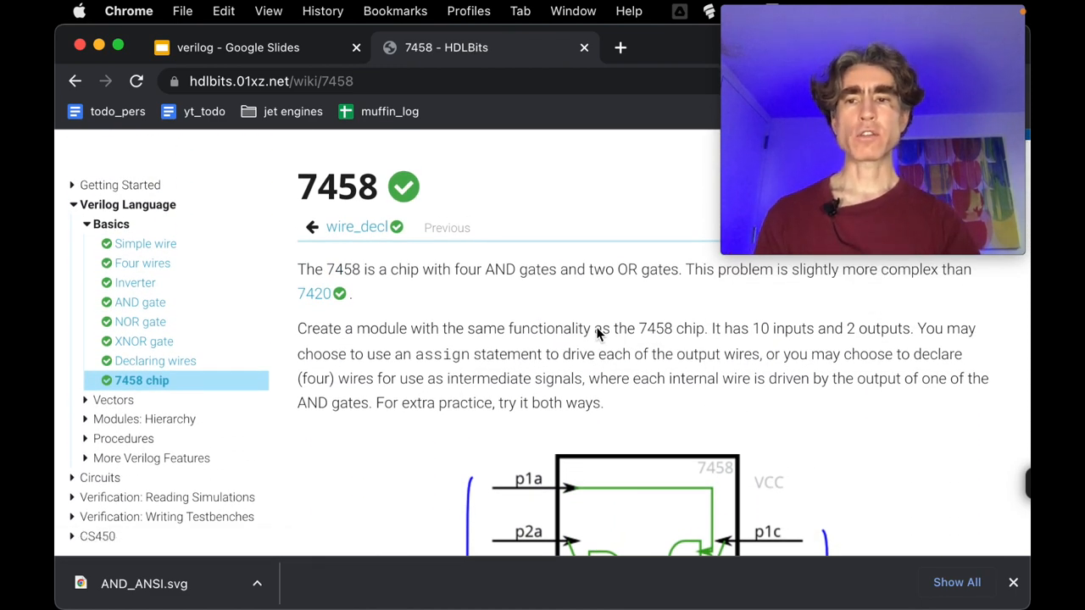